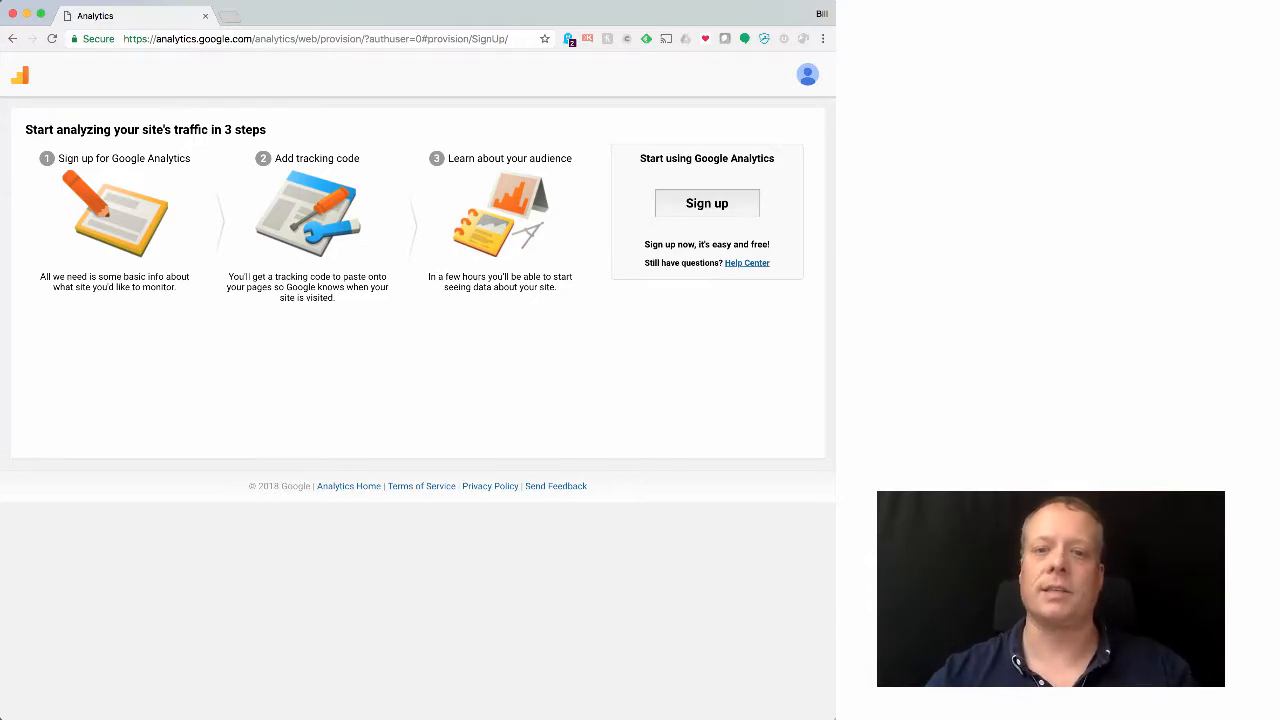
{"action": "mouse_move", "coordinate": [764, 428]}
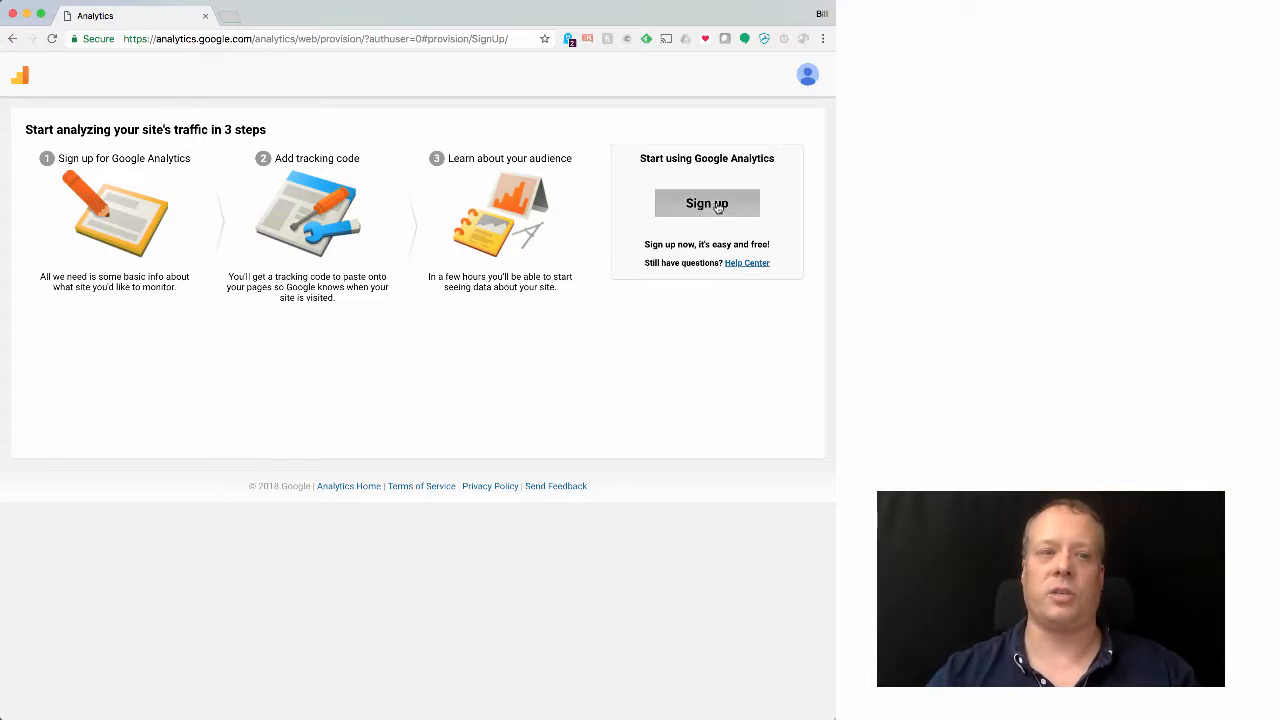
Start Google Analytics sign-up and enter the account name MBA 590 Digital Marketing.
{"action": "left_click", "coordinate": [708, 204]}
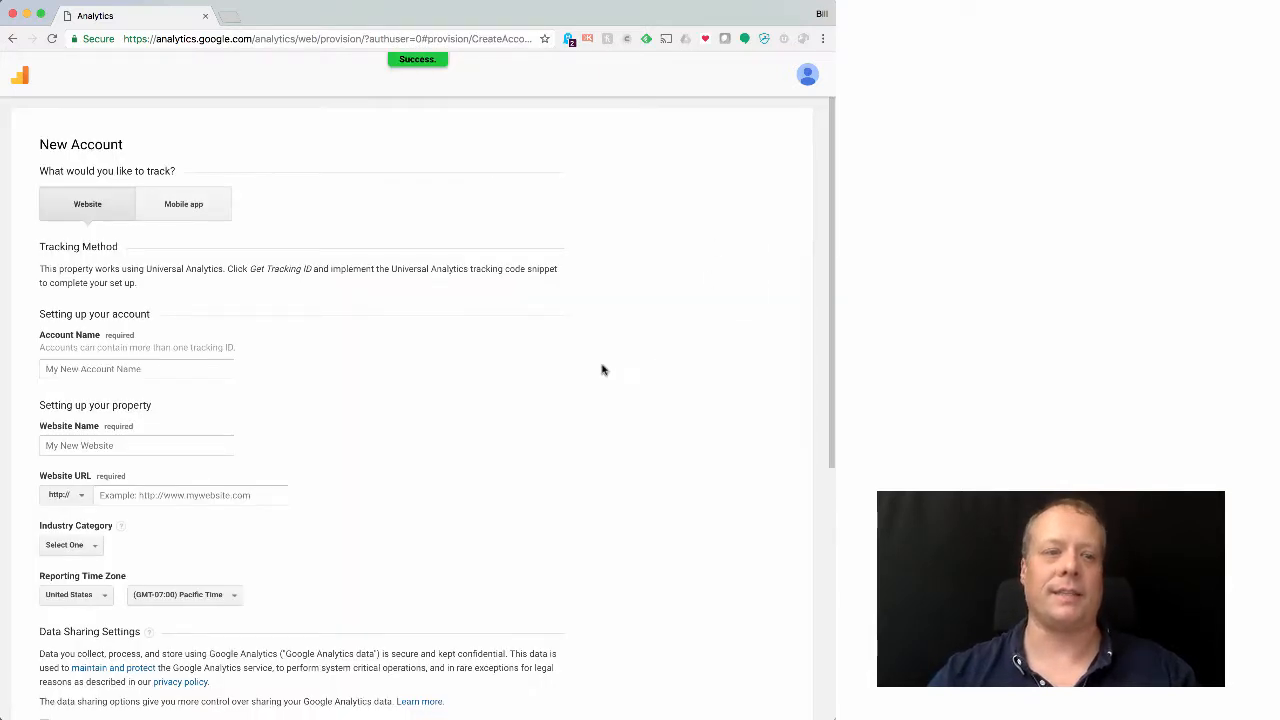
{"action": "mouse_move", "coordinate": [344, 432]}
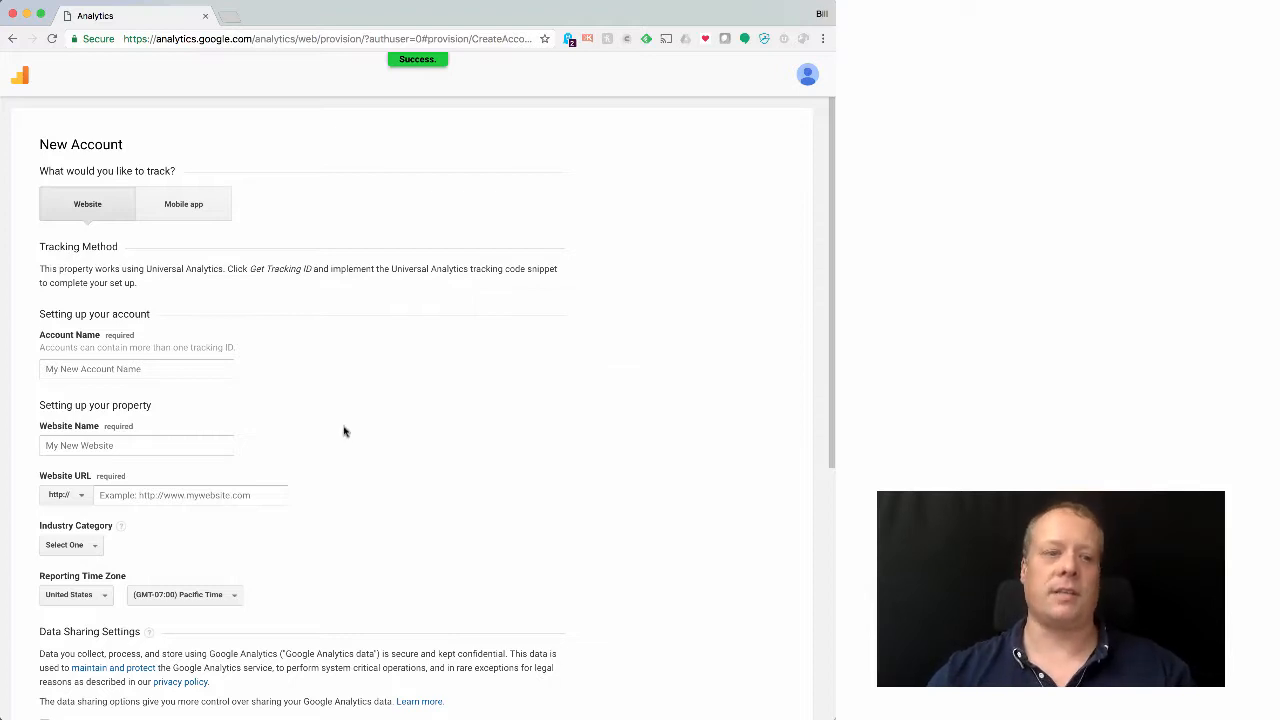
{"action": "scroll", "scroll_direction": "down", "scroll_amount": 3}
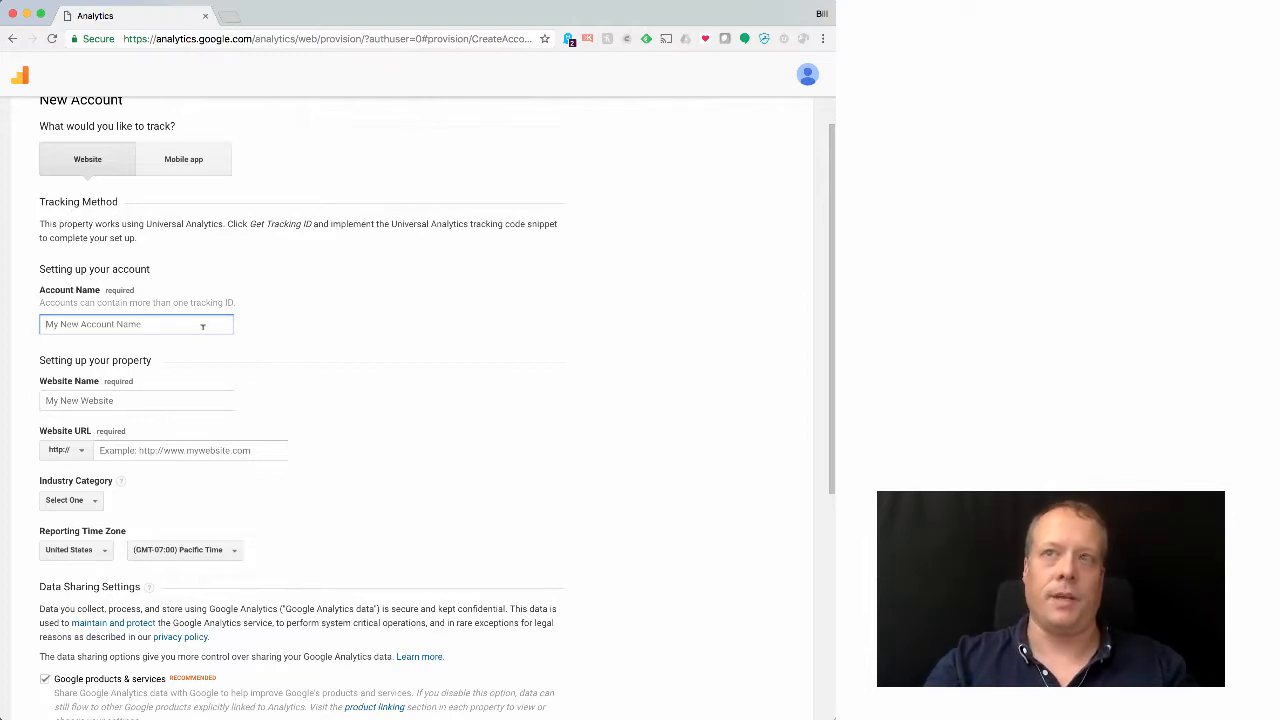
{"action": "type", "text": "MBA 590 Digital Ma"}
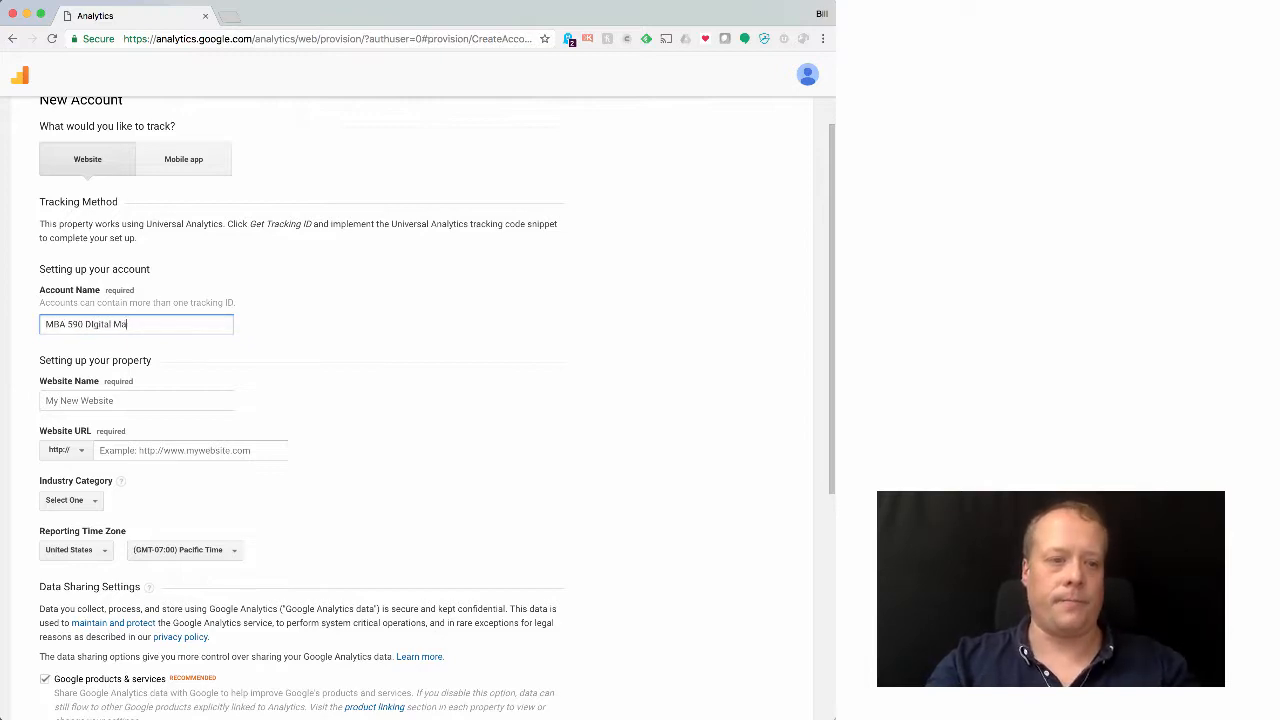
{"action": "key", "text": "Backspace"}
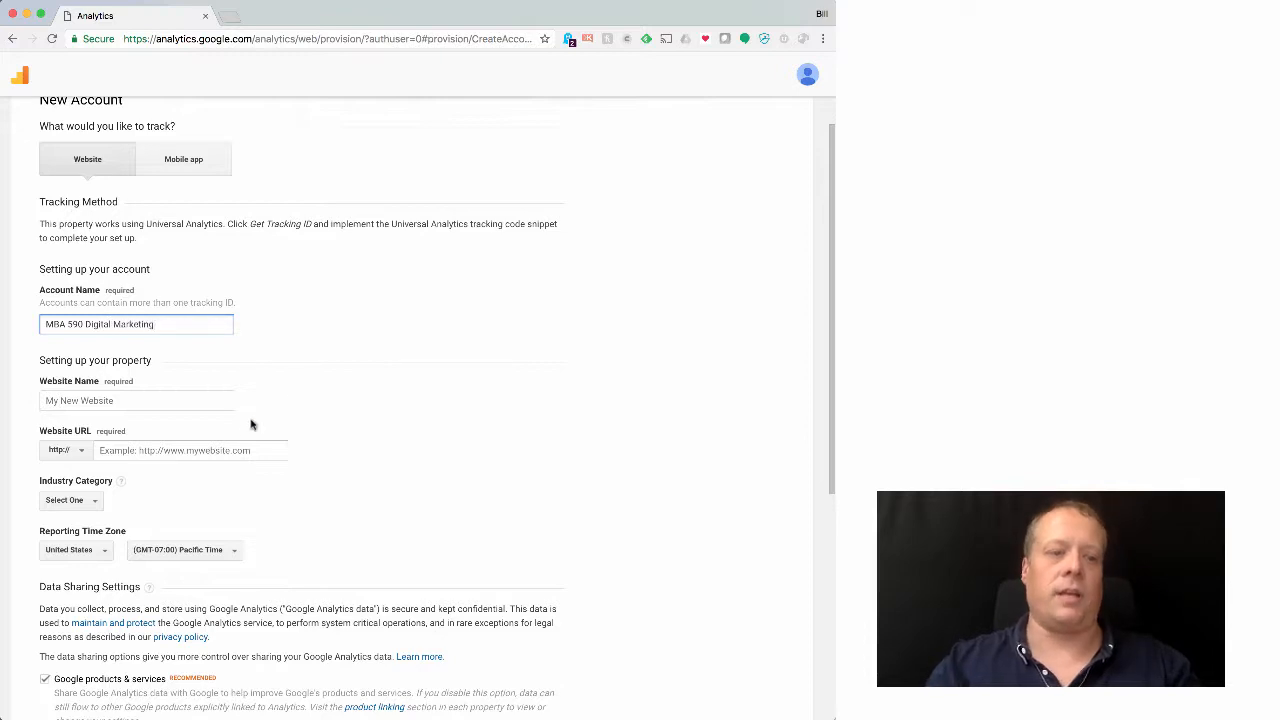
Begin entering the website name Digital Marketing Research Web.
{"action": "left_click", "coordinate": [136, 400]}
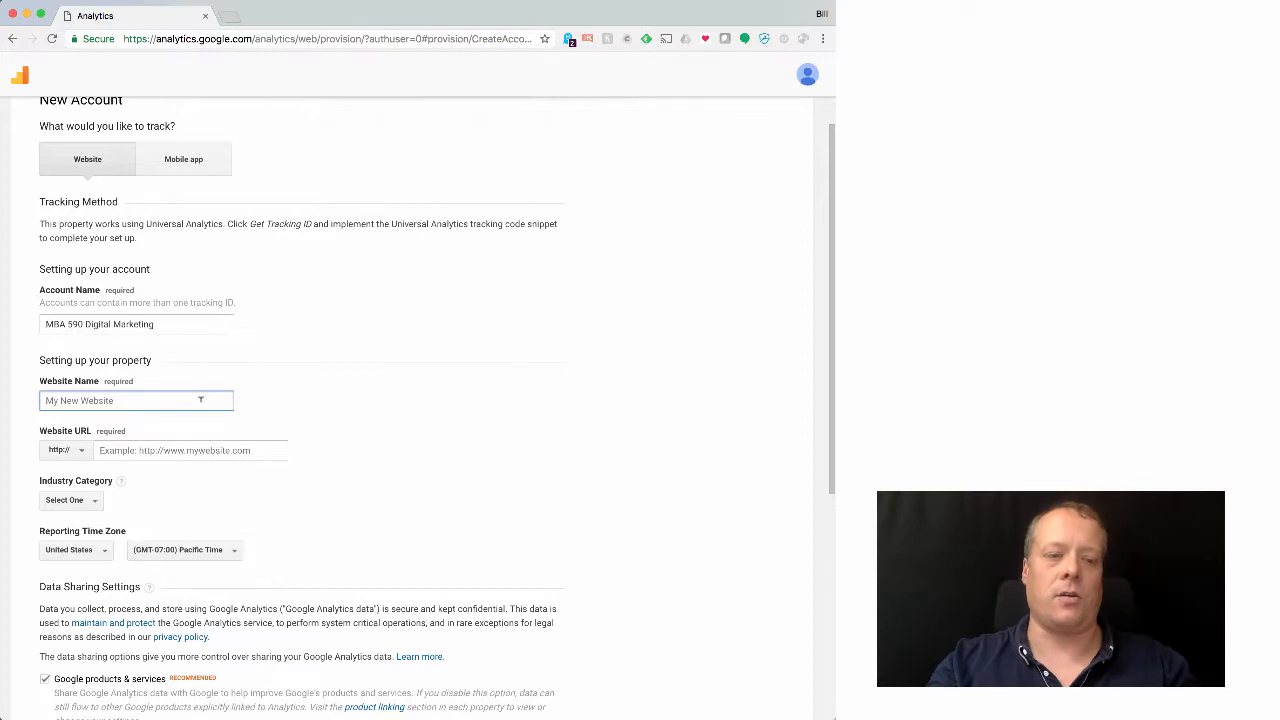
{"action": "type", "text": "Digital Marketing Research Web"}
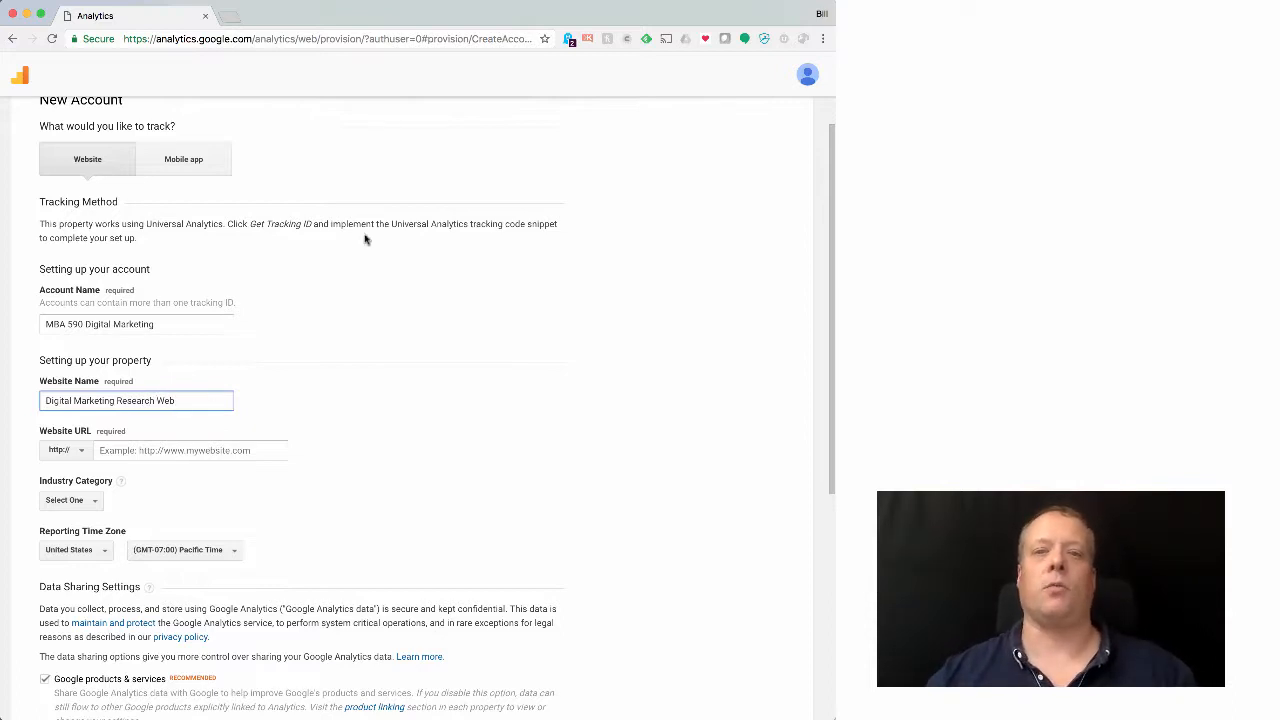
Fetch the Wix site's URL from a new tab and return to the Analytics form.
{"action": "left_click", "coordinate": [384, 16]}
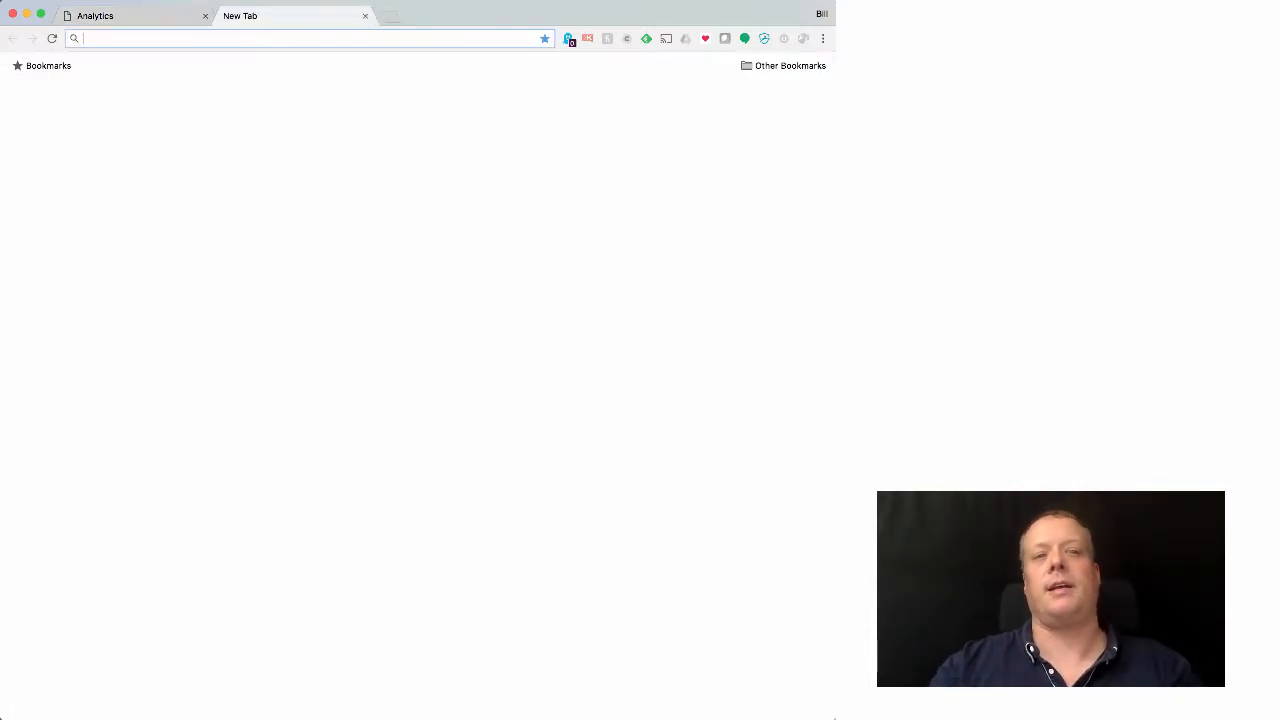
{"action": "type", "text": "www.wix.com/dashboard/4875328b-6b8c-49be-bce2-52f090f275f8/home"}
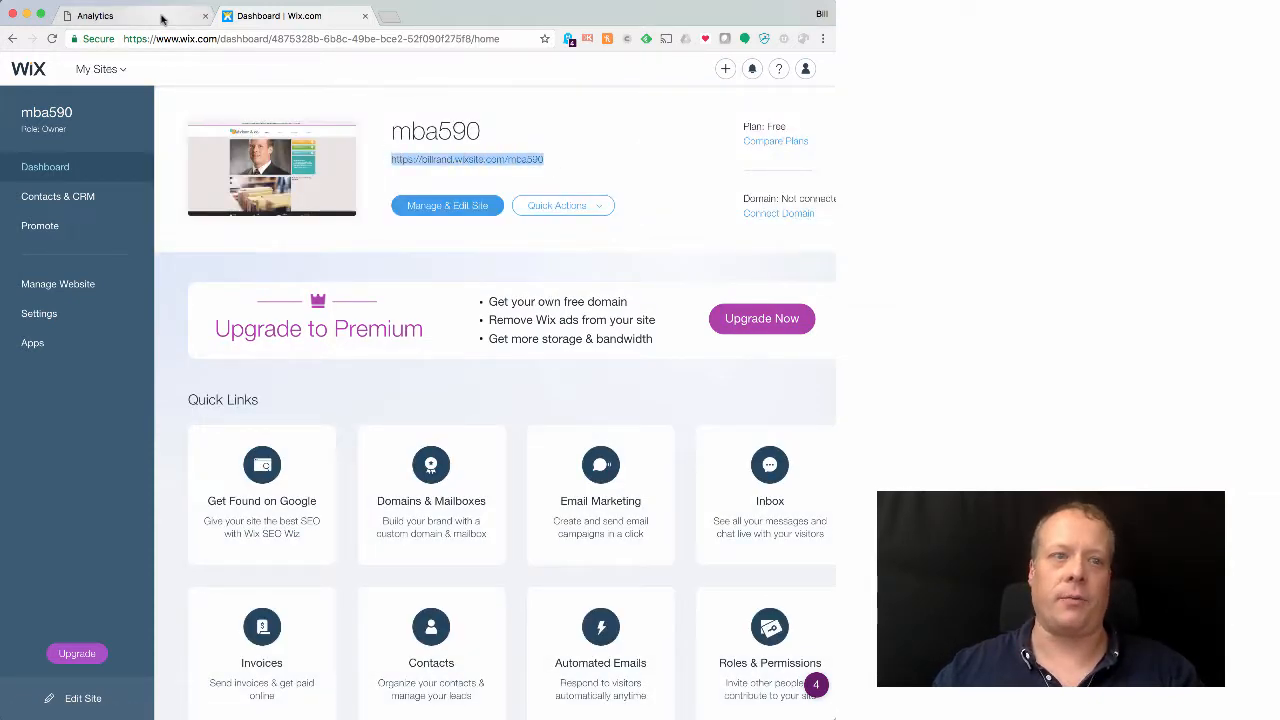
{"action": "left_click", "coordinate": [96, 16]}
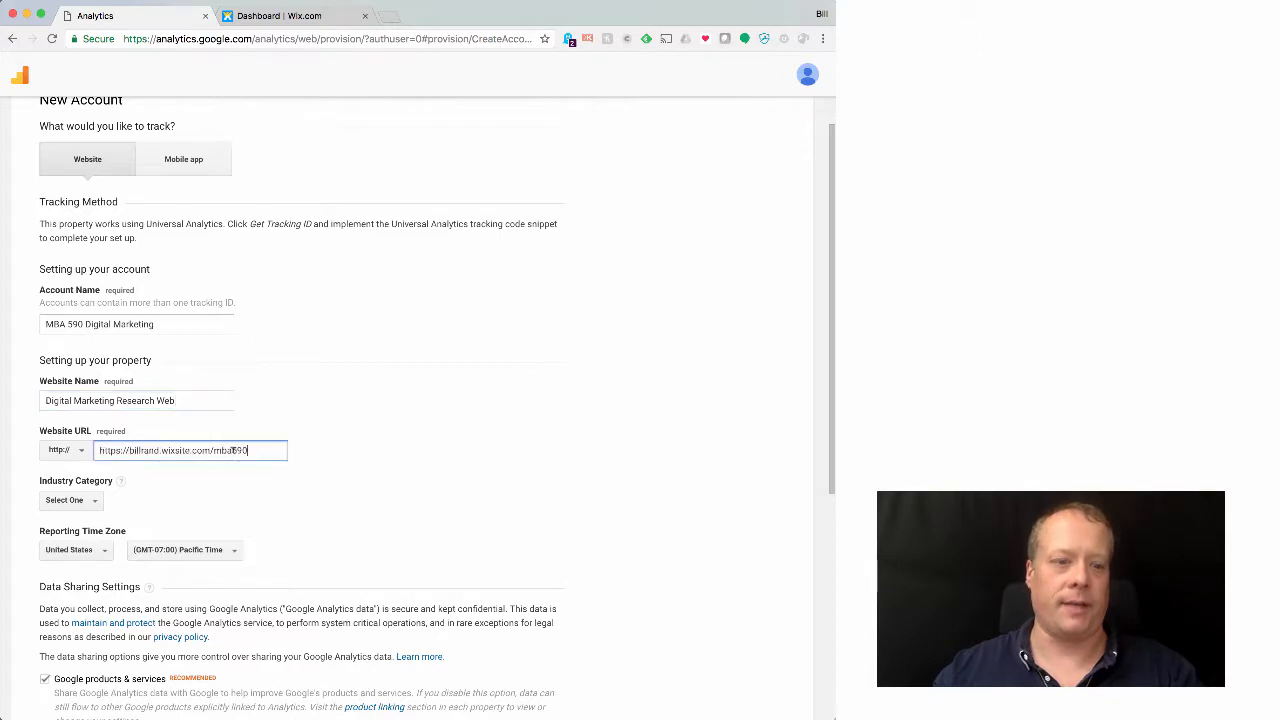
{"action": "scroll", "scroll_direction": "down", "scroll_amount": 3}
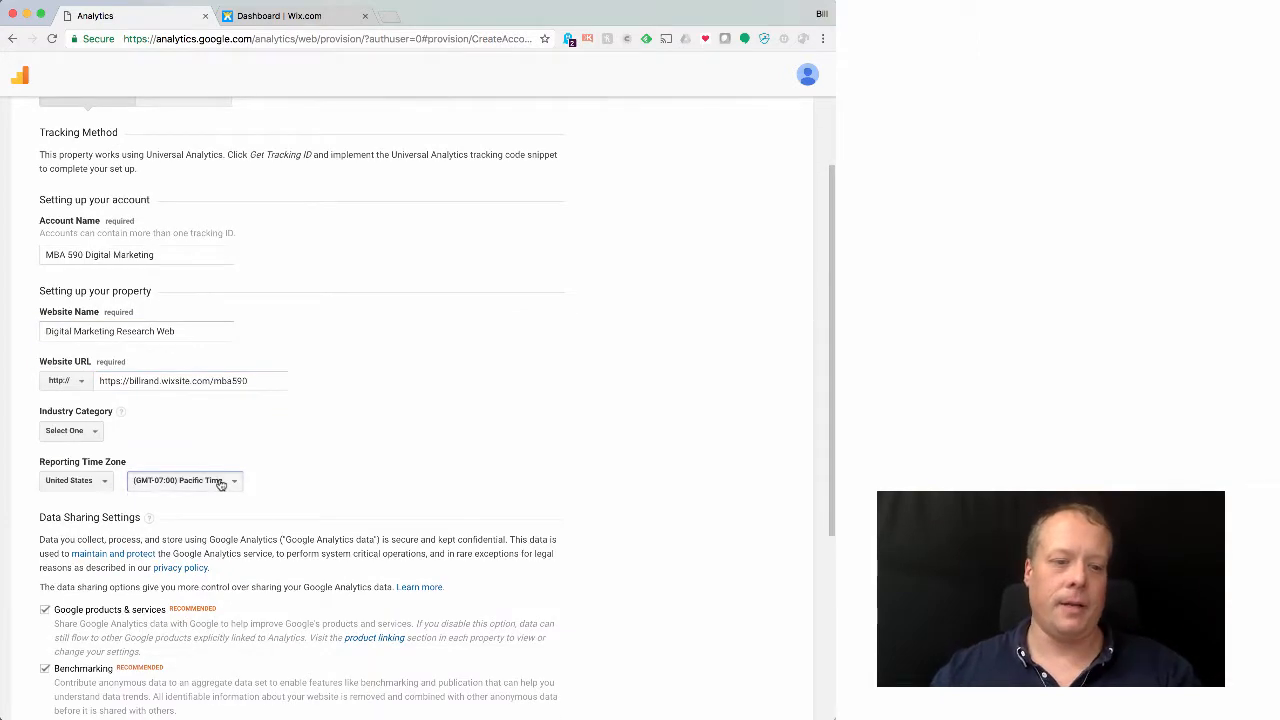
Set the time zone to Eastern Time, request the tracking ID and accept the terms.
{"action": "left_click", "coordinate": [184, 480]}
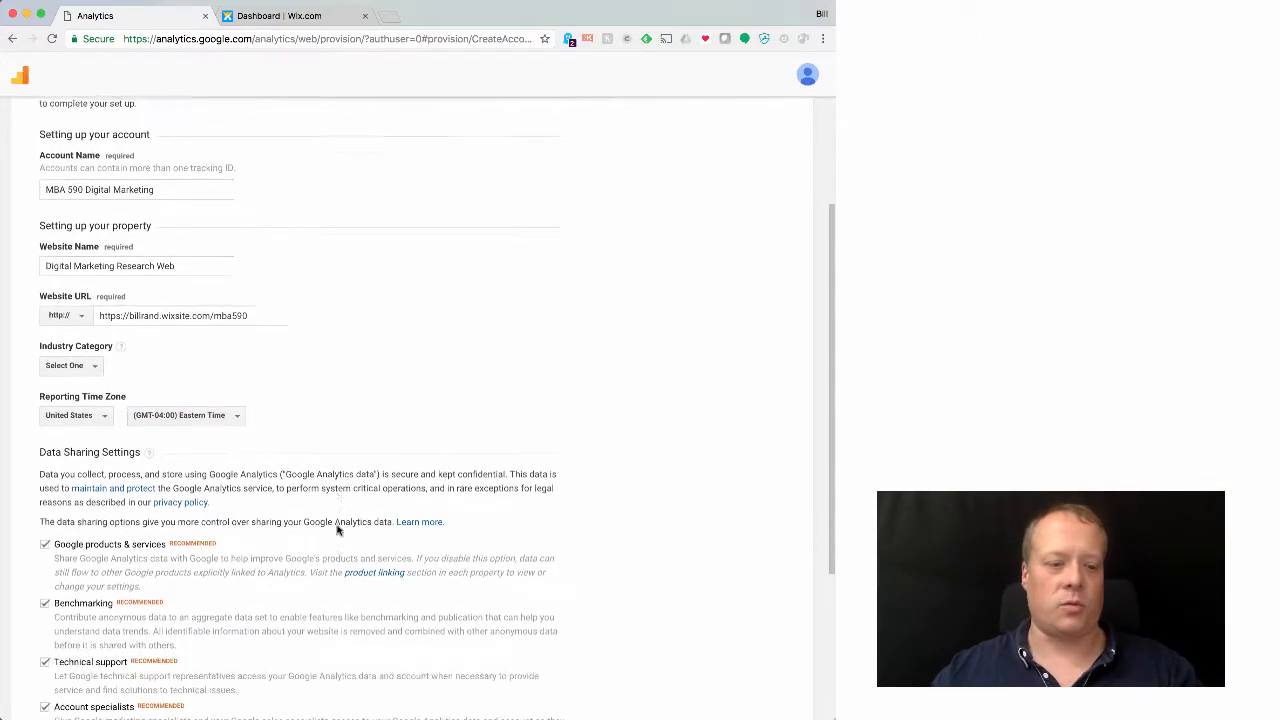
{"action": "scroll", "scroll_direction": "down", "scroll_amount": 3}
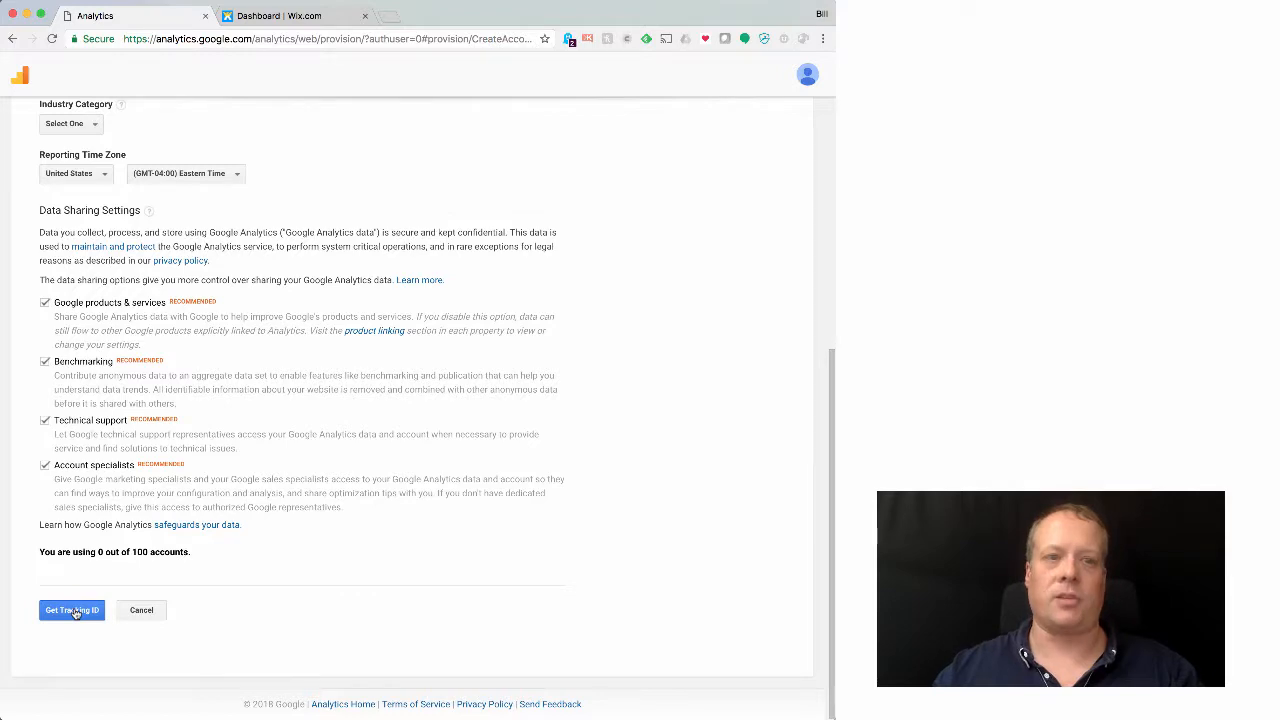
{"action": "left_click", "coordinate": [72, 610]}
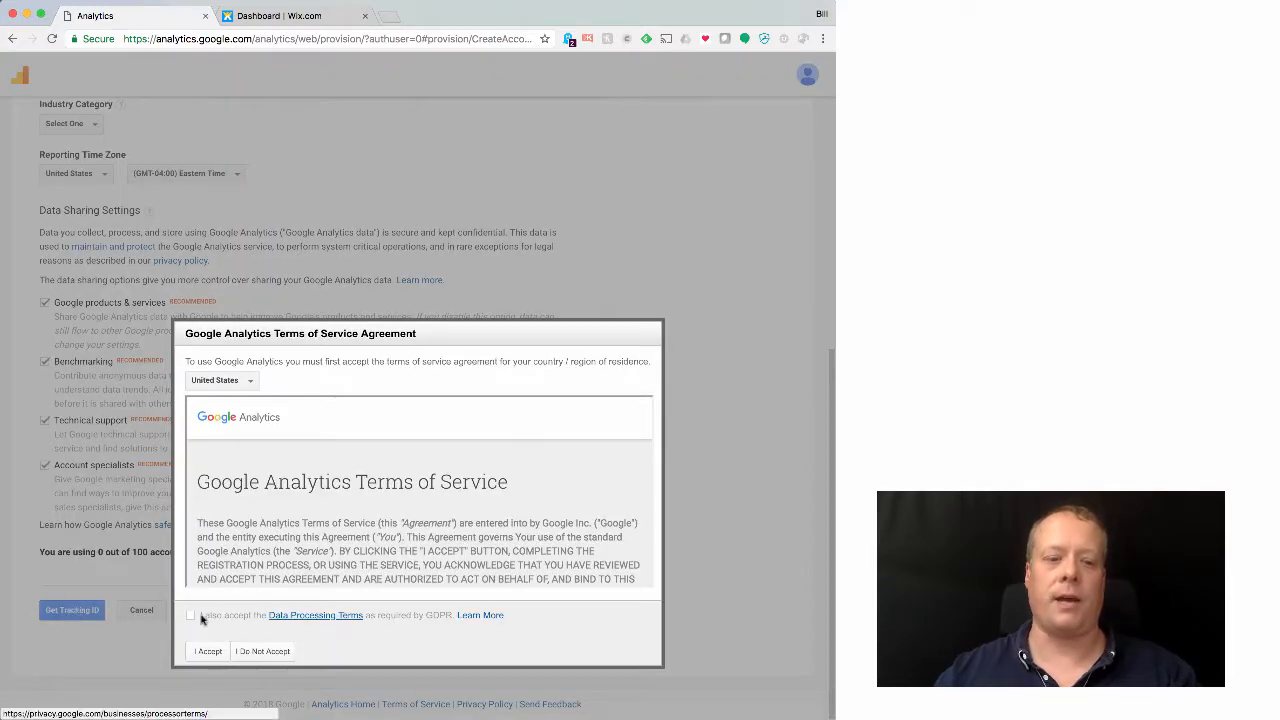
{"action": "left_click", "coordinate": [208, 652]}
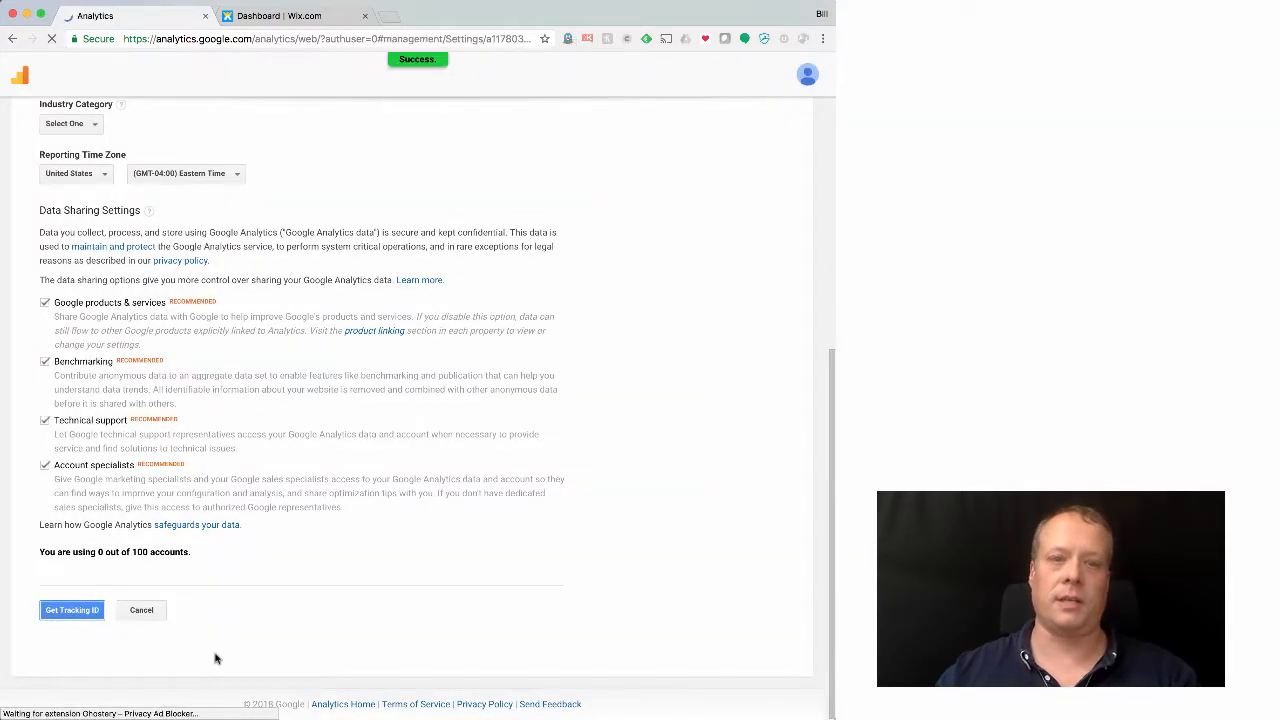
{"action": "left_click", "coordinate": [72, 610]}
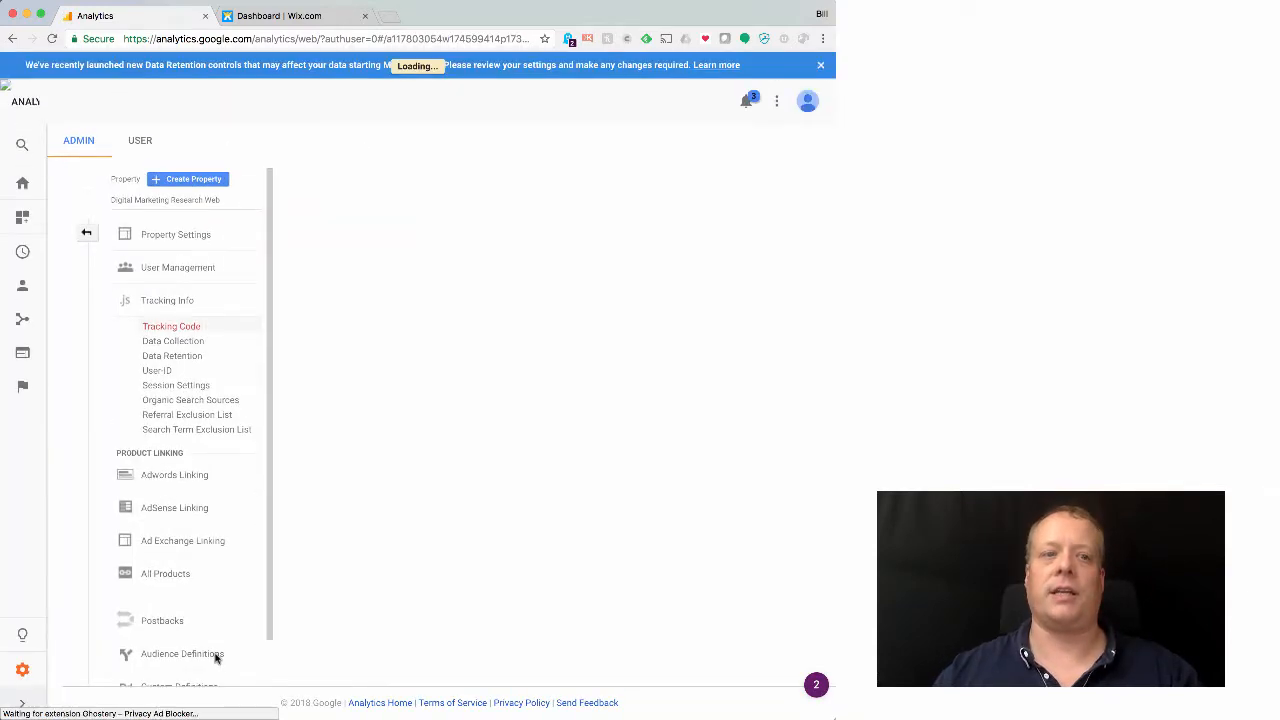
{"action": "left_click", "coordinate": [172, 324]}
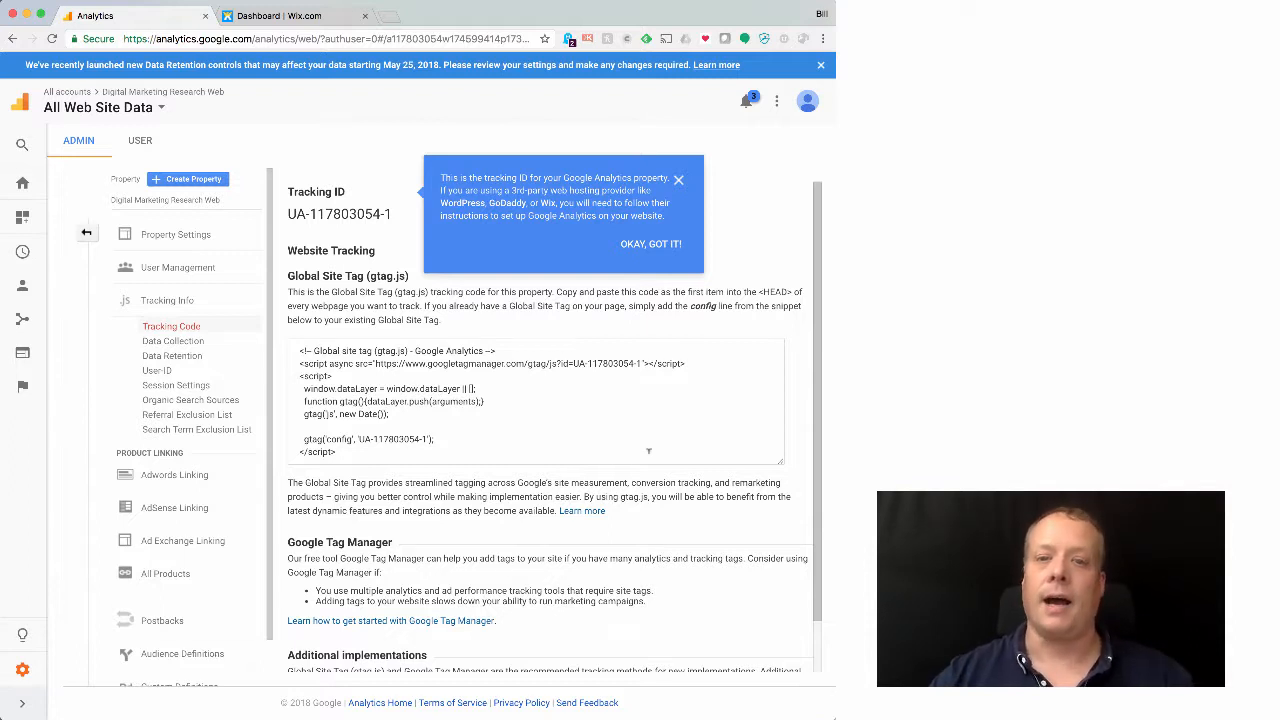
{"action": "left_click", "coordinate": [650, 244]}
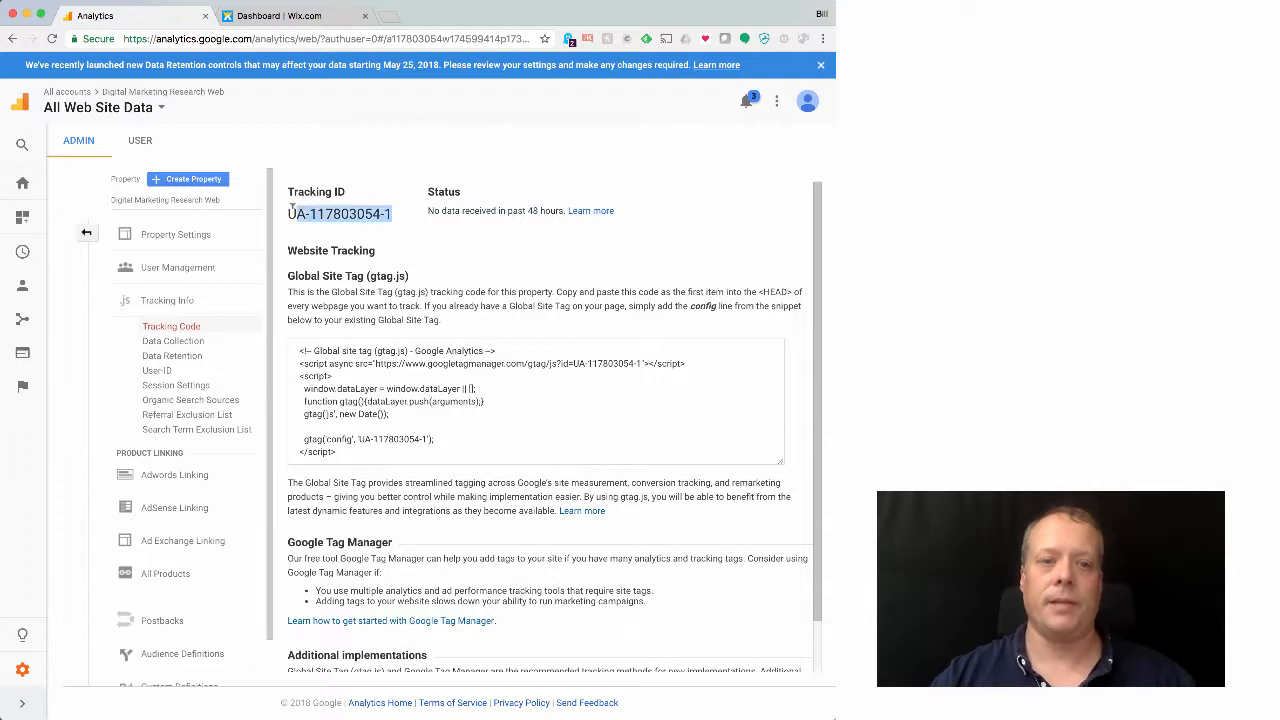
{"action": "double_click", "coordinate": [338, 214]}
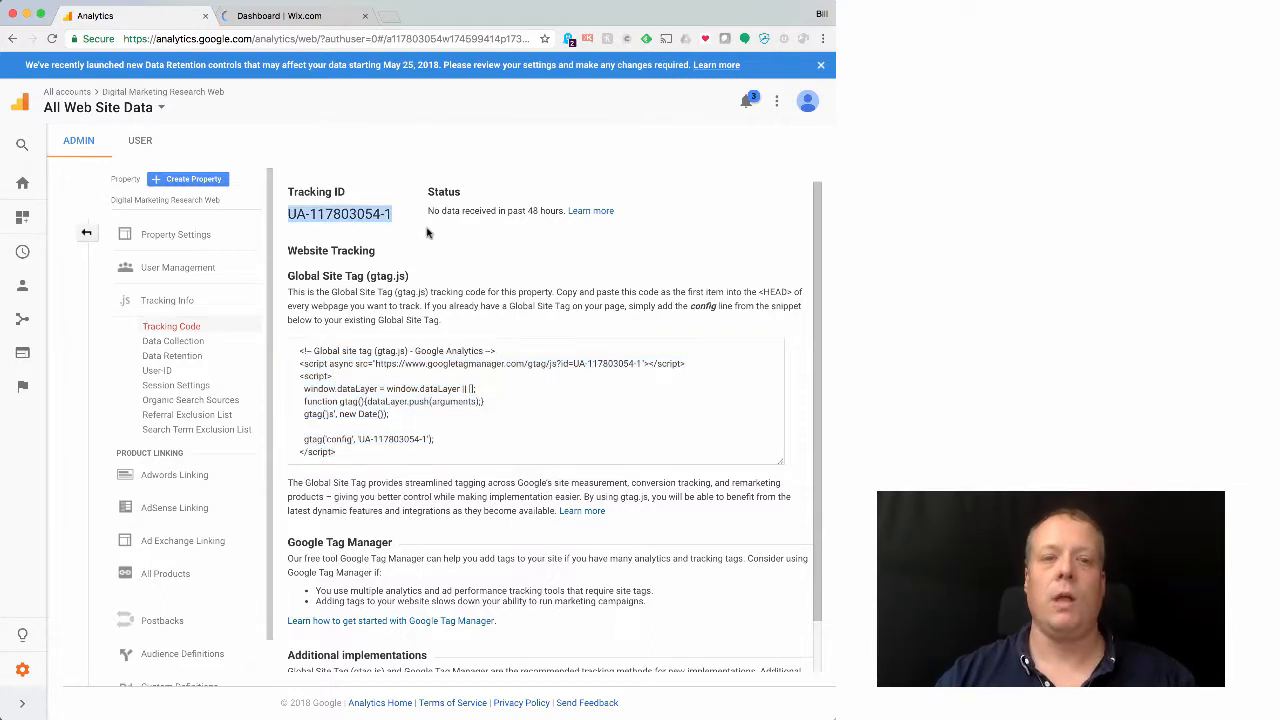
{"action": "left_click", "coordinate": [400, 220]}
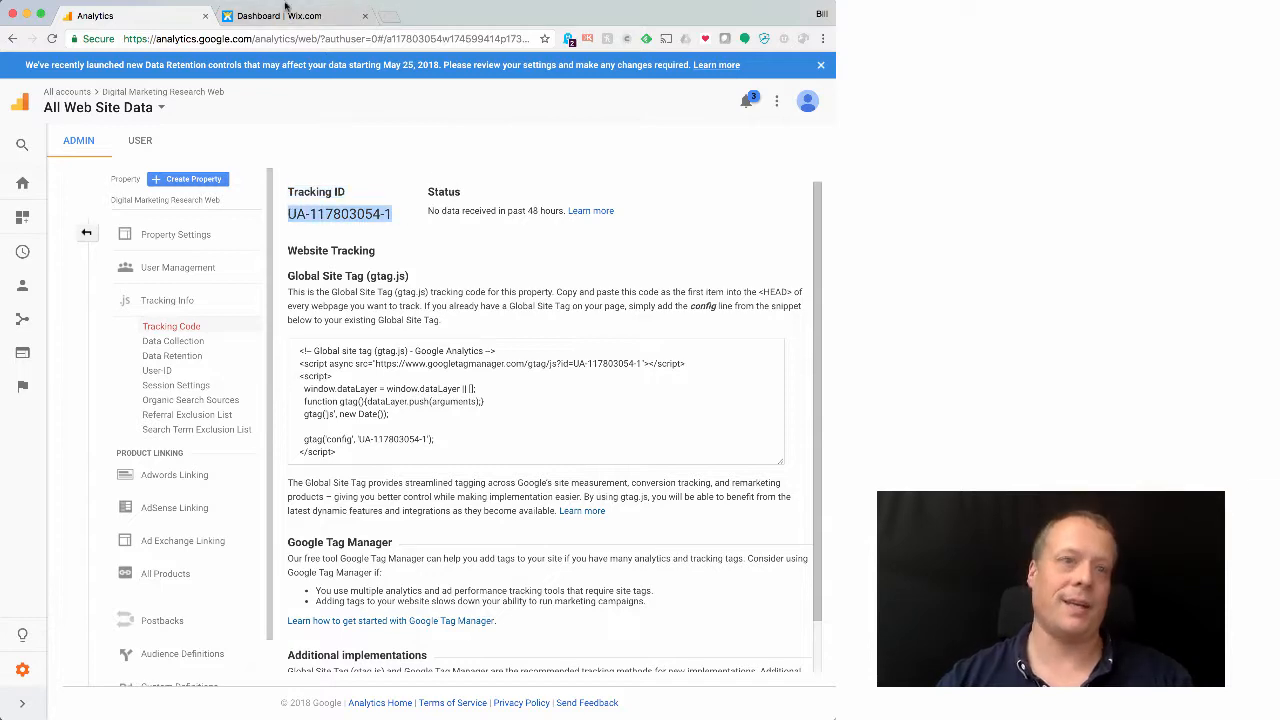
Check Wix's Tracking Tools & Analytics page, which needs an upgrade, then return to Analytics.
{"action": "left_click", "coordinate": [290, 16]}
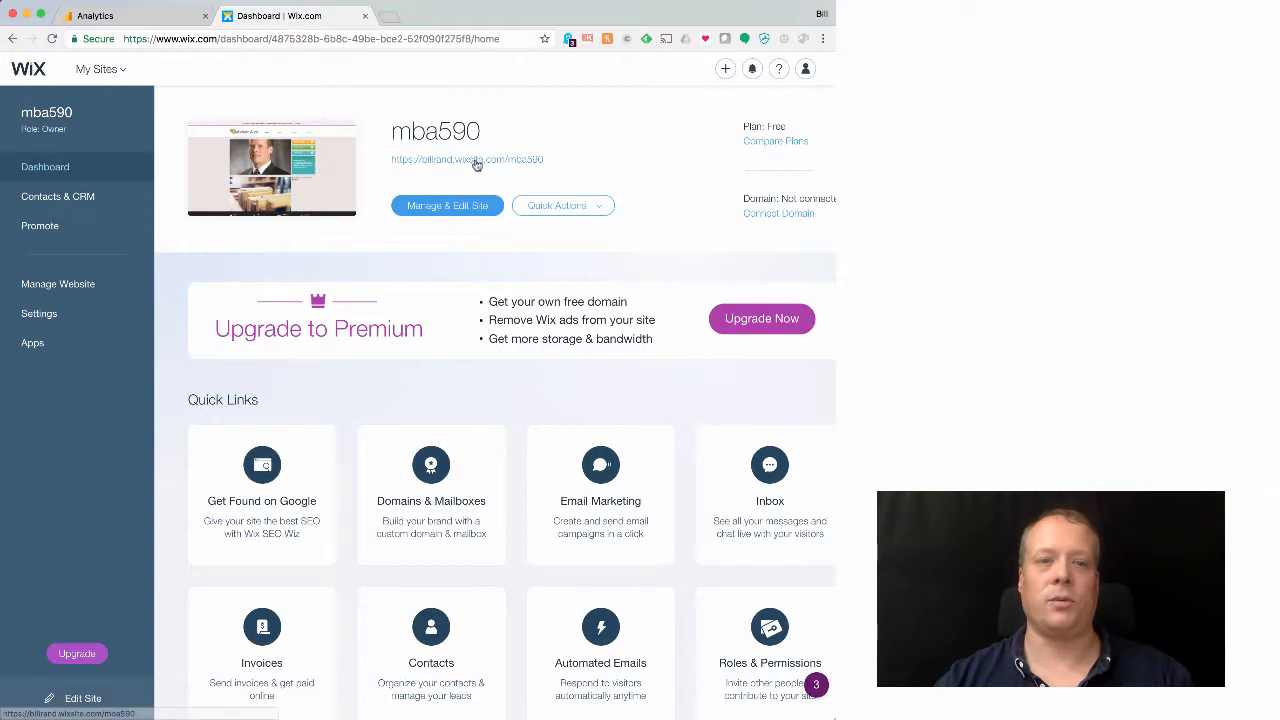
{"action": "left_click", "coordinate": [58, 284]}
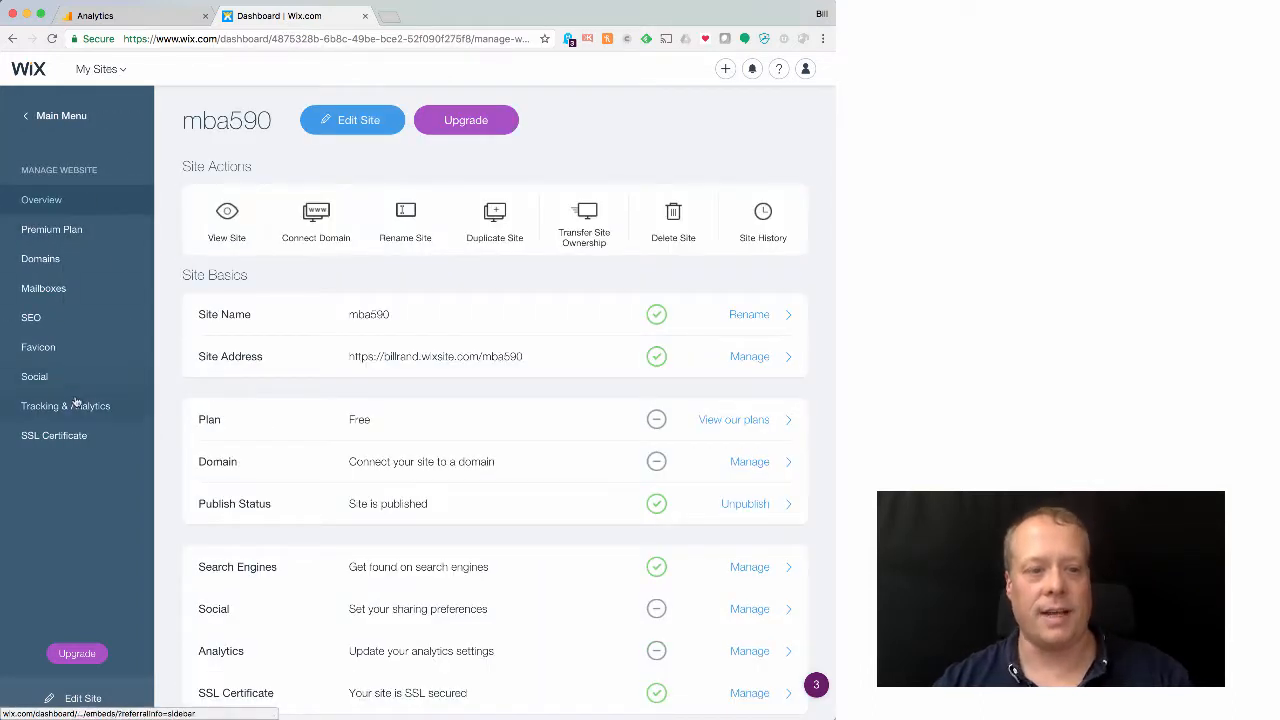
{"action": "left_click", "coordinate": [64, 404]}
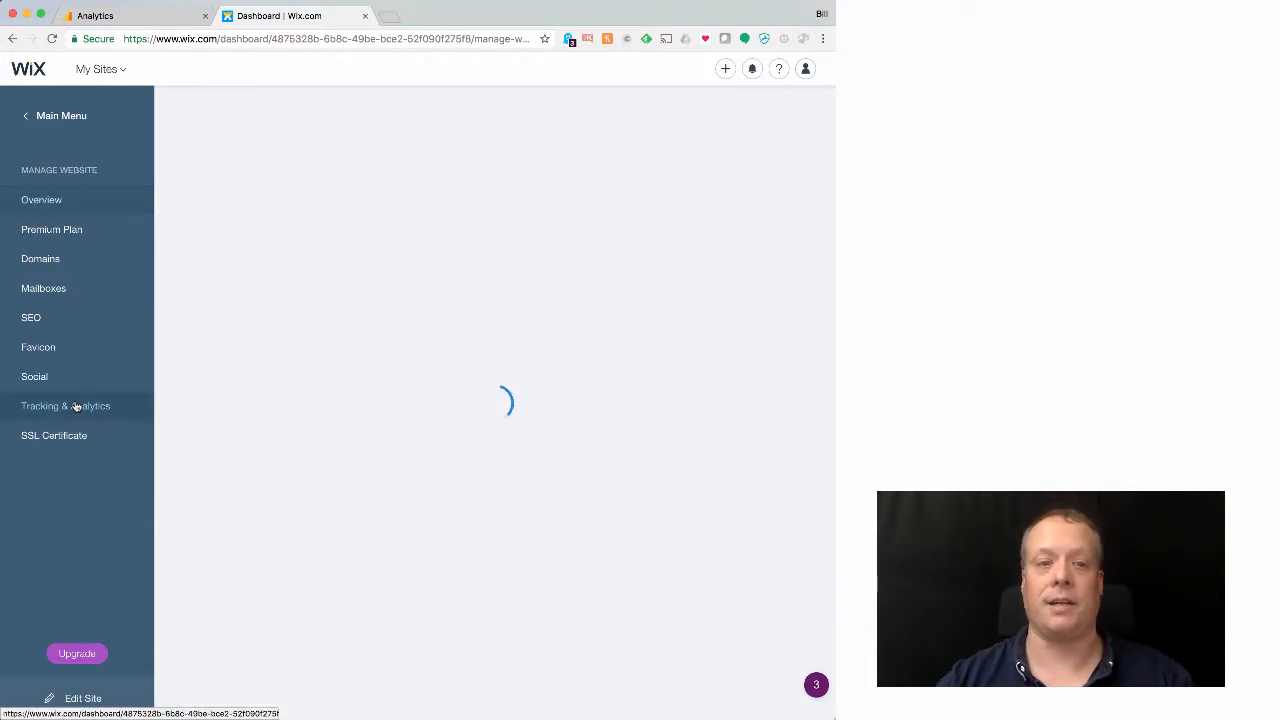
{"action": "left_click", "coordinate": [66, 404]}
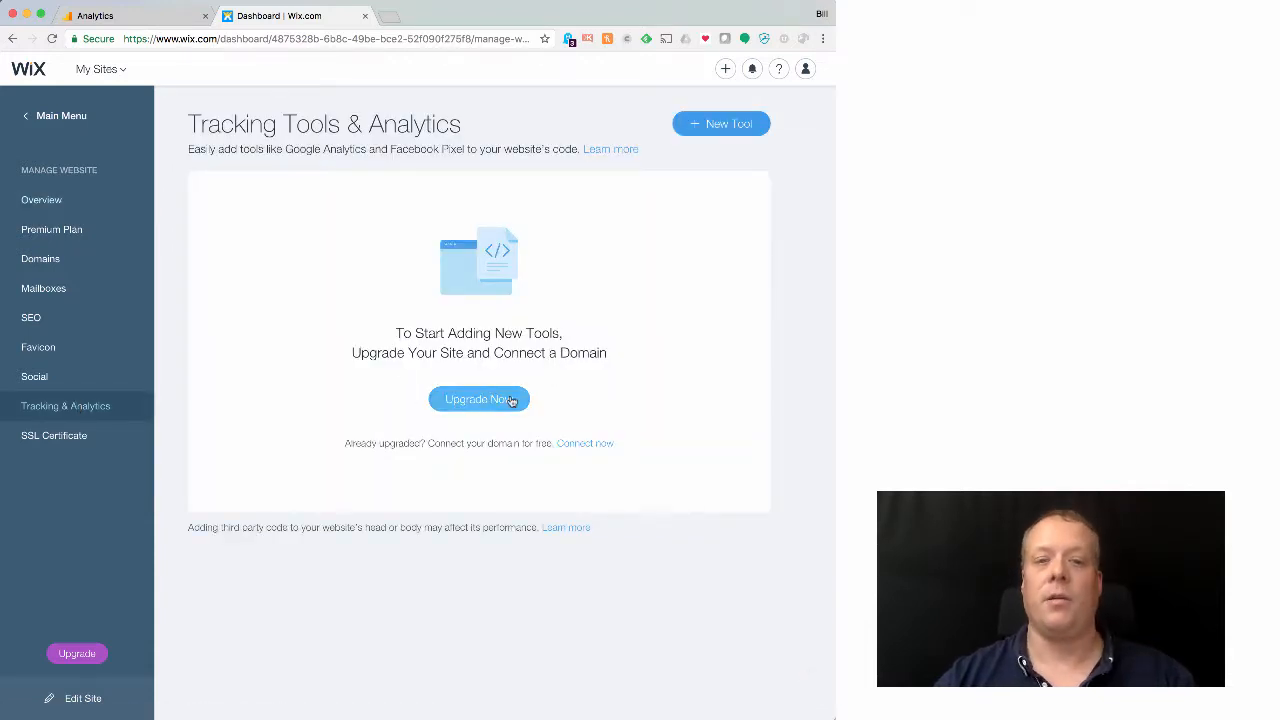
{"action": "mouse_move", "coordinate": [544, 380]}
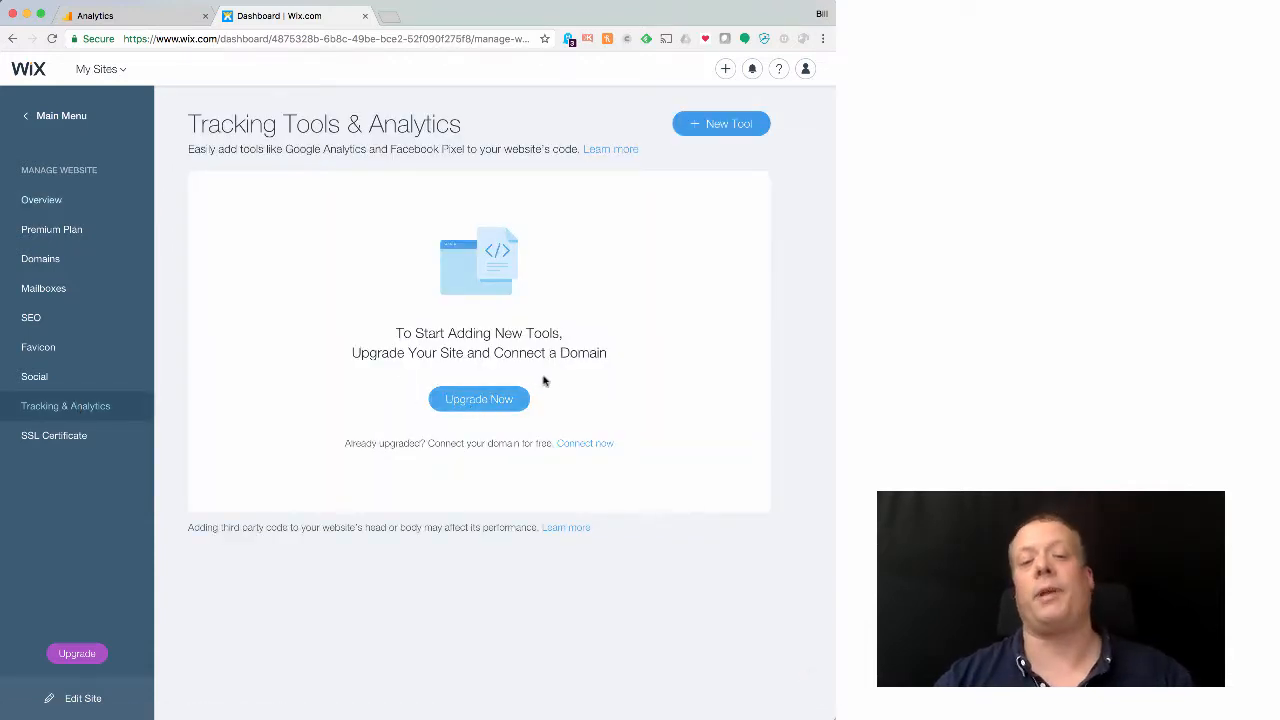
{"action": "mouse_move", "coordinate": [378, 400]}
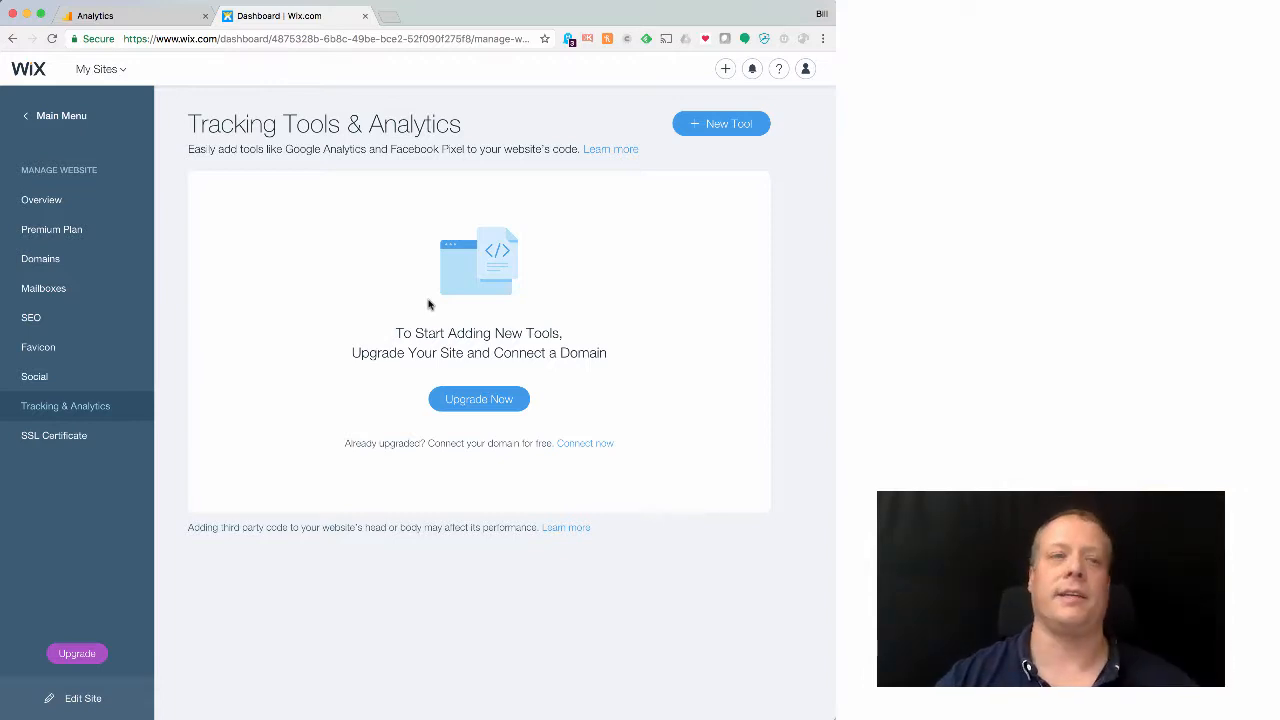
{"action": "left_click", "coordinate": [130, 16]}
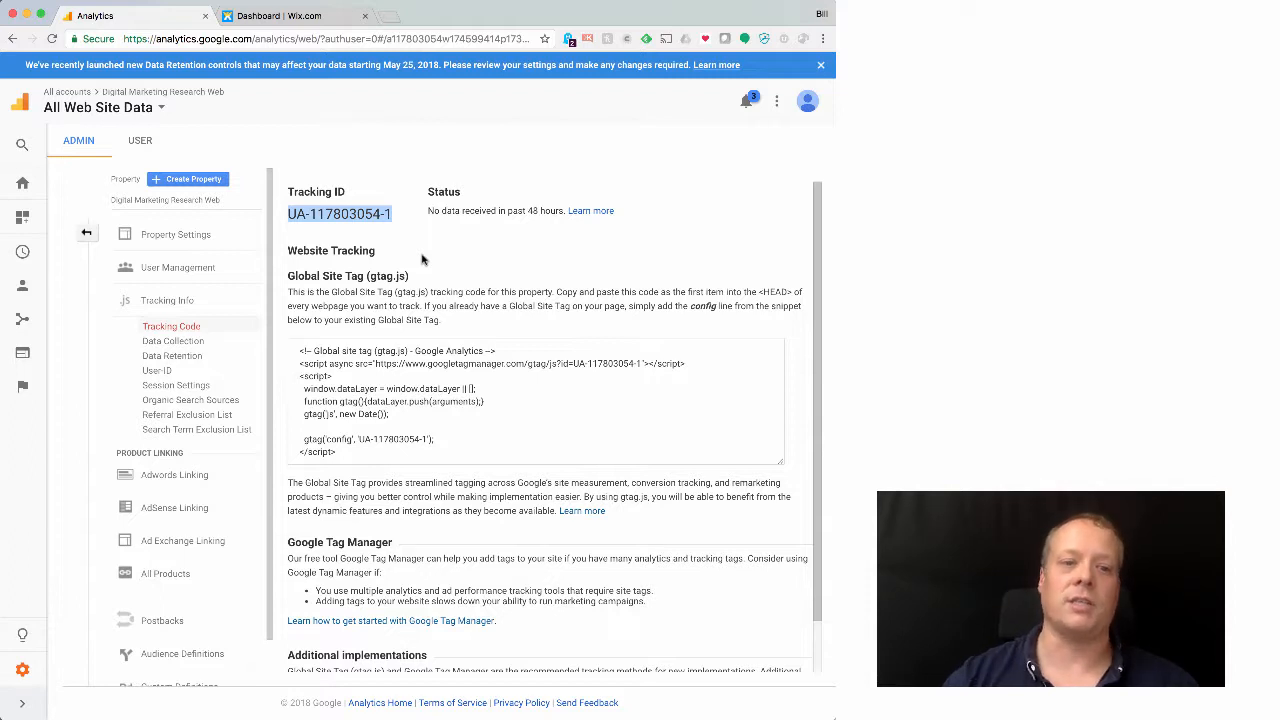
{"action": "mouse_move", "coordinate": [460, 276]}
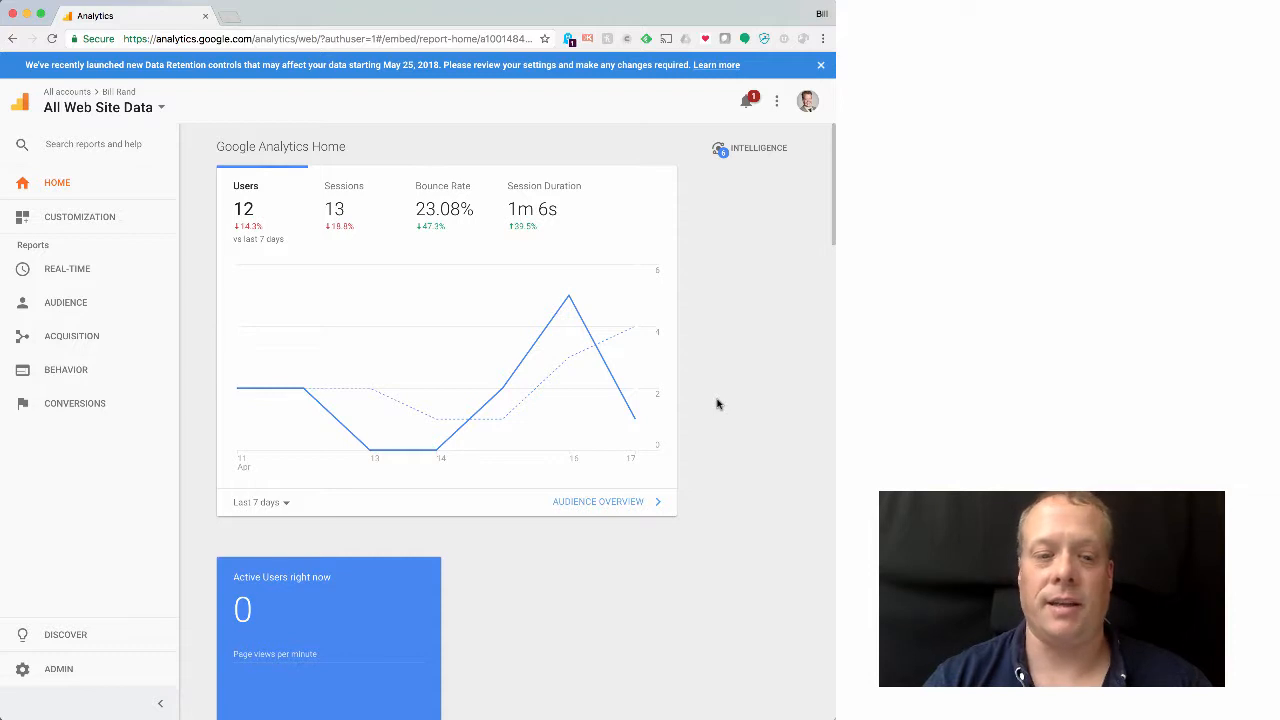
{"action": "mouse_move", "coordinate": [570, 356]}
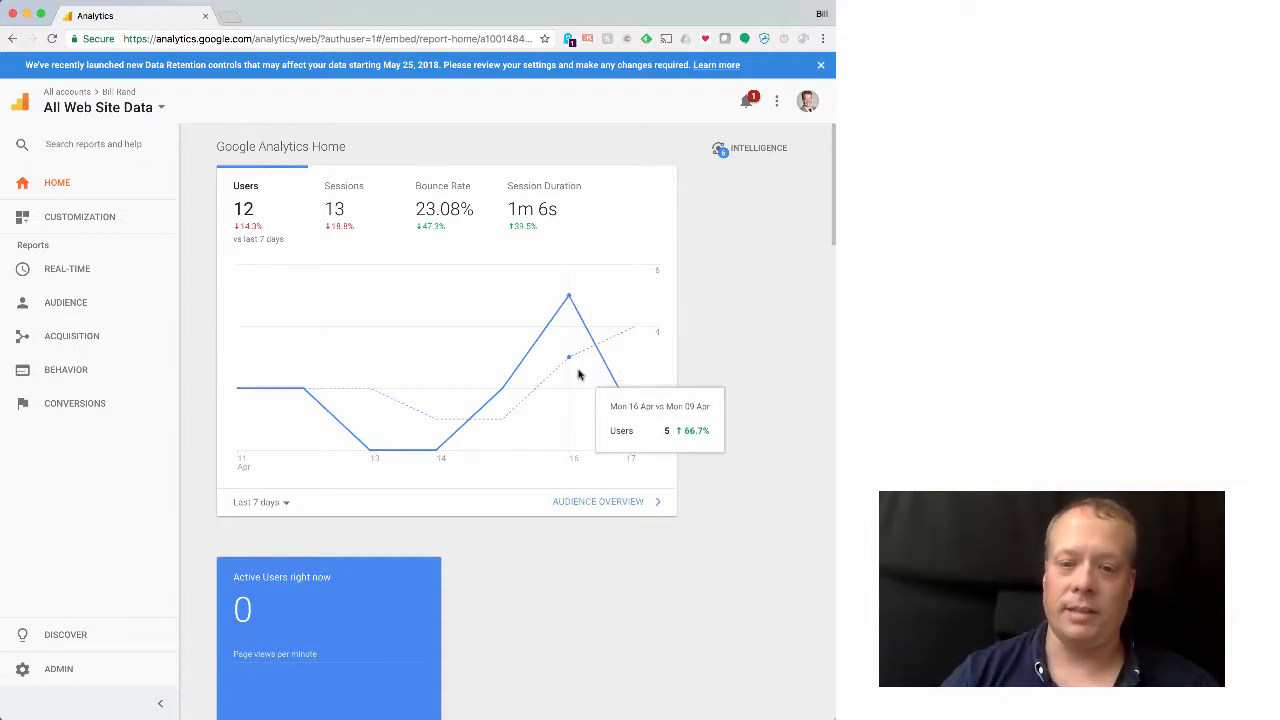
{"action": "mouse_move", "coordinate": [548, 384]}
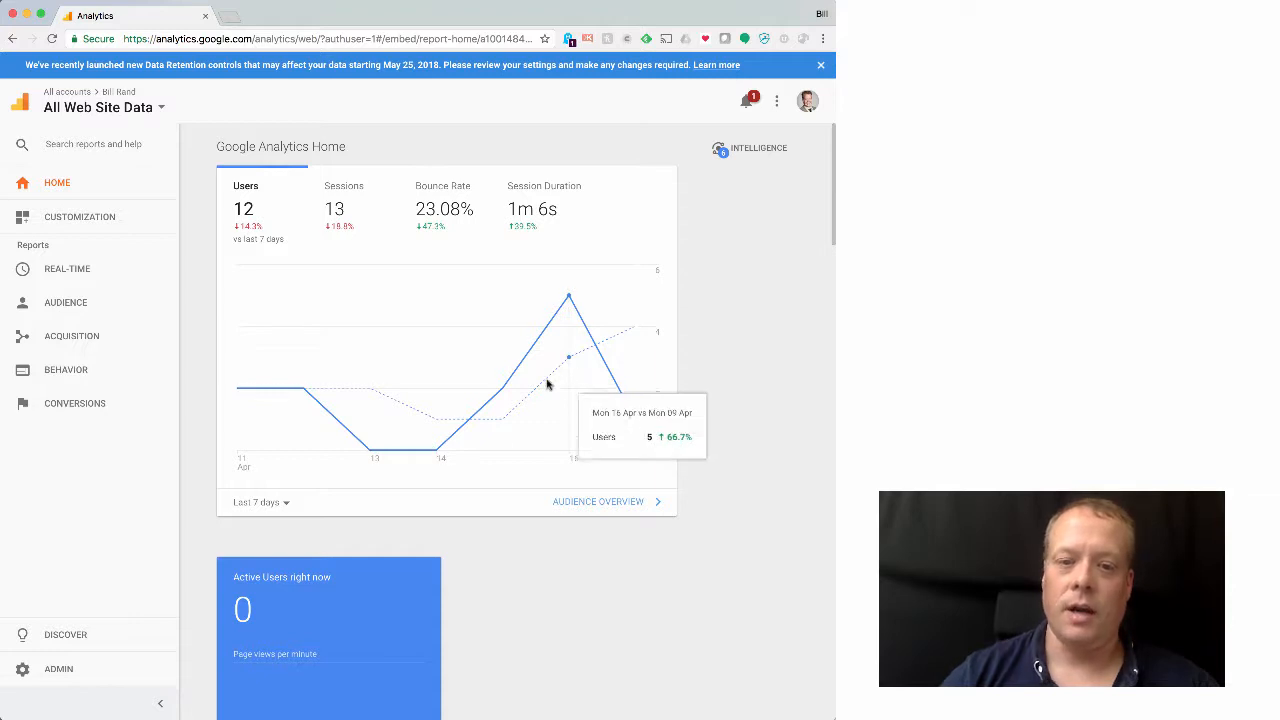
{"action": "mouse_move", "coordinate": [330, 408]}
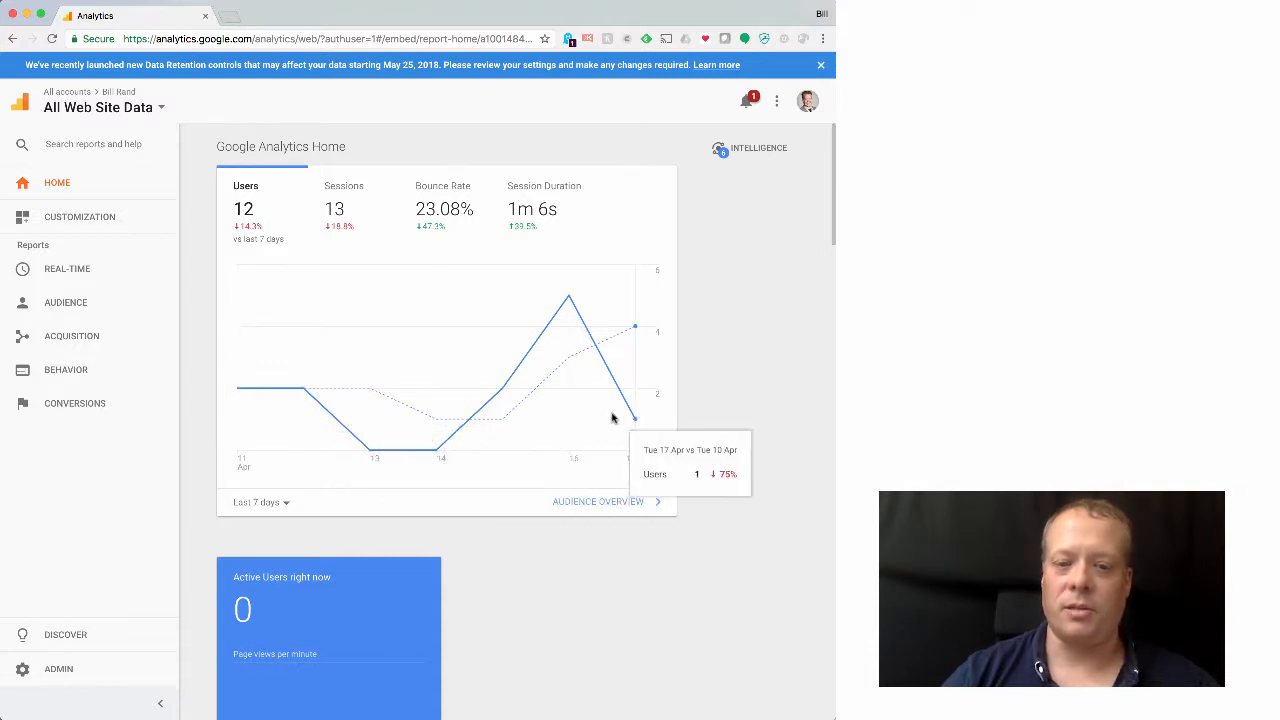
{"action": "mouse_move", "coordinate": [630, 420]}
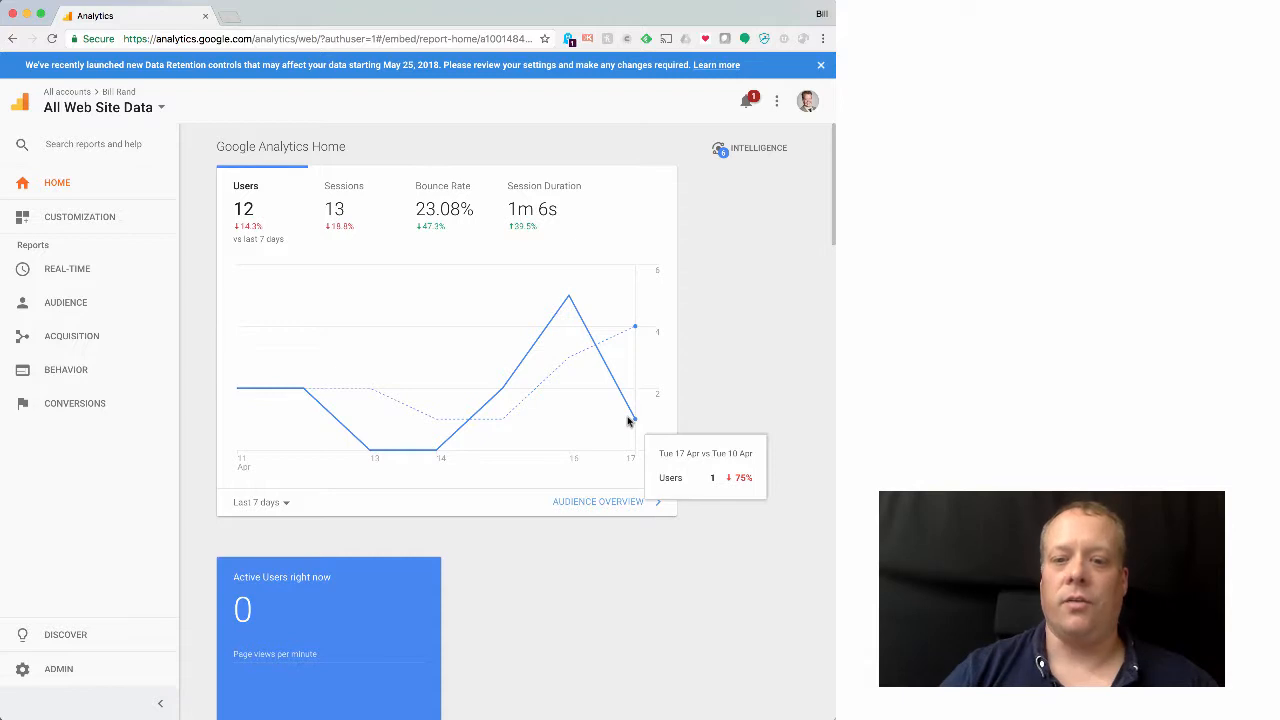
{"action": "mouse_move", "coordinate": [588, 376]}
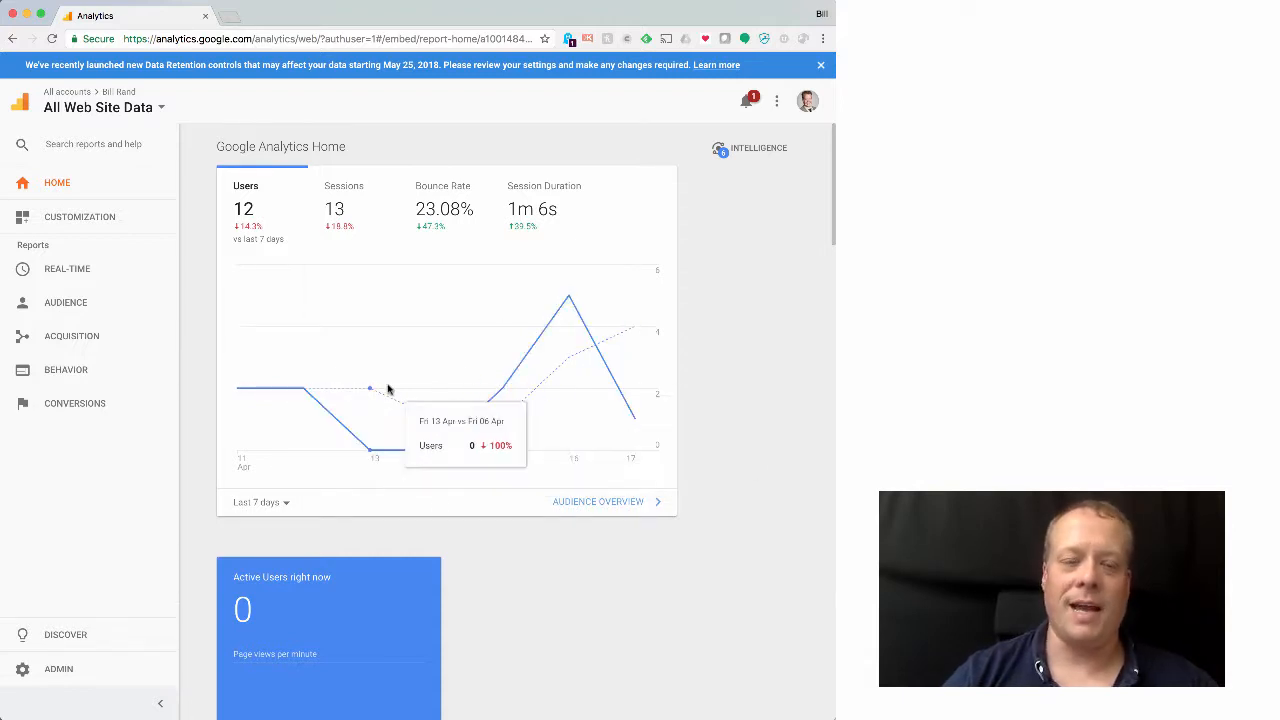
{"action": "mouse_move", "coordinate": [460, 372]}
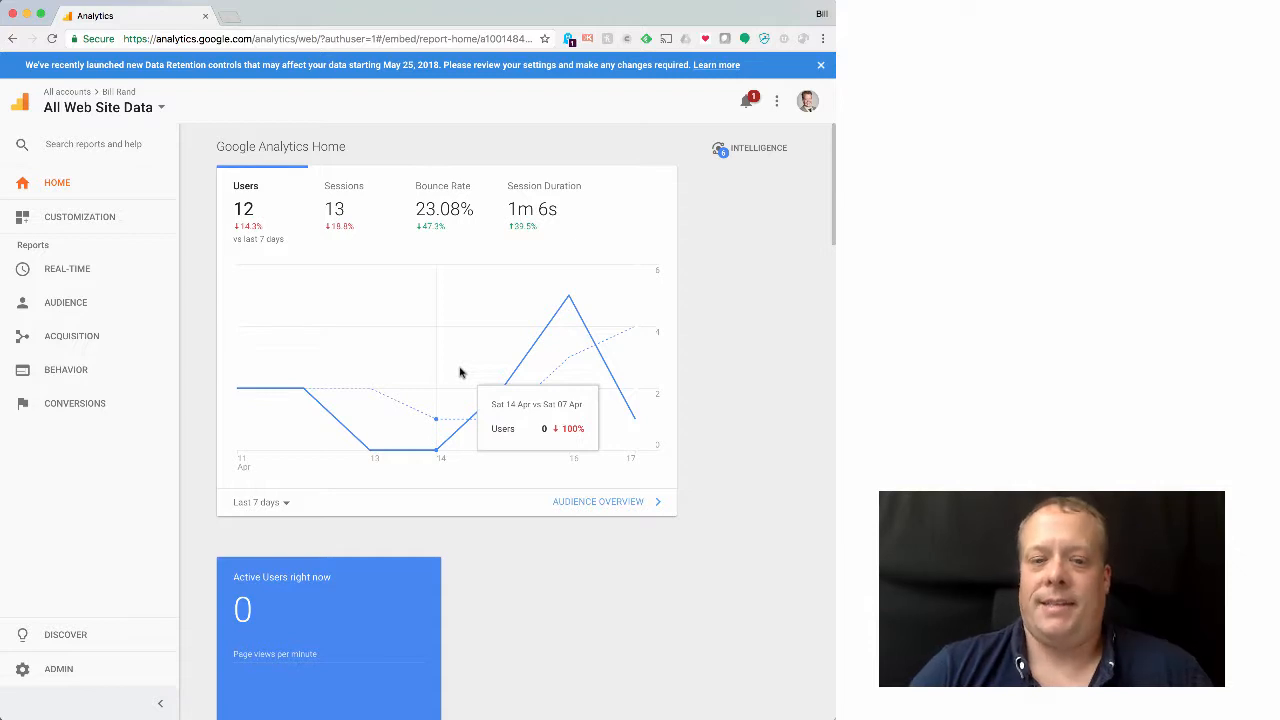
Review the Home dashboard's weekly user trend down to the acquisition card.
{"action": "scroll", "scroll_direction": "down", "scroll_amount": 3}
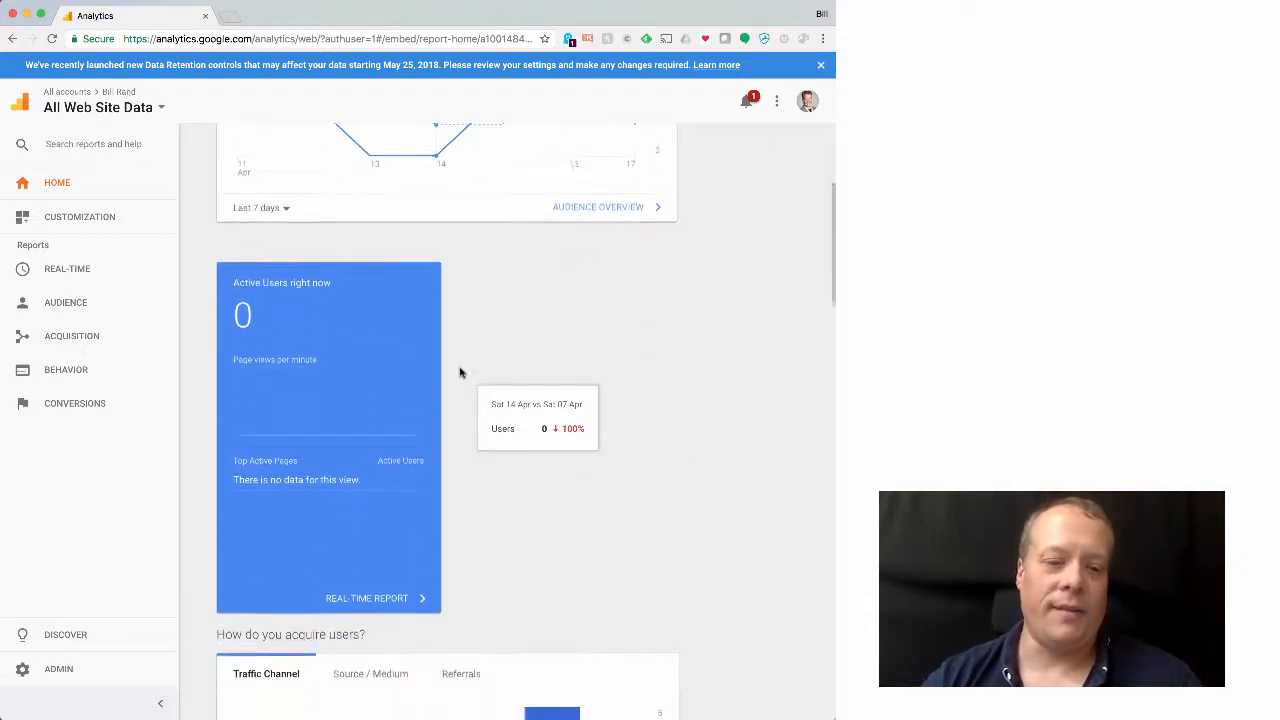
{"action": "scroll", "scroll_direction": "down", "scroll_amount": 3}
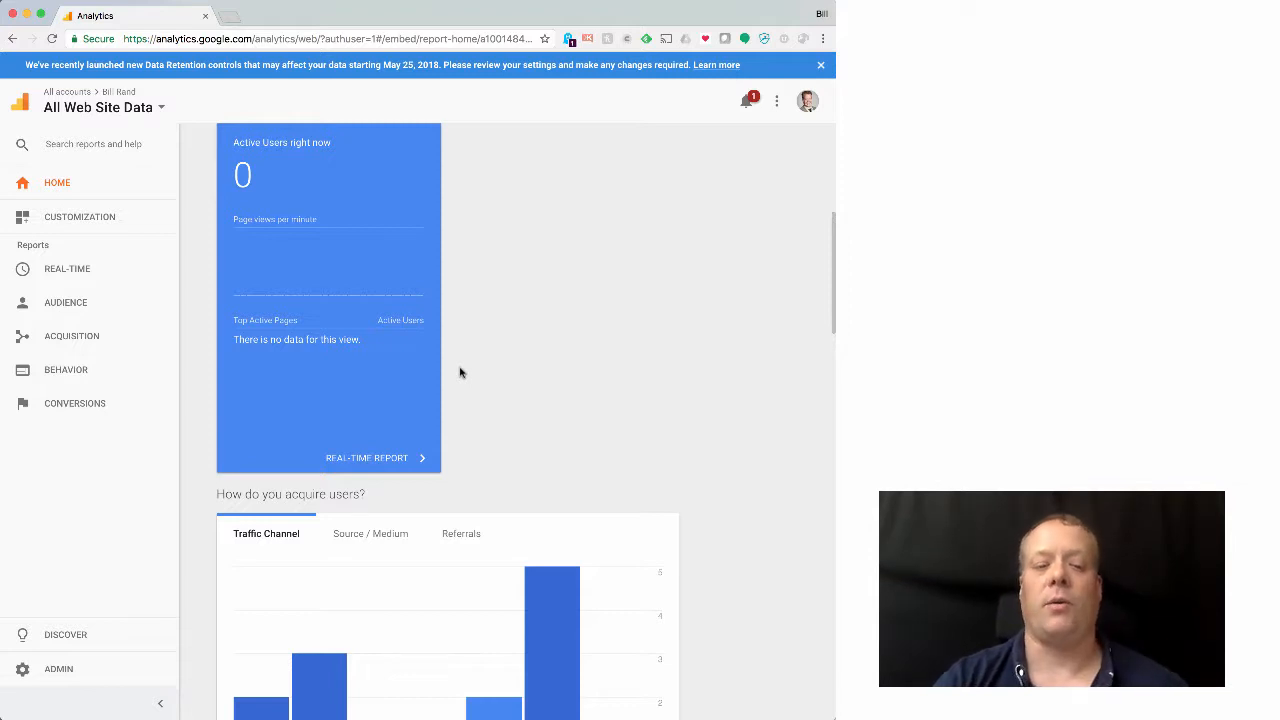
{"action": "scroll", "scroll_direction": "down", "scroll_amount": 3}
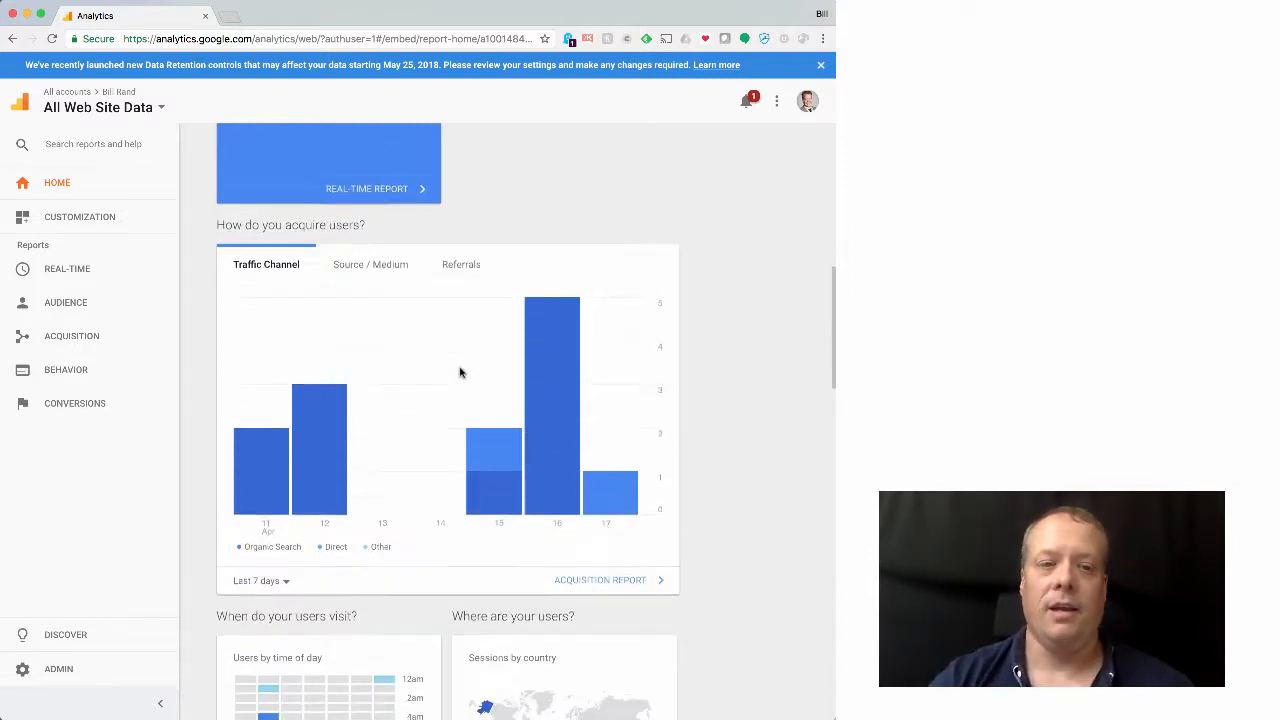
{"action": "scroll", "scroll_direction": "down", "scroll_amount": 3}
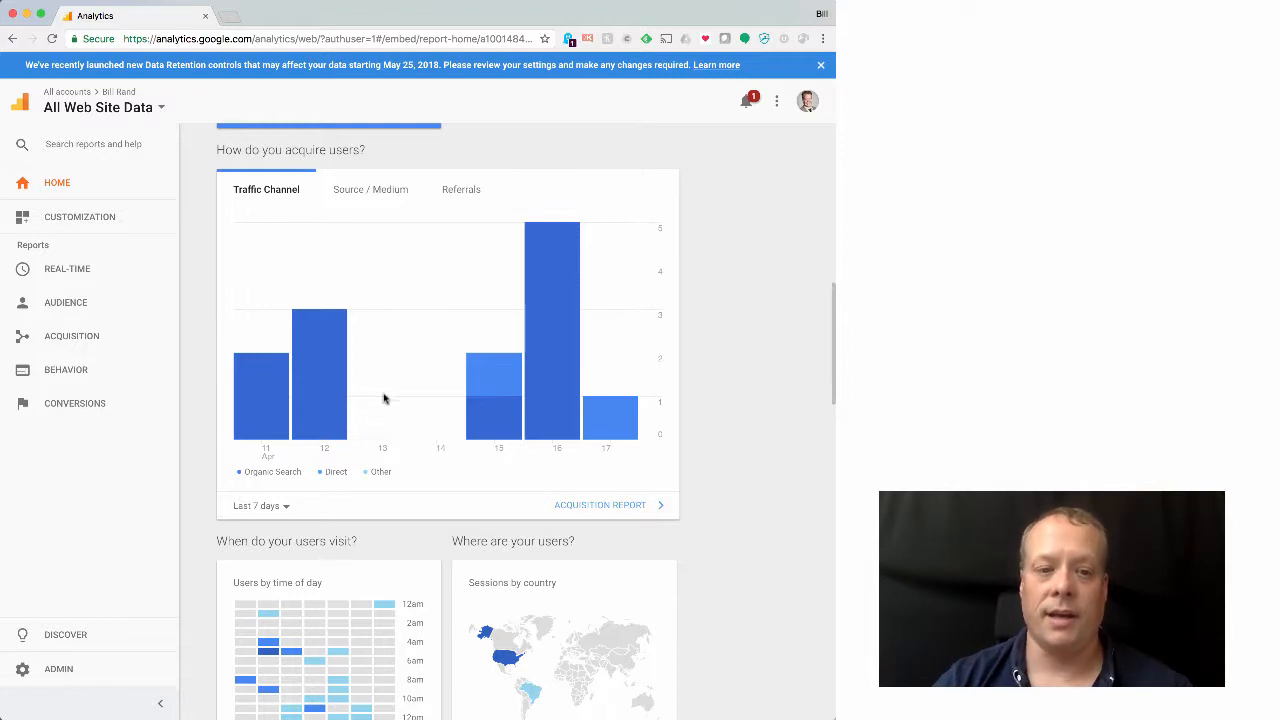
{"action": "mouse_move", "coordinate": [556, 410]}
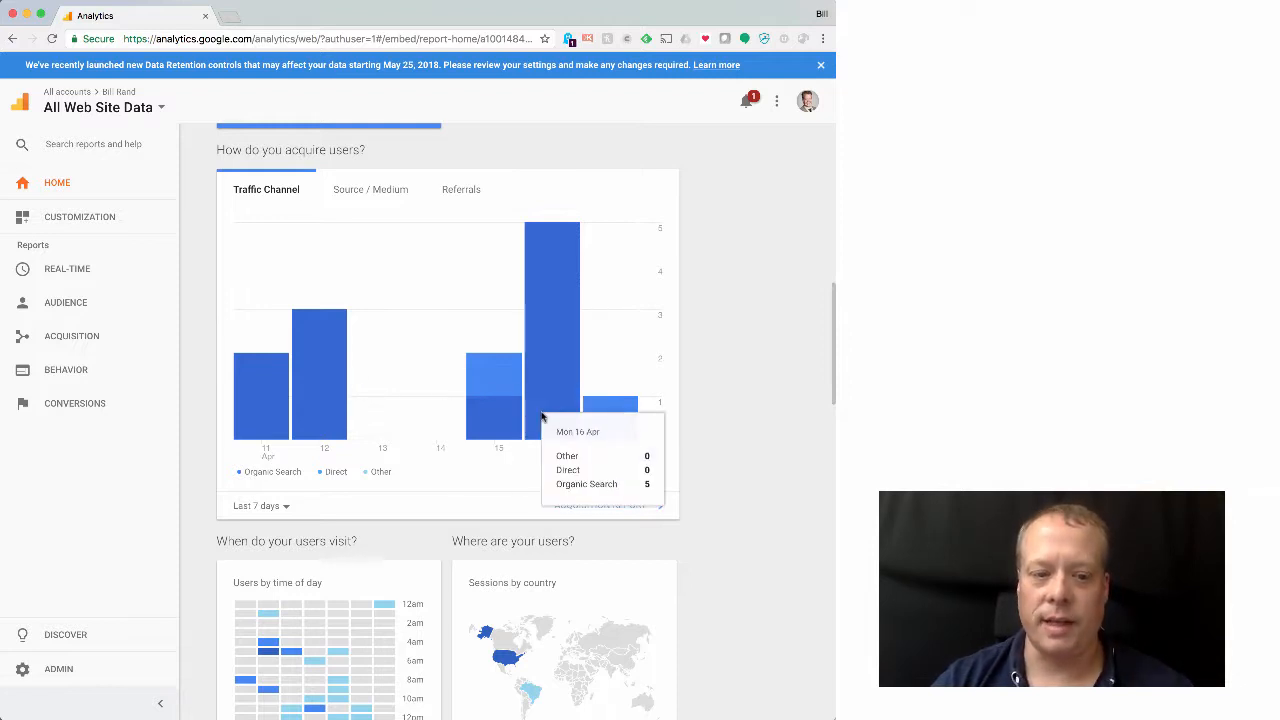
{"action": "mouse_move", "coordinate": [498, 388]}
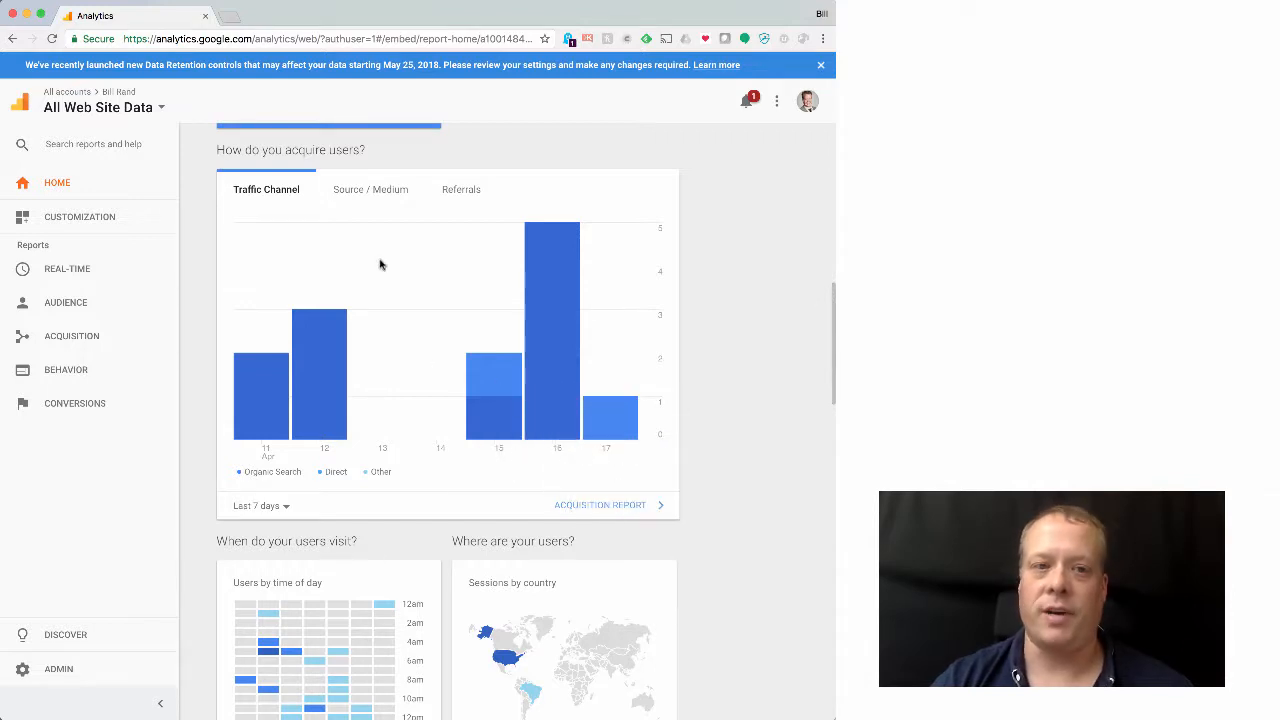
Compare acquired users by Source / Medium, Referrals and Traffic Channel.
{"action": "left_click", "coordinate": [370, 188]}
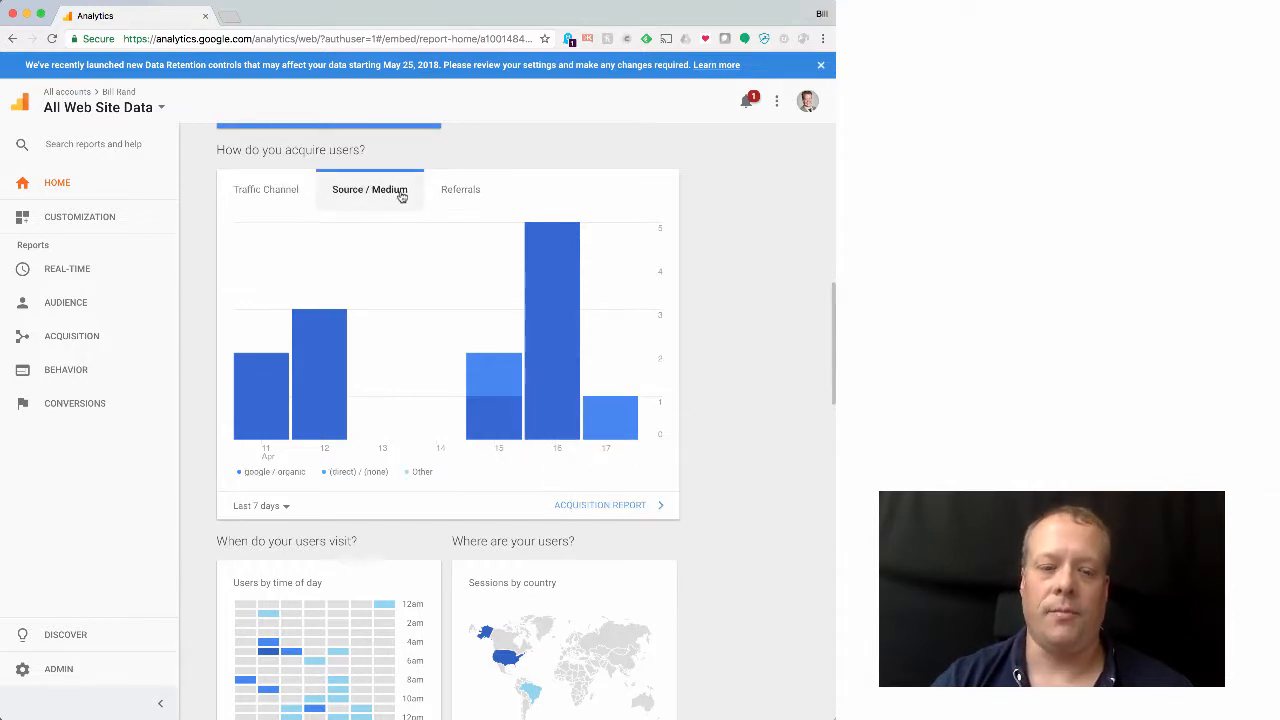
{"action": "left_click", "coordinate": [460, 188]}
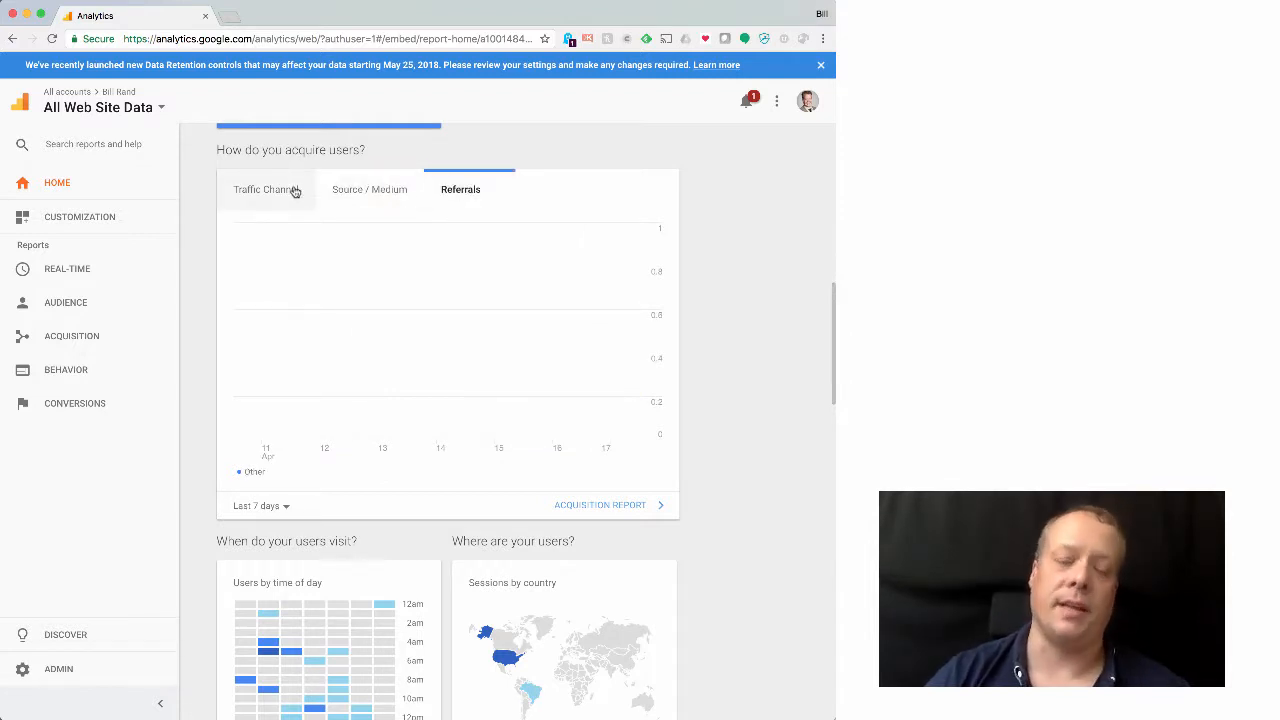
{"action": "left_click", "coordinate": [266, 188]}
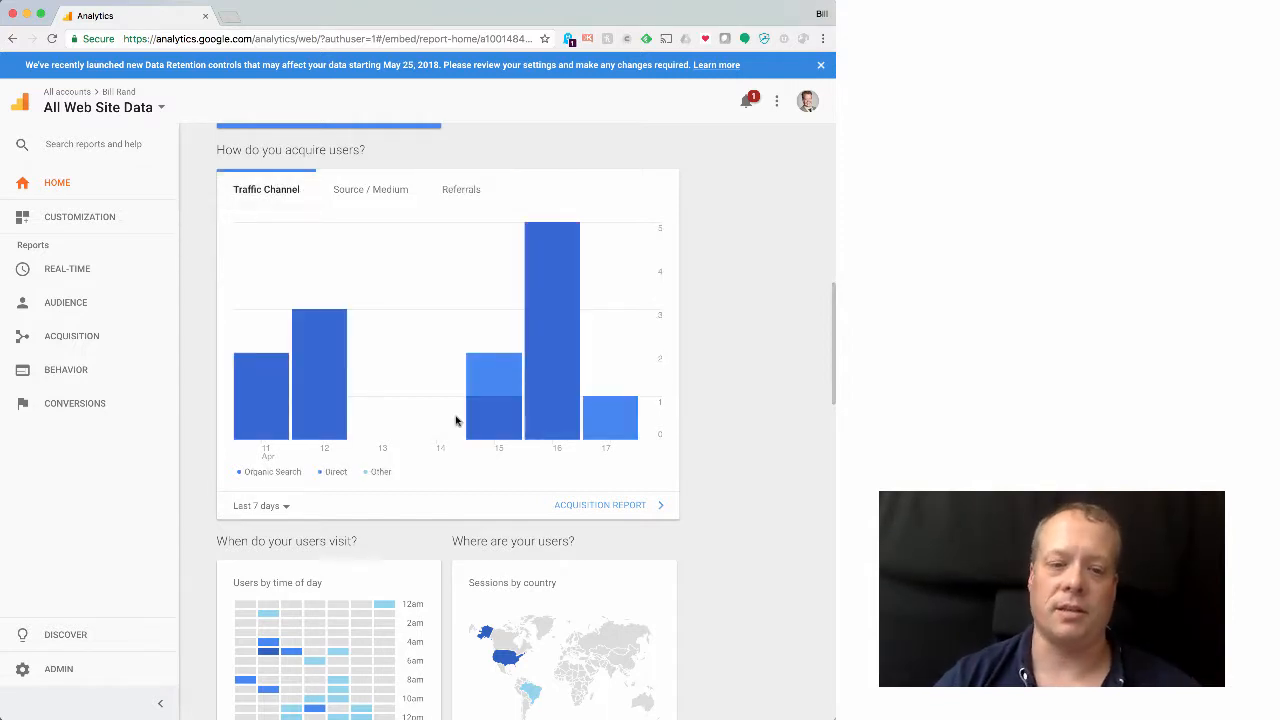
{"action": "scroll", "scroll_direction": "down", "scroll_amount": 3}
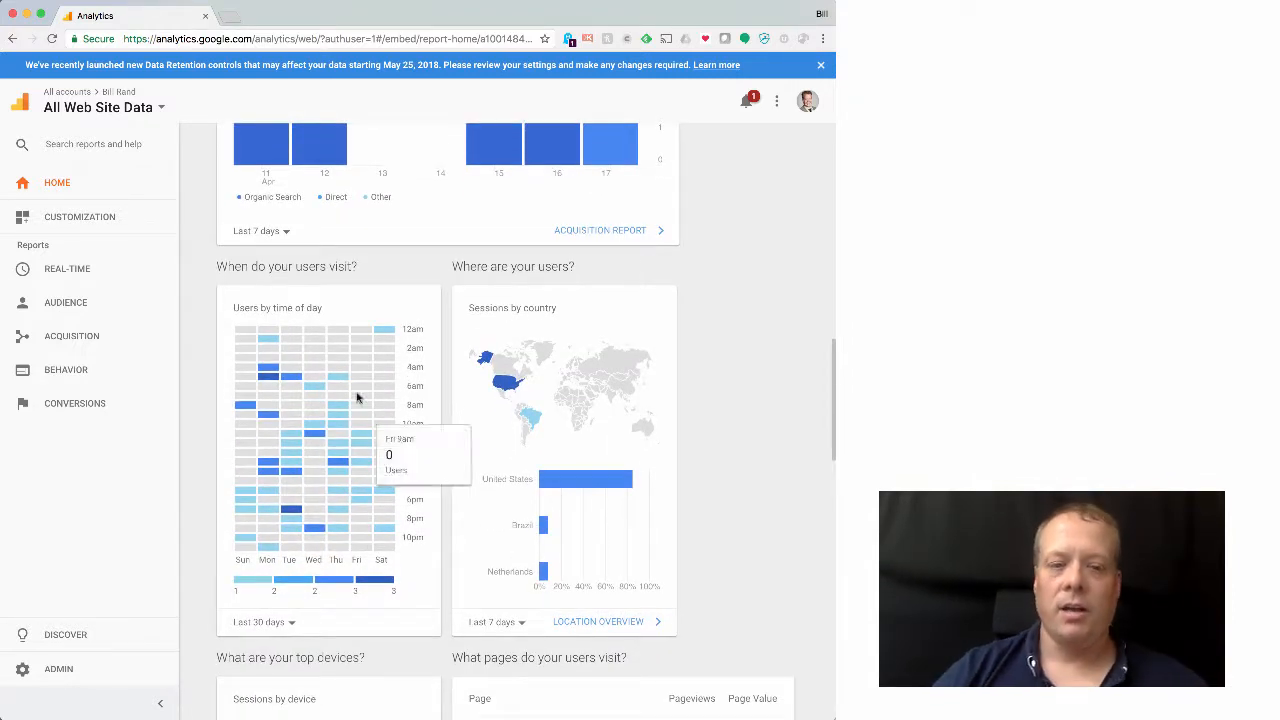
{"action": "mouse_move", "coordinate": [390, 548]}
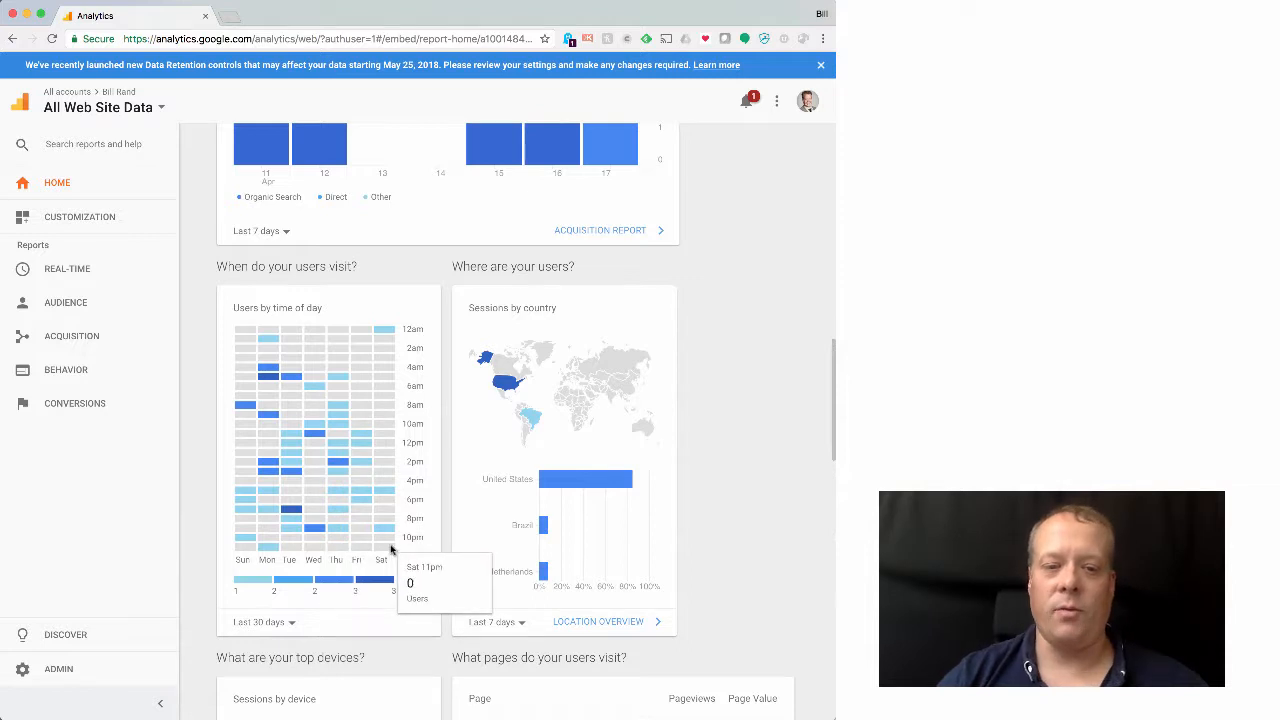
{"action": "mouse_move", "coordinate": [388, 620]}
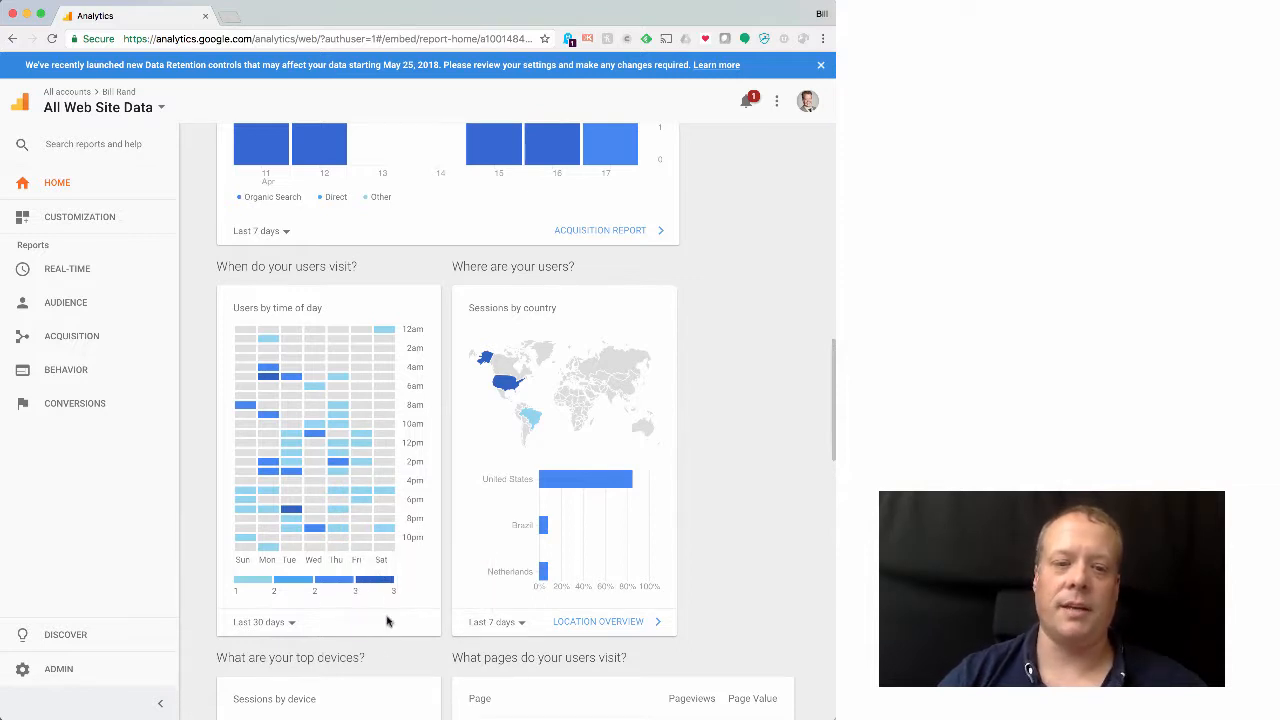
{"action": "mouse_move", "coordinate": [268, 372]}
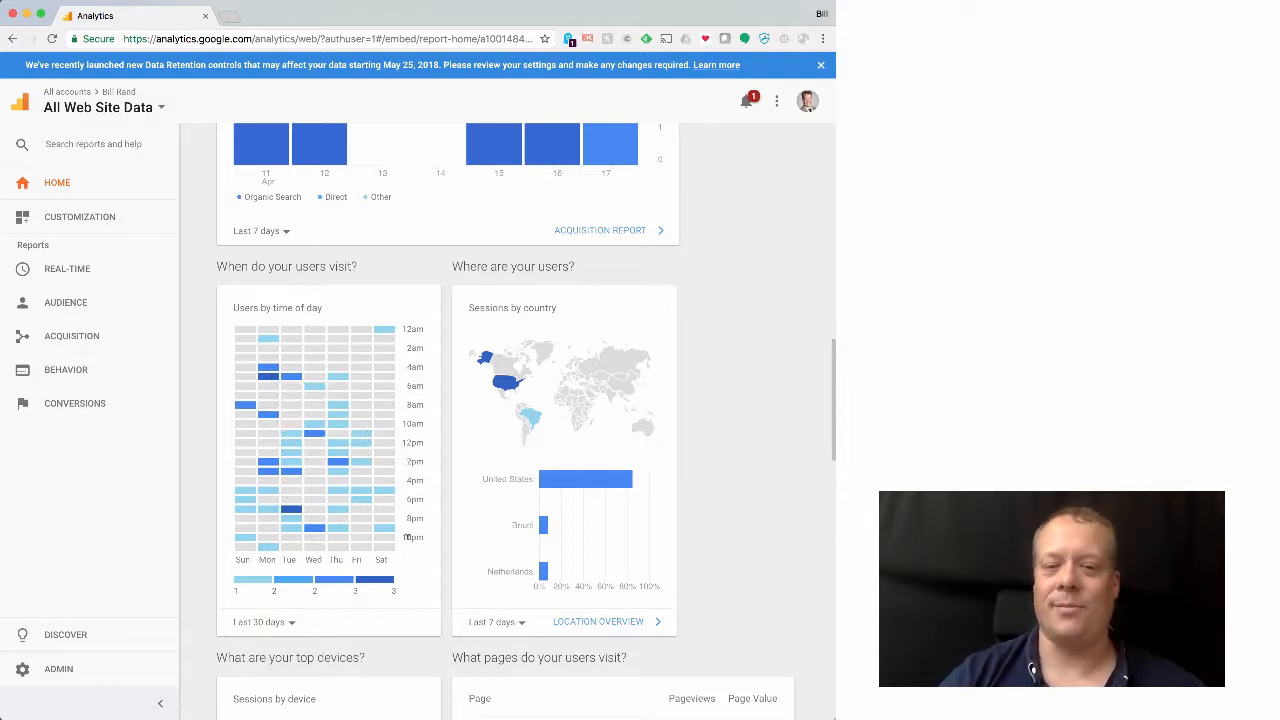
Scroll through visit times, countries, devices, top pages, active users and retention cohorts to the Goals card.
{"action": "scroll", "scroll_direction": "down", "scroll_amount": 3}
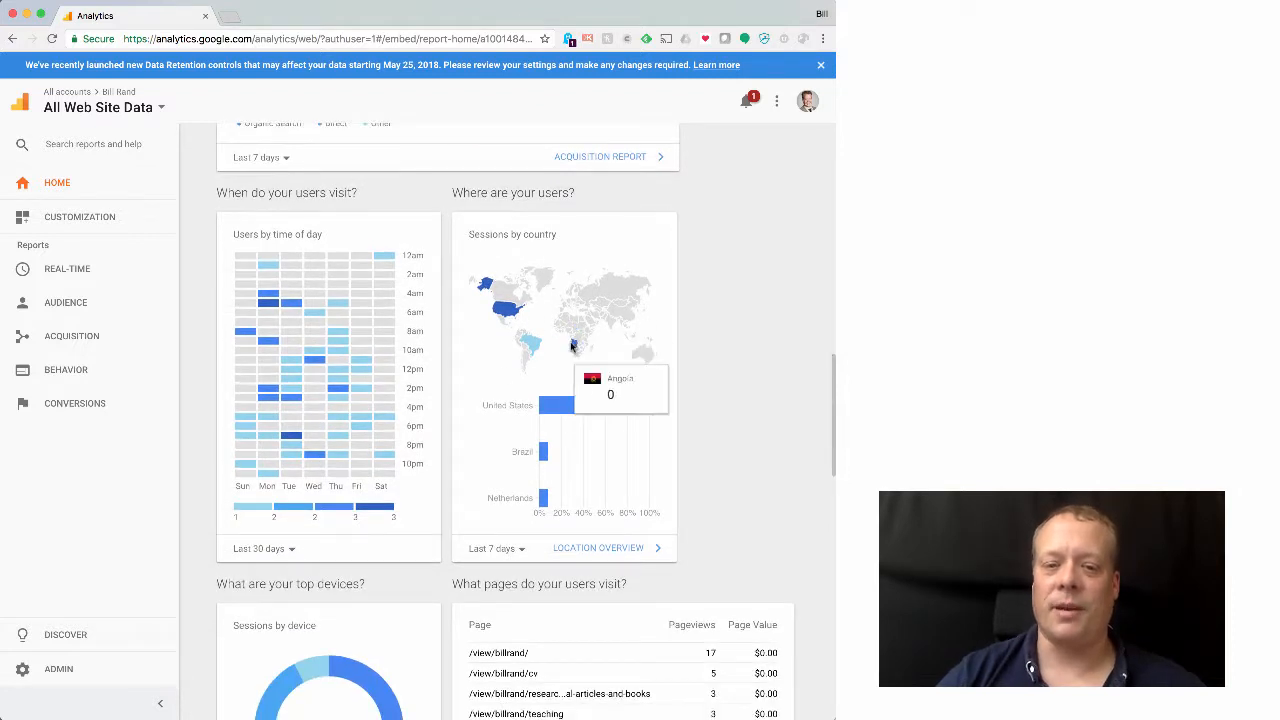
{"action": "mouse_move", "coordinate": [520, 330]}
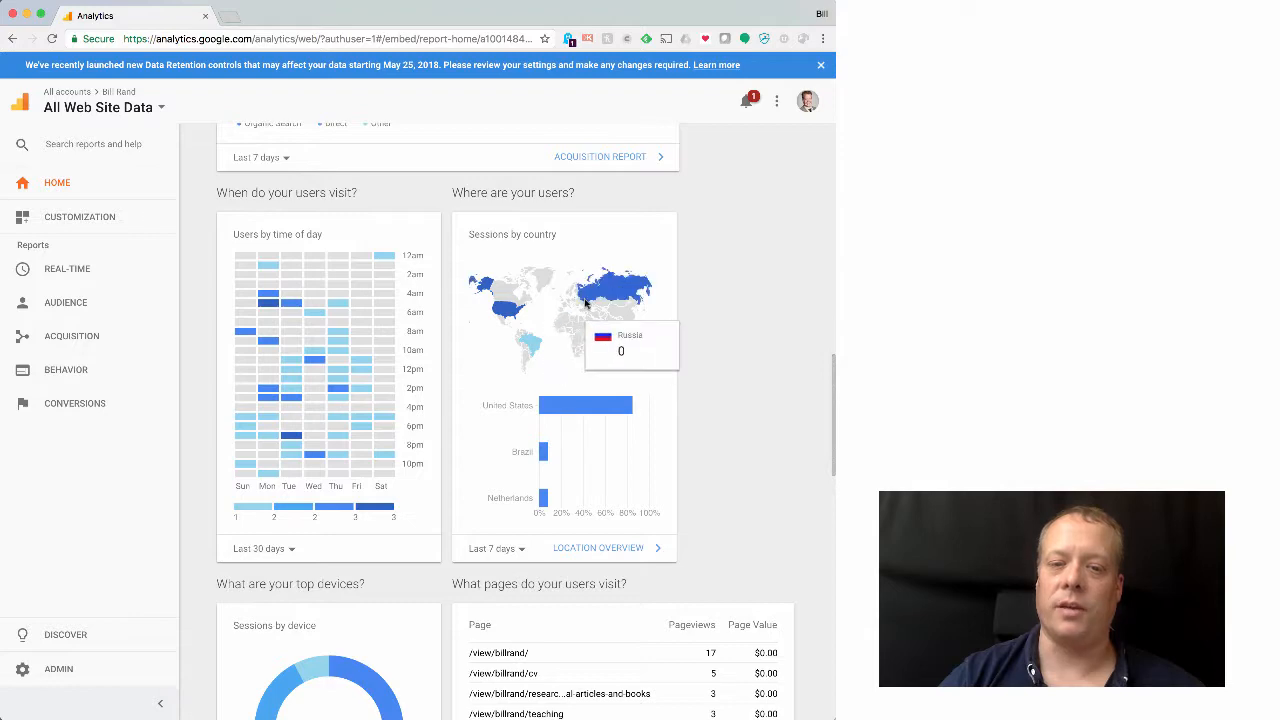
{"action": "scroll", "scroll_direction": "down", "scroll_amount": 3}
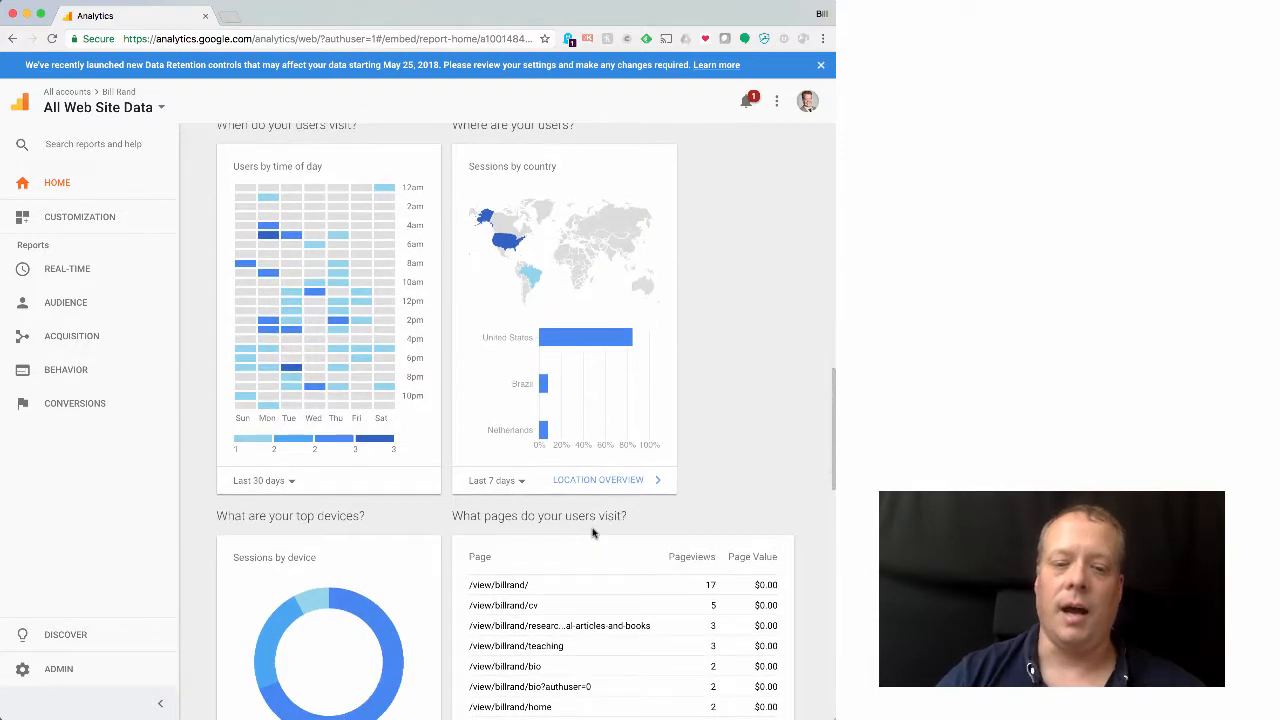
{"action": "scroll", "scroll_direction": "down", "scroll_amount": 3}
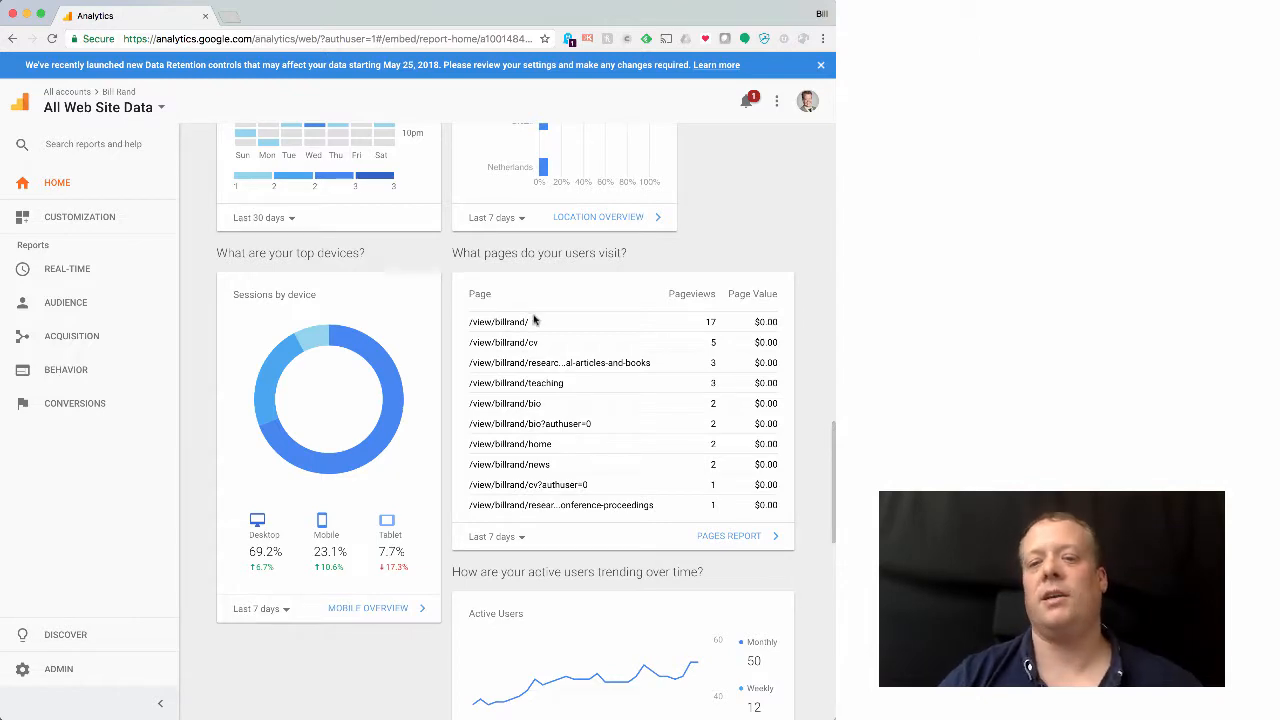
{"action": "scroll", "scroll_direction": "down", "scroll_amount": 3}
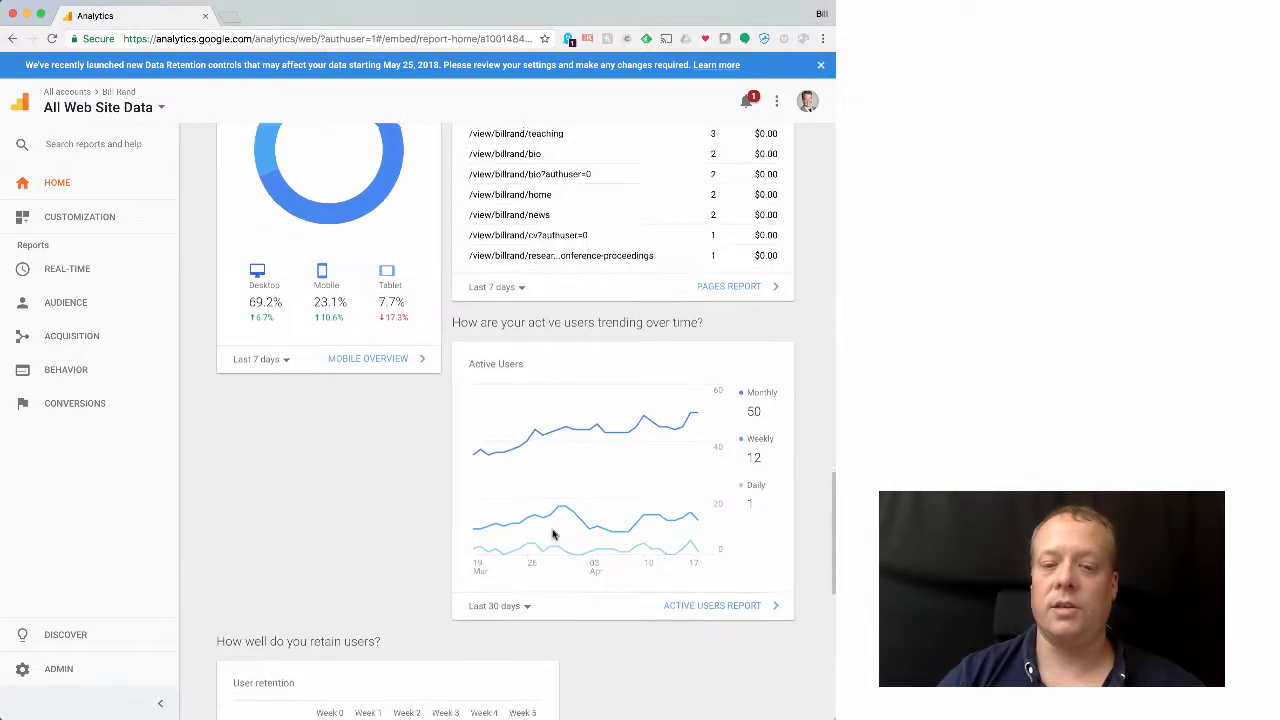
{"action": "scroll", "scroll_direction": "down", "scroll_amount": 3}
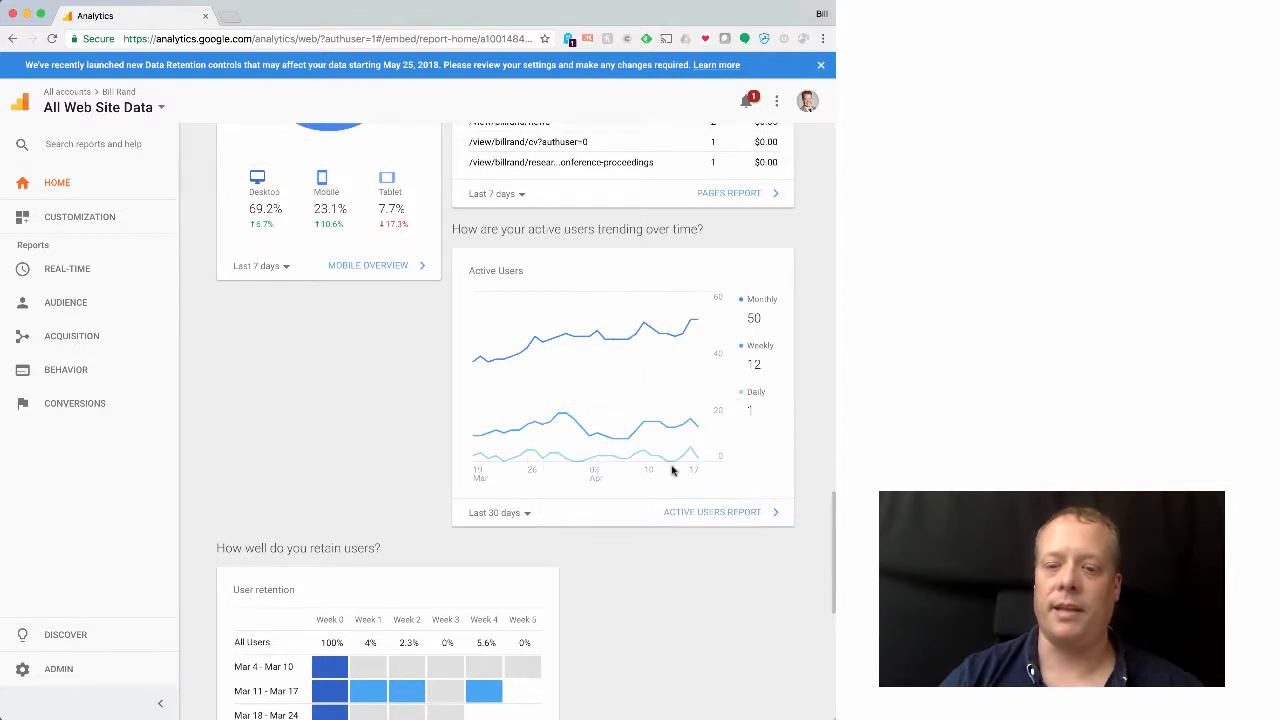
{"action": "scroll", "scroll_direction": "down", "scroll_amount": 3}
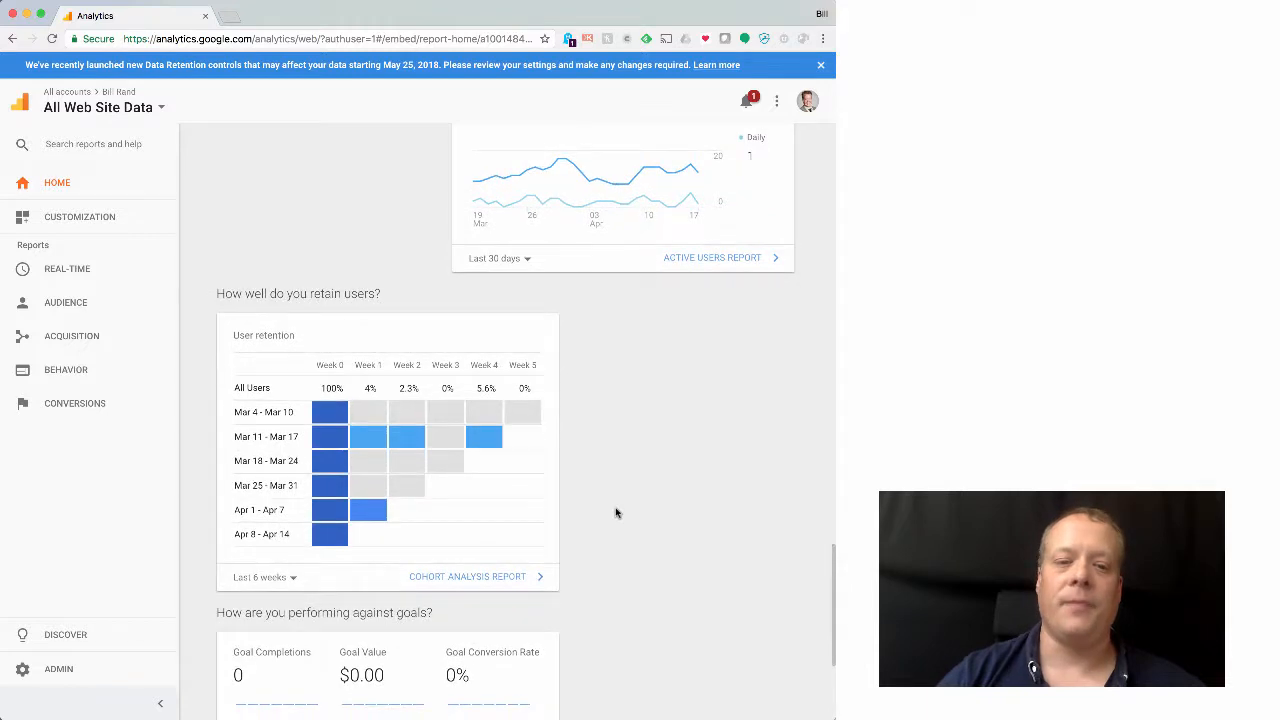
{"action": "scroll", "scroll_direction": "down", "scroll_amount": 3}
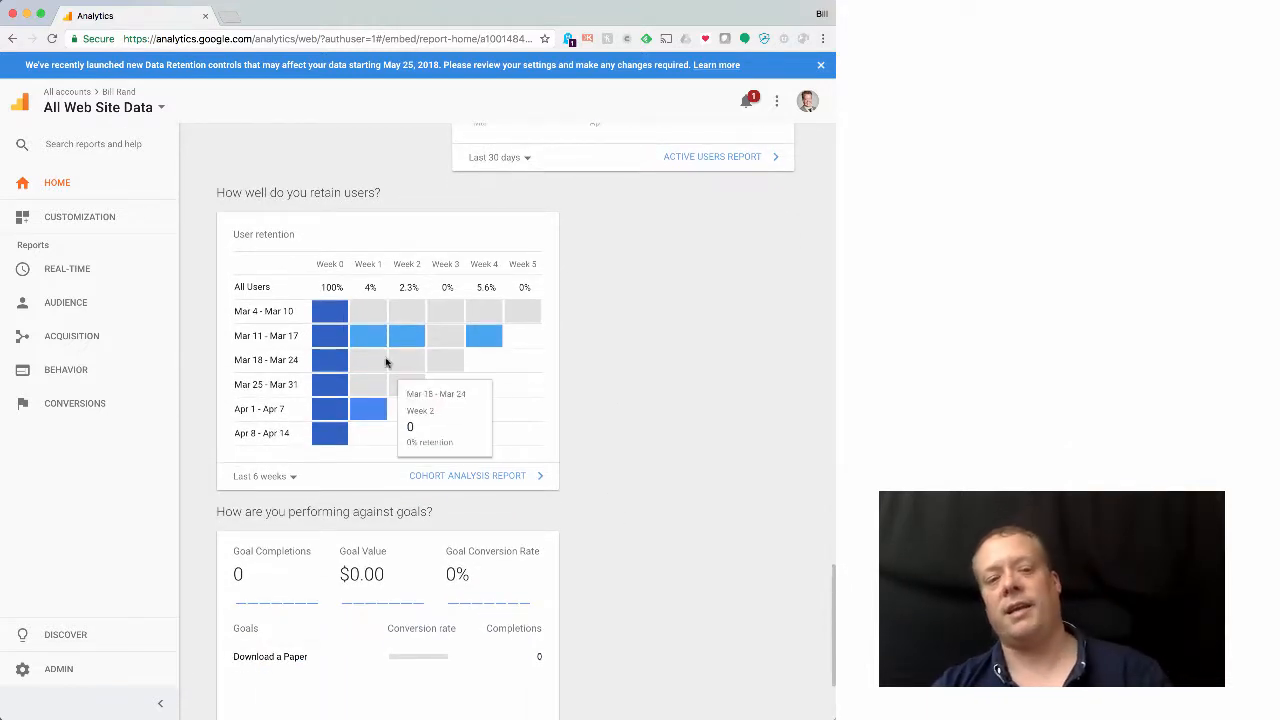
{"action": "mouse_move", "coordinate": [452, 336]}
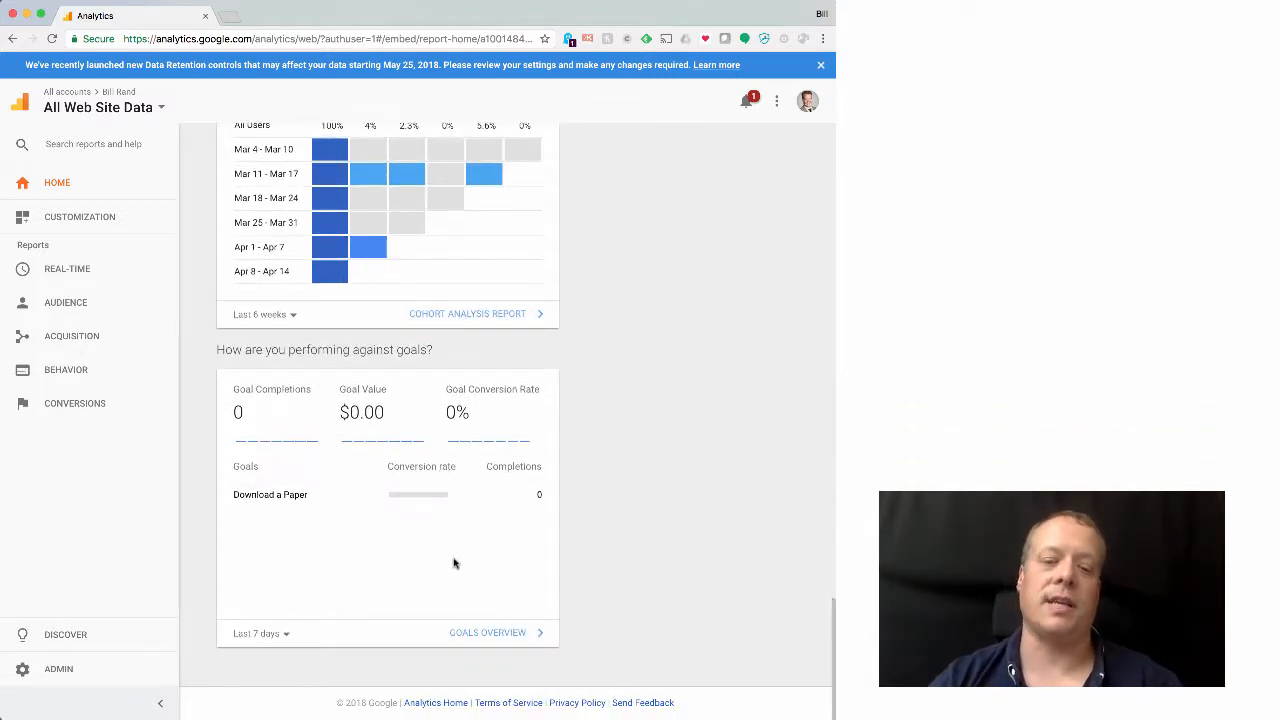
Open the Goals overview and the Download a Paper funnel visualization.
{"action": "left_click", "coordinate": [488, 632]}
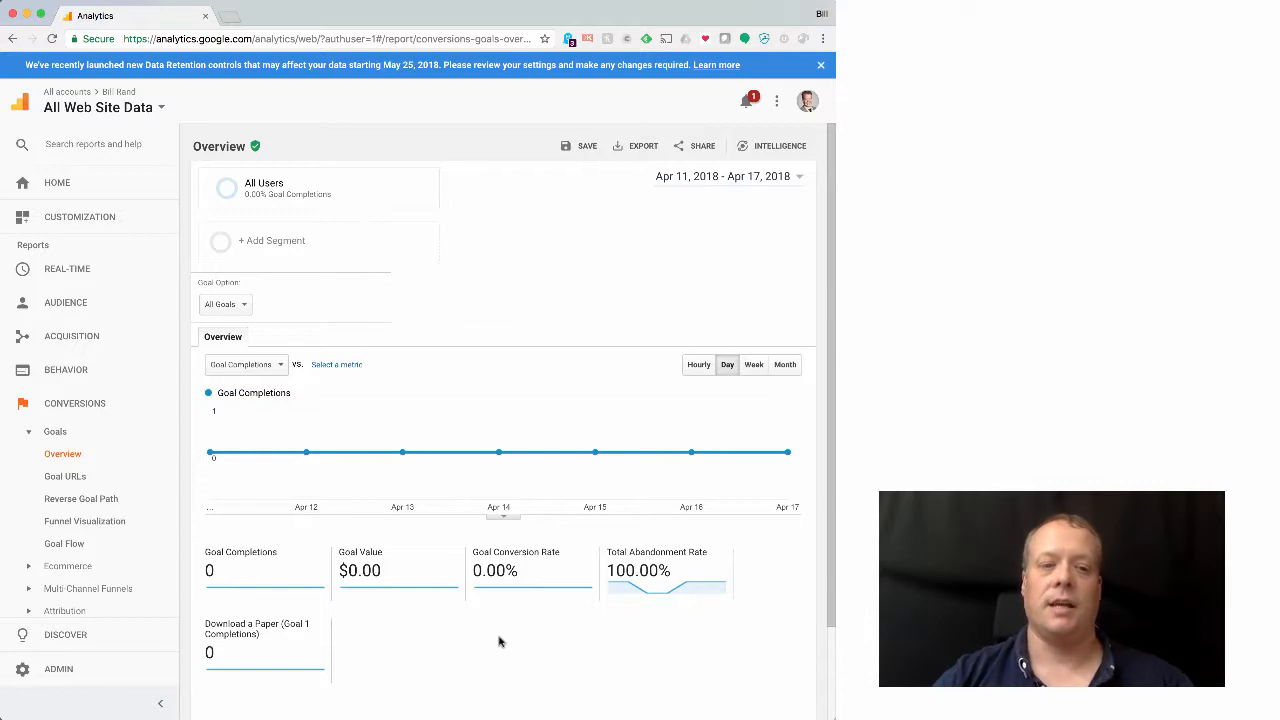
{"action": "scroll", "scroll_direction": "down", "scroll_amount": 3}
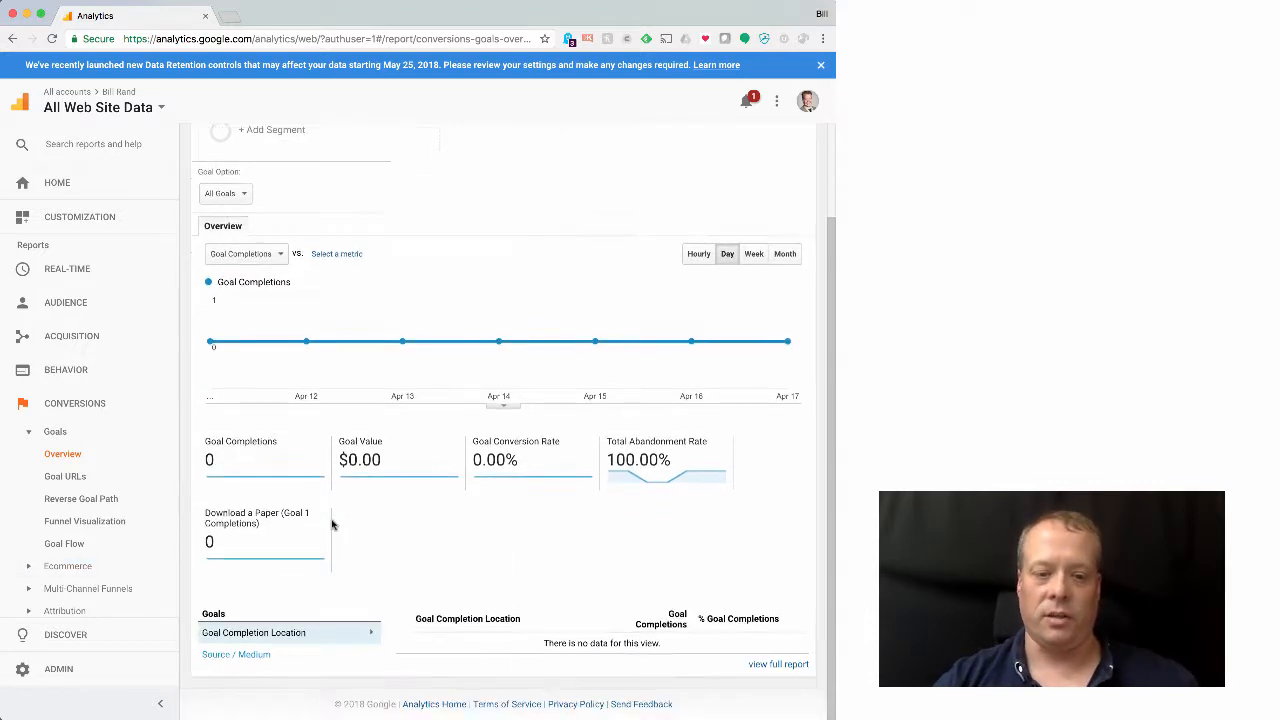
{"action": "left_click", "coordinate": [84, 520]}
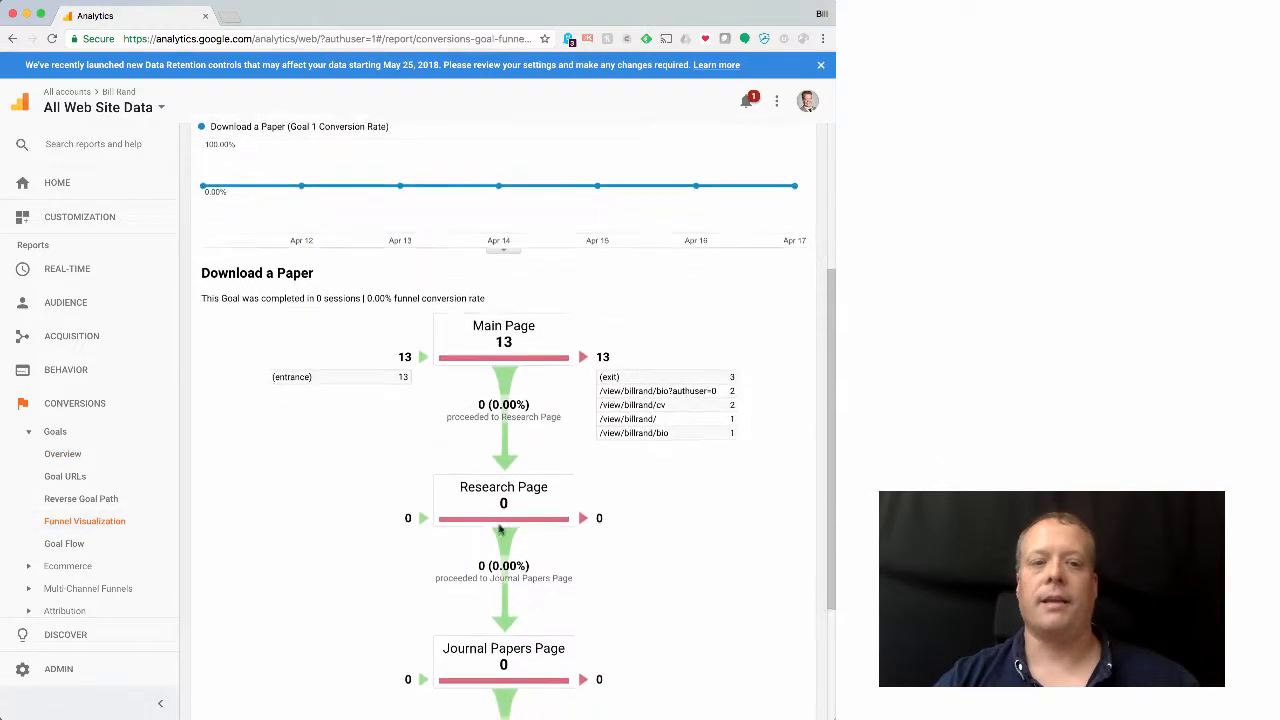
{"action": "scroll", "scroll_direction": "down", "scroll_amount": 3}
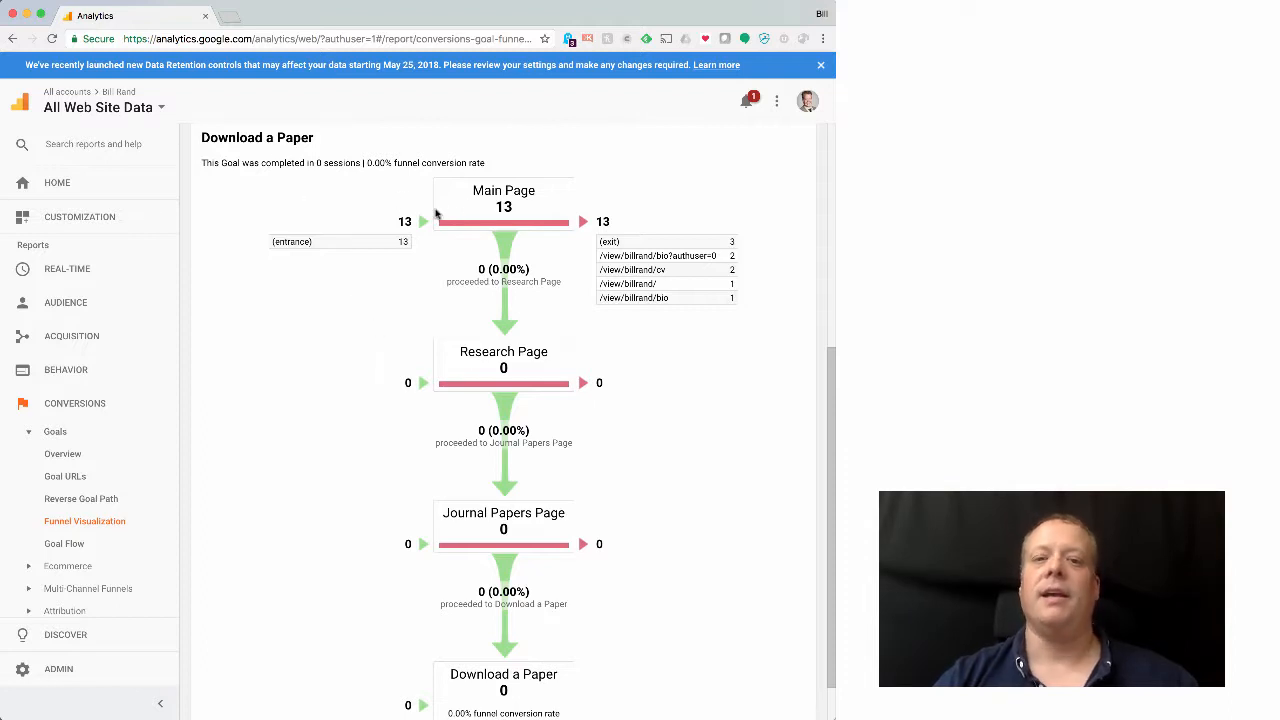
{"action": "mouse_move", "coordinate": [392, 218]}
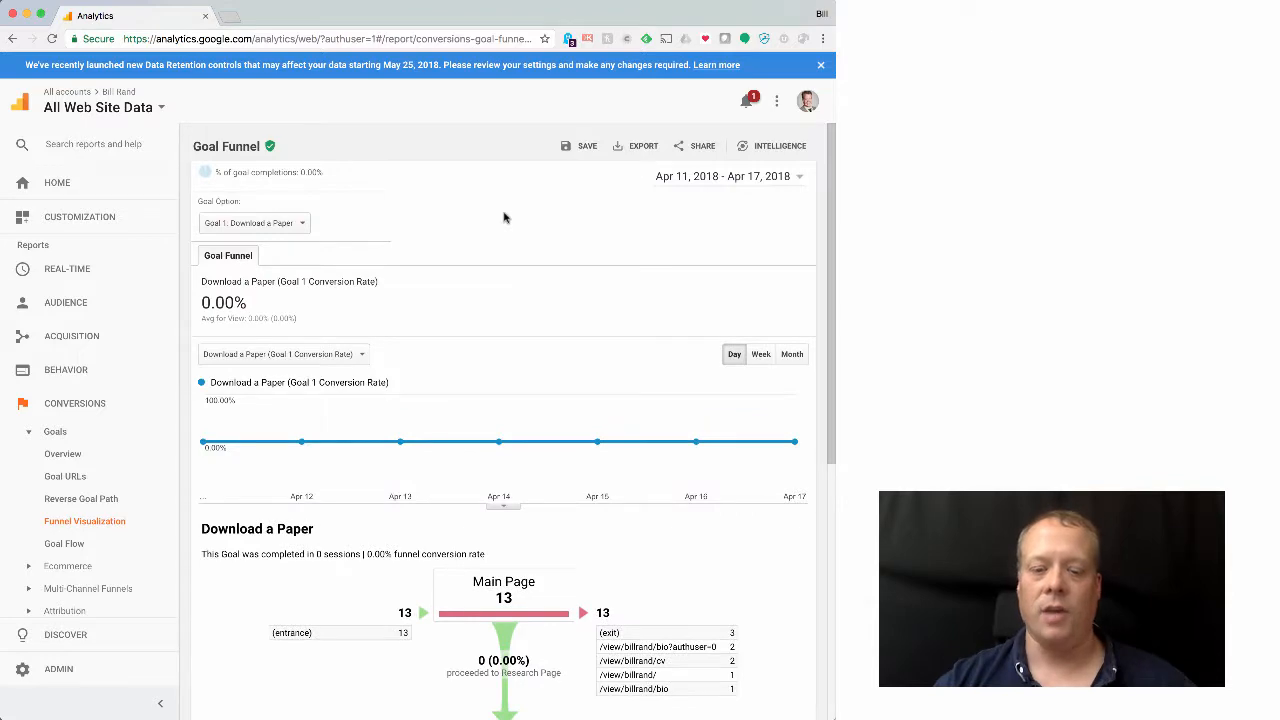
{"action": "left_click", "coordinate": [62, 452]}
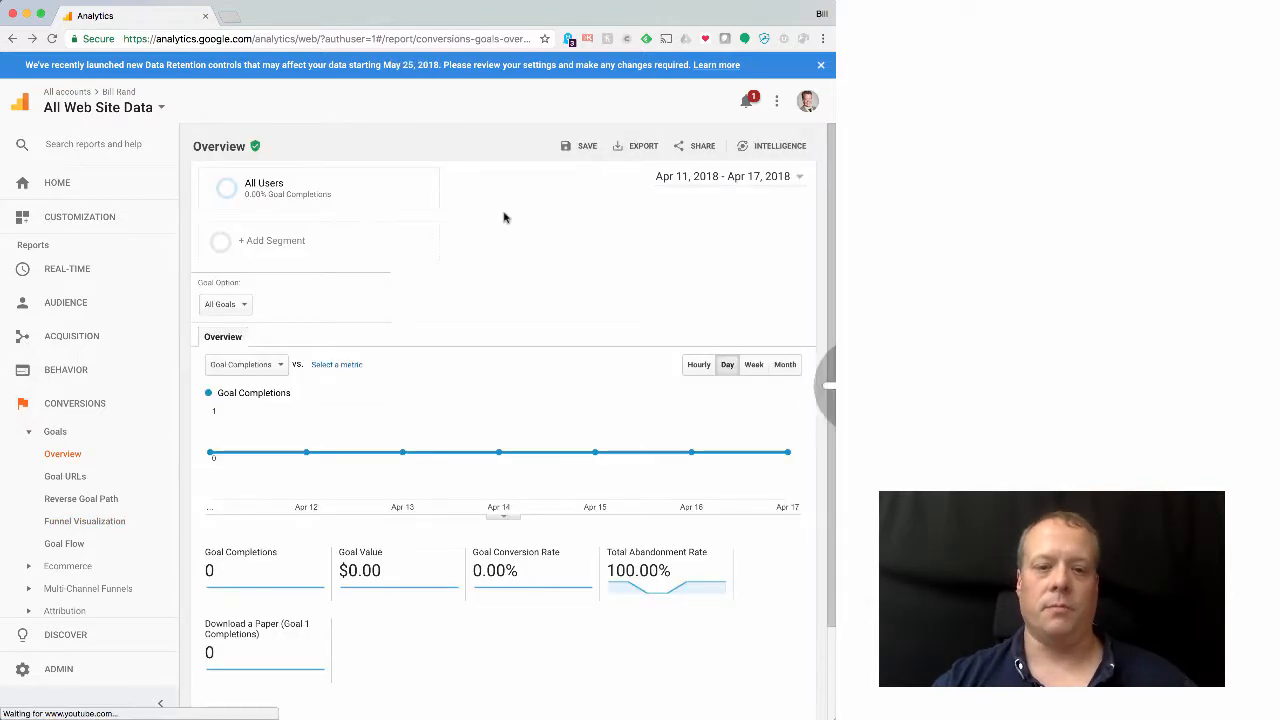
{"action": "left_click", "coordinate": [84, 520]}
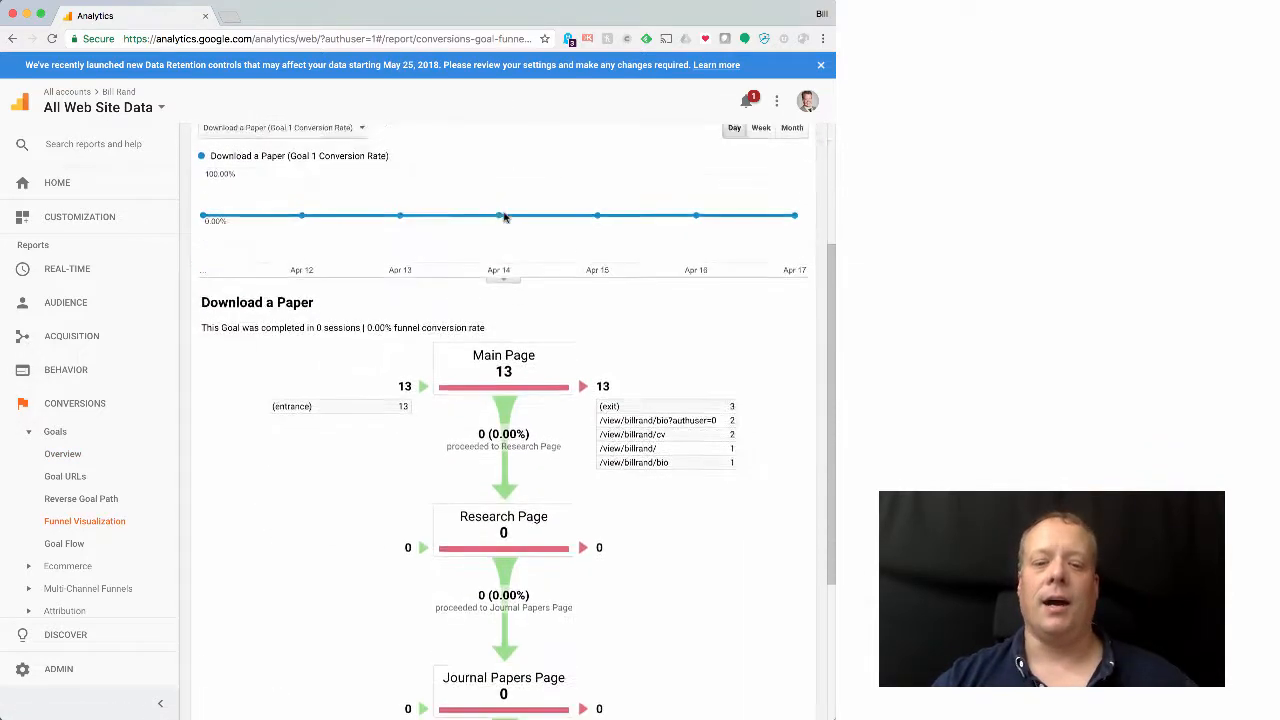
{"action": "scroll", "scroll_direction": "down", "scroll_amount": 3}
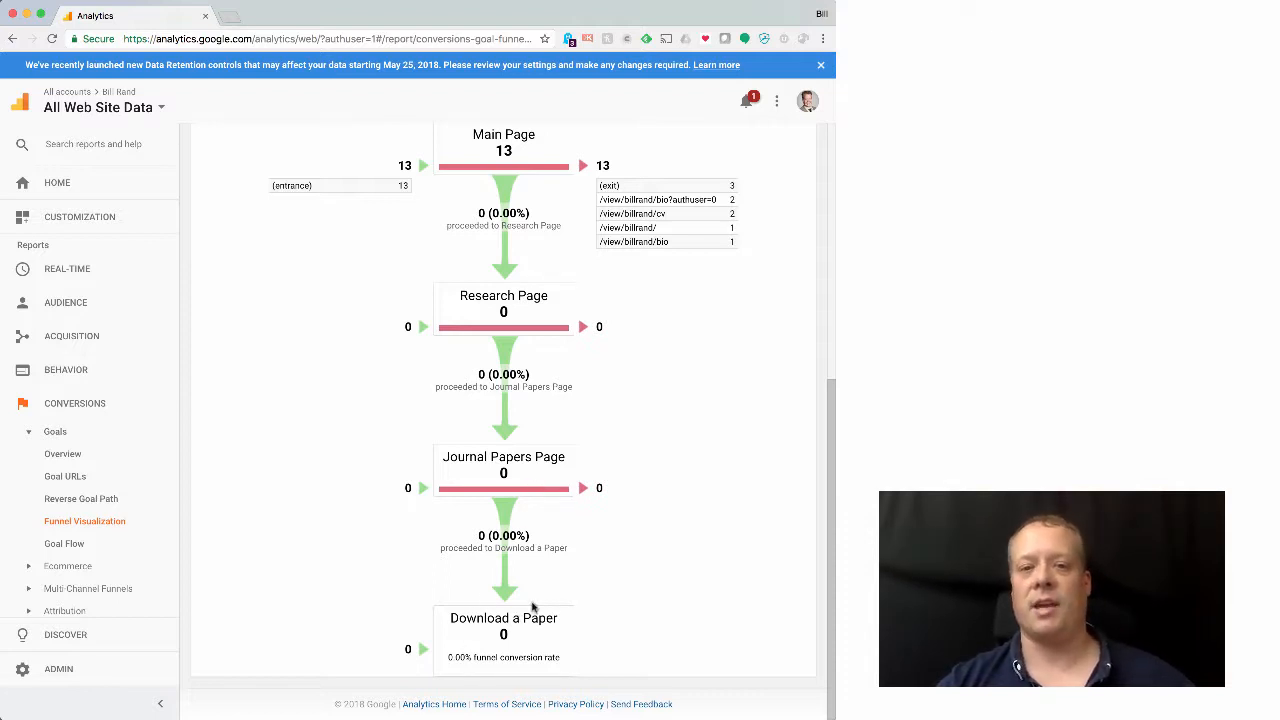
{"action": "mouse_move", "coordinate": [508, 178]}
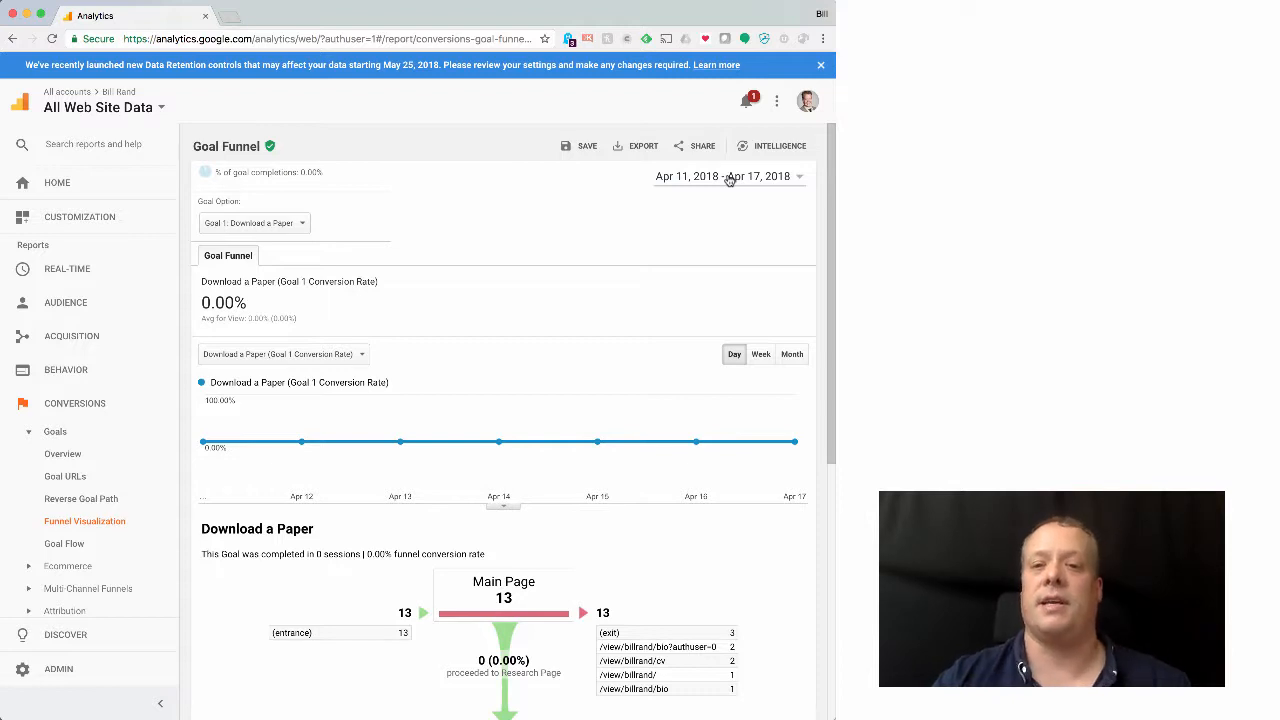
Set the funnel's date range to Apr 18, 2017 – Apr 17, 2018.
{"action": "left_click", "coordinate": [728, 176]}
{"action": "type", "text": "Apr 18, 2017"}
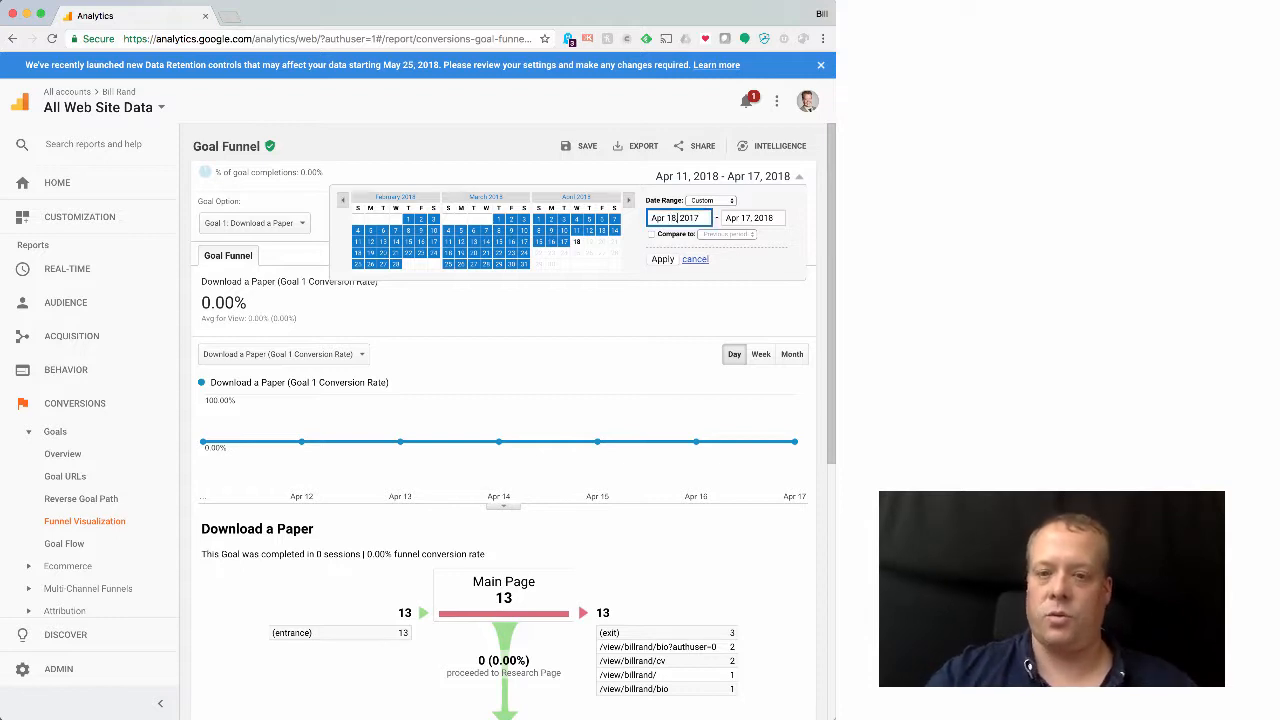
{"action": "left_click", "coordinate": [662, 260]}
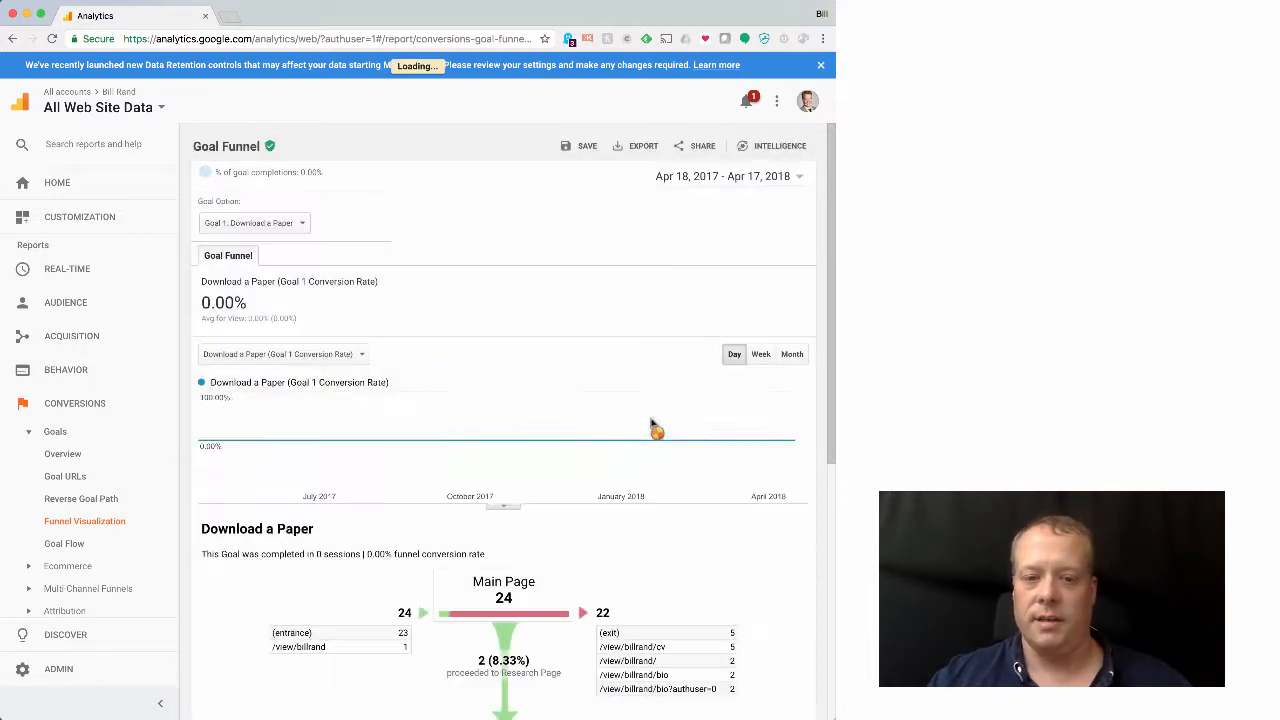
{"action": "scroll", "scroll_direction": "down", "scroll_amount": 3}
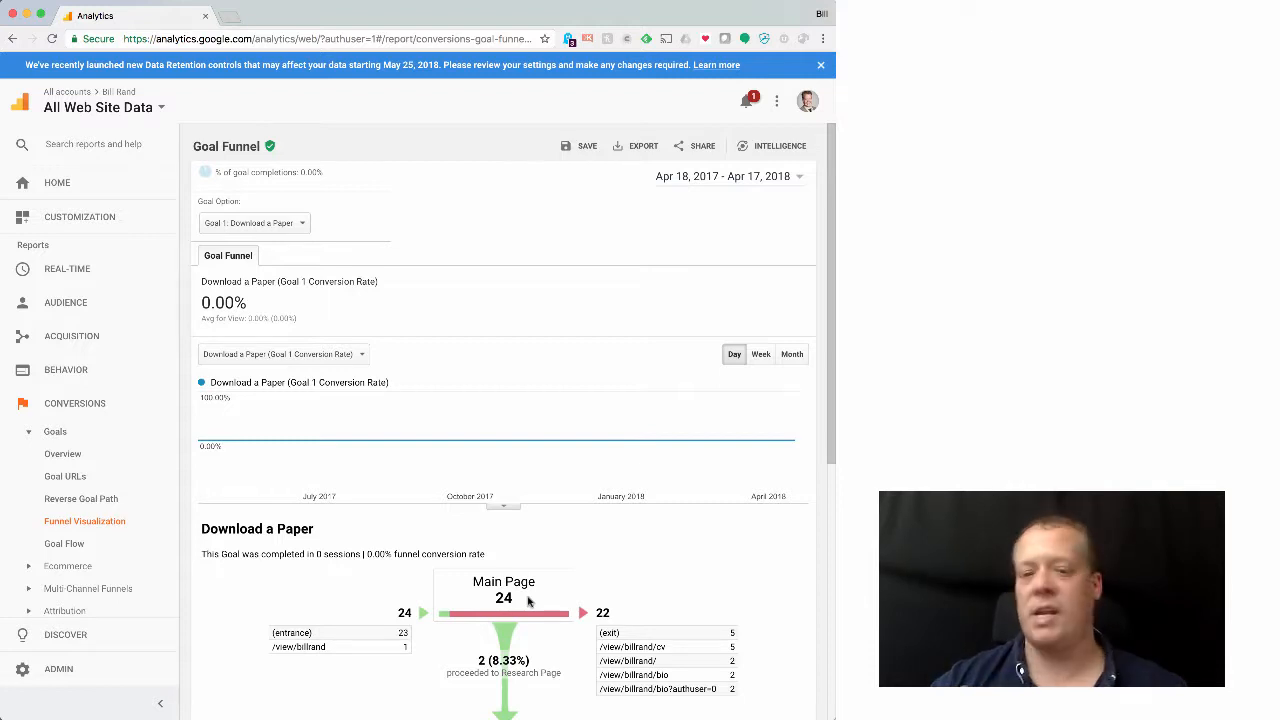
{"action": "mouse_move", "coordinate": [208, 440]}
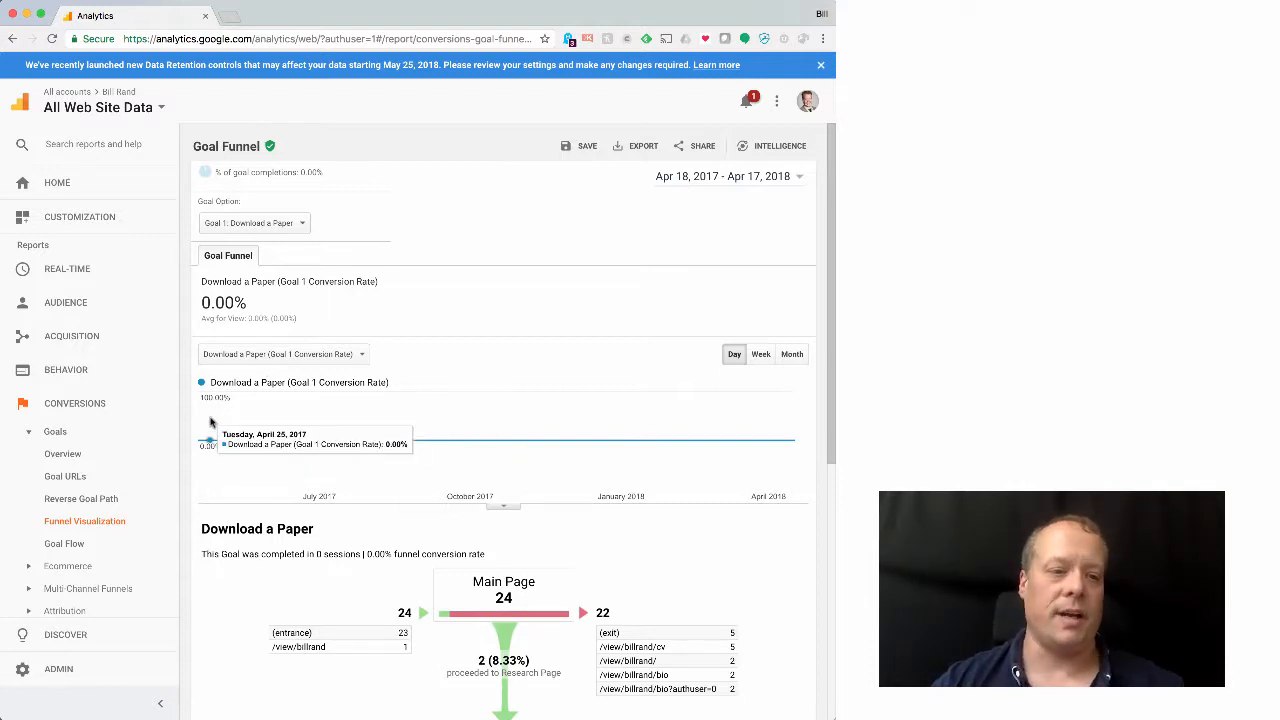
{"action": "mouse_move", "coordinate": [116, 388]}
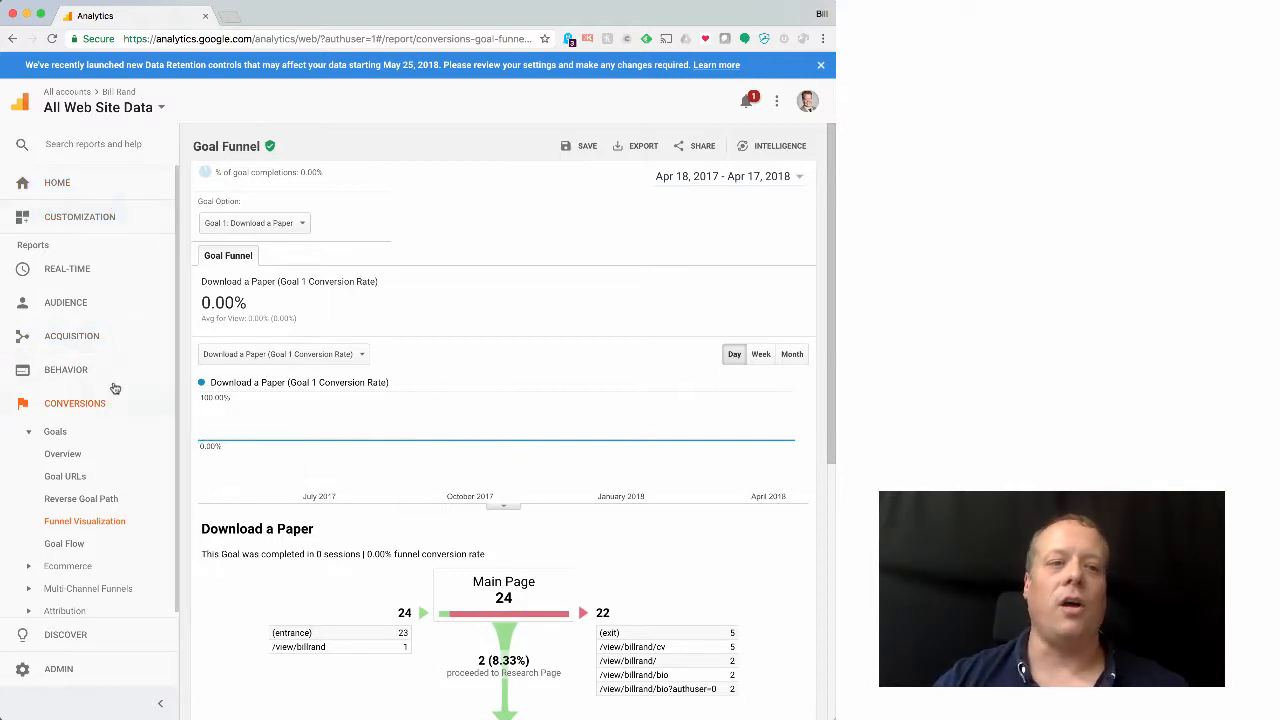
Open the Real-Time Overview report, showing zero active users.
{"action": "left_click", "coordinate": [68, 268]}
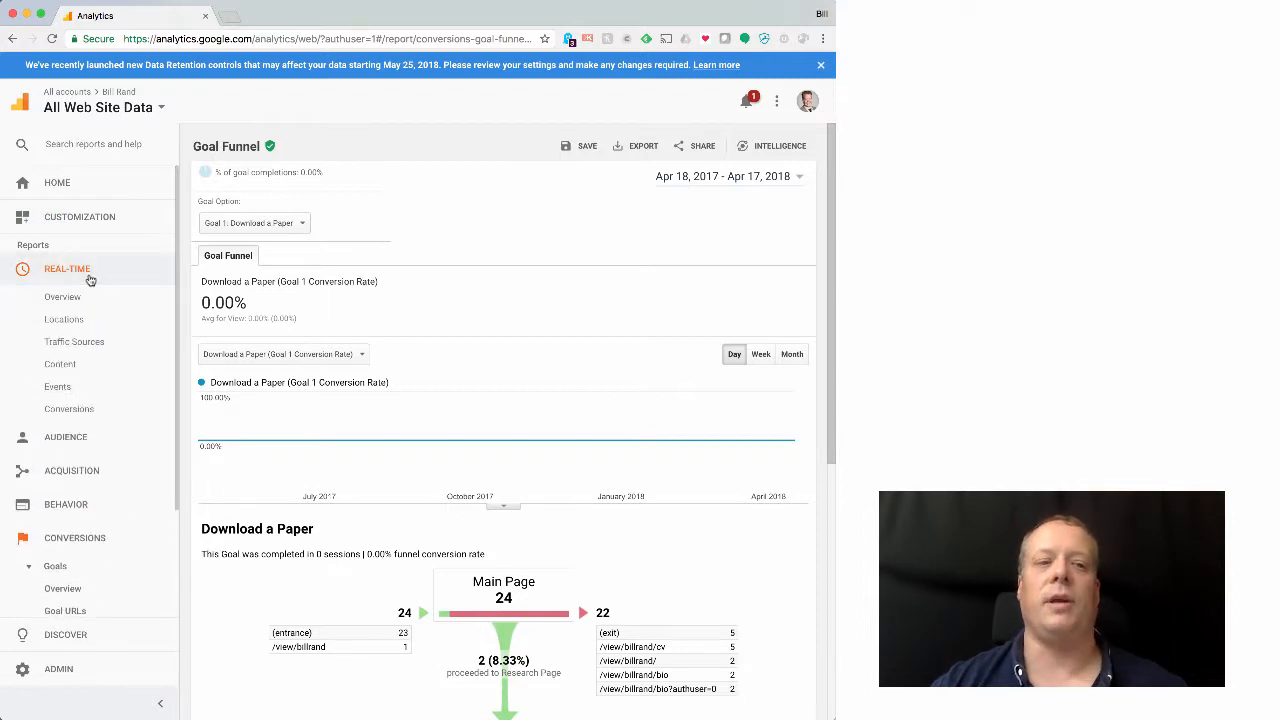
{"action": "left_click", "coordinate": [62, 296]}
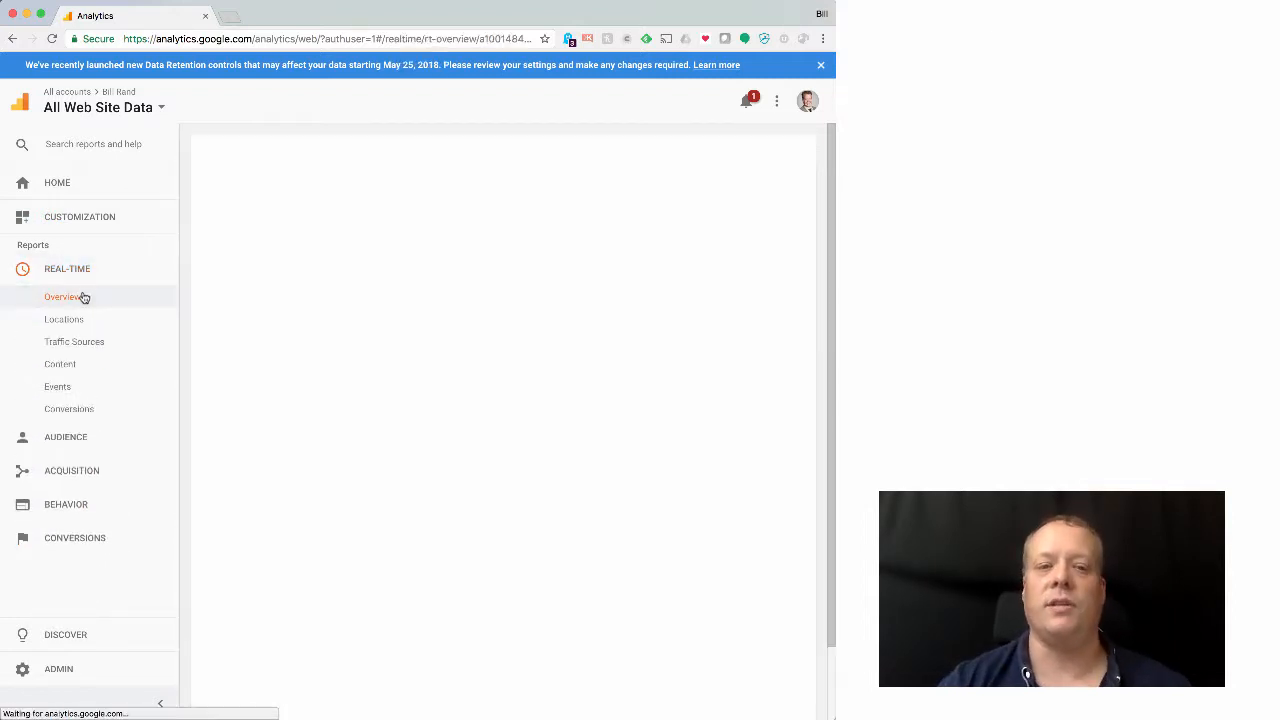
{"action": "left_click", "coordinate": [64, 296]}
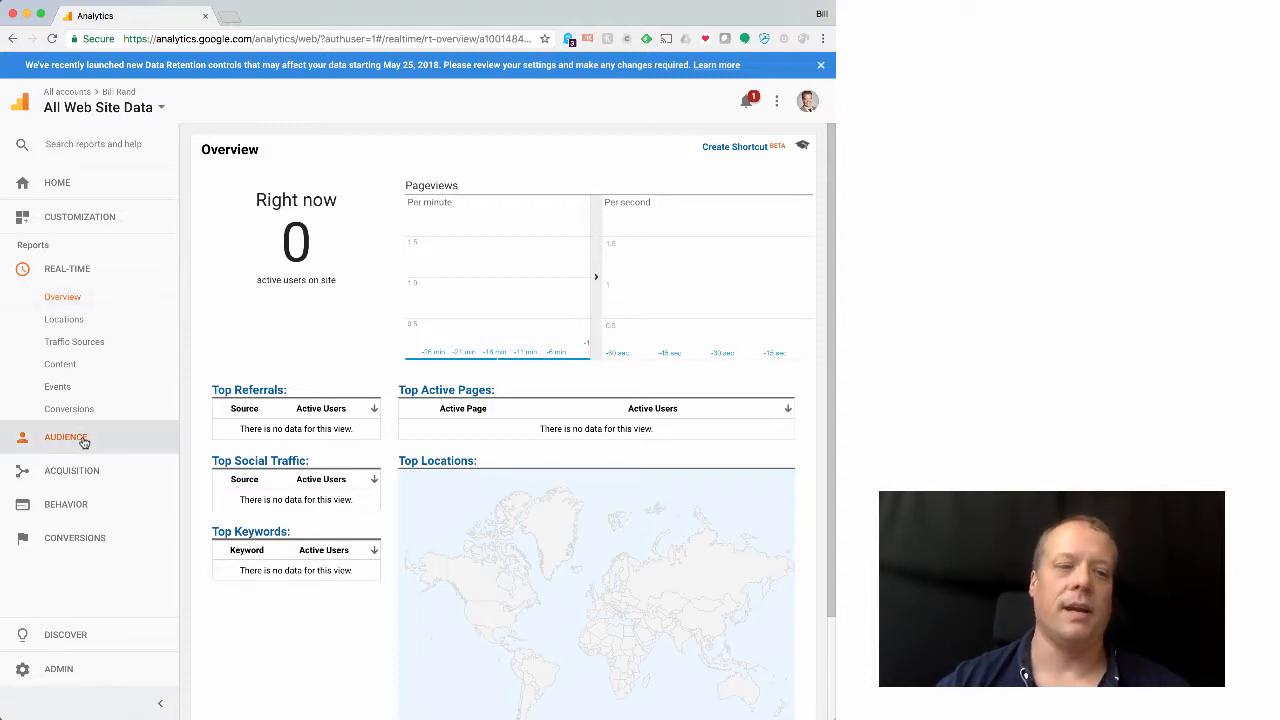
Open the Audience Overview showing 515 users and 664 sessions for the year.
{"action": "left_click", "coordinate": [64, 436]}
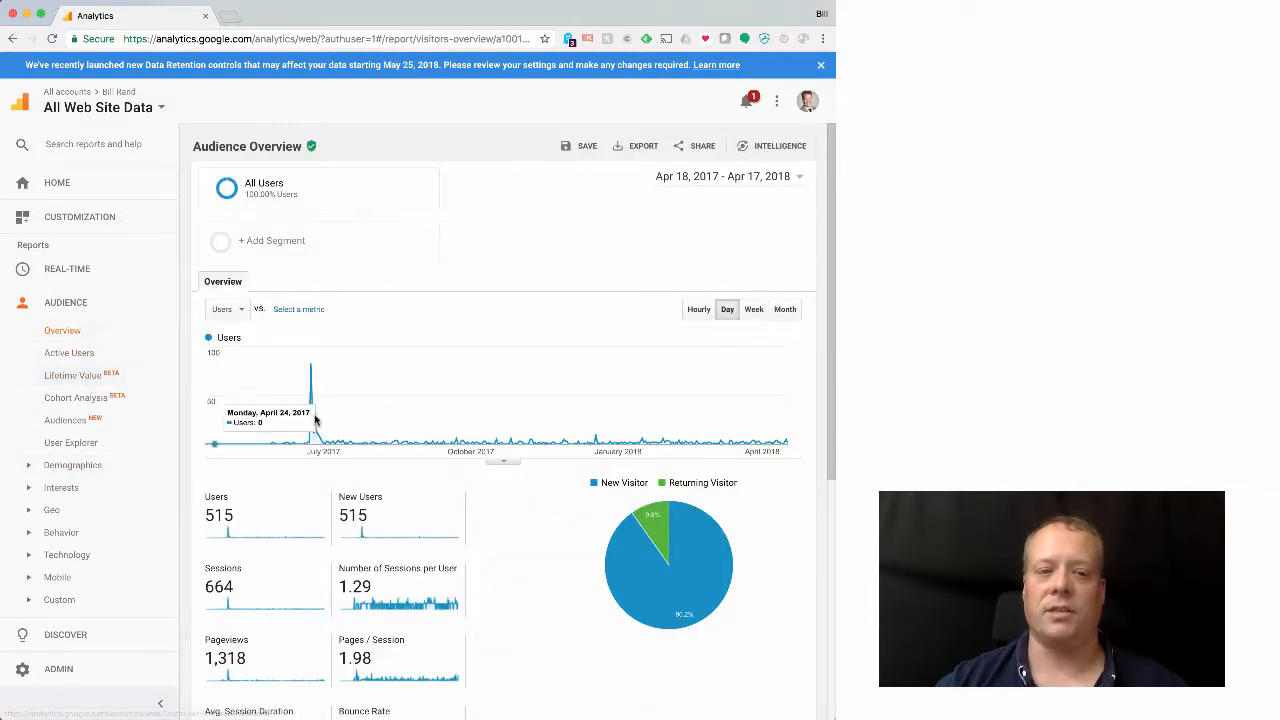
{"action": "mouse_move", "coordinate": [576, 444]}
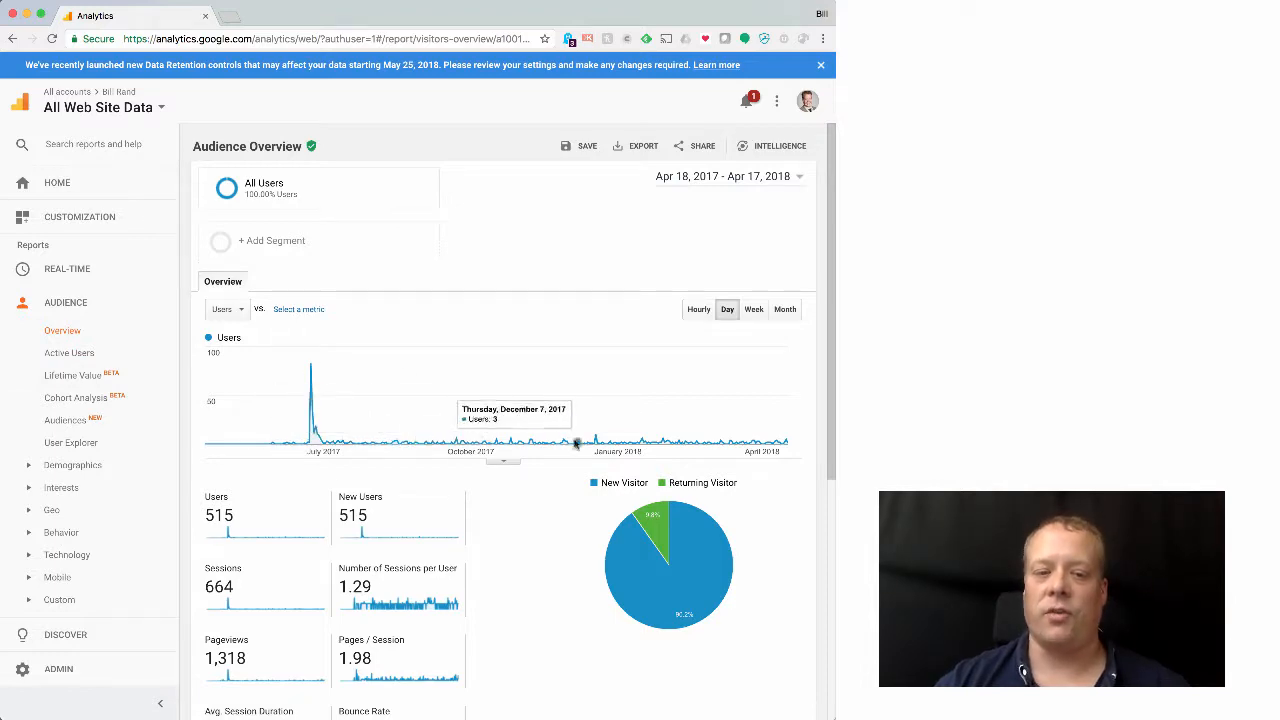
{"action": "scroll", "scroll_direction": "down", "scroll_amount": 3}
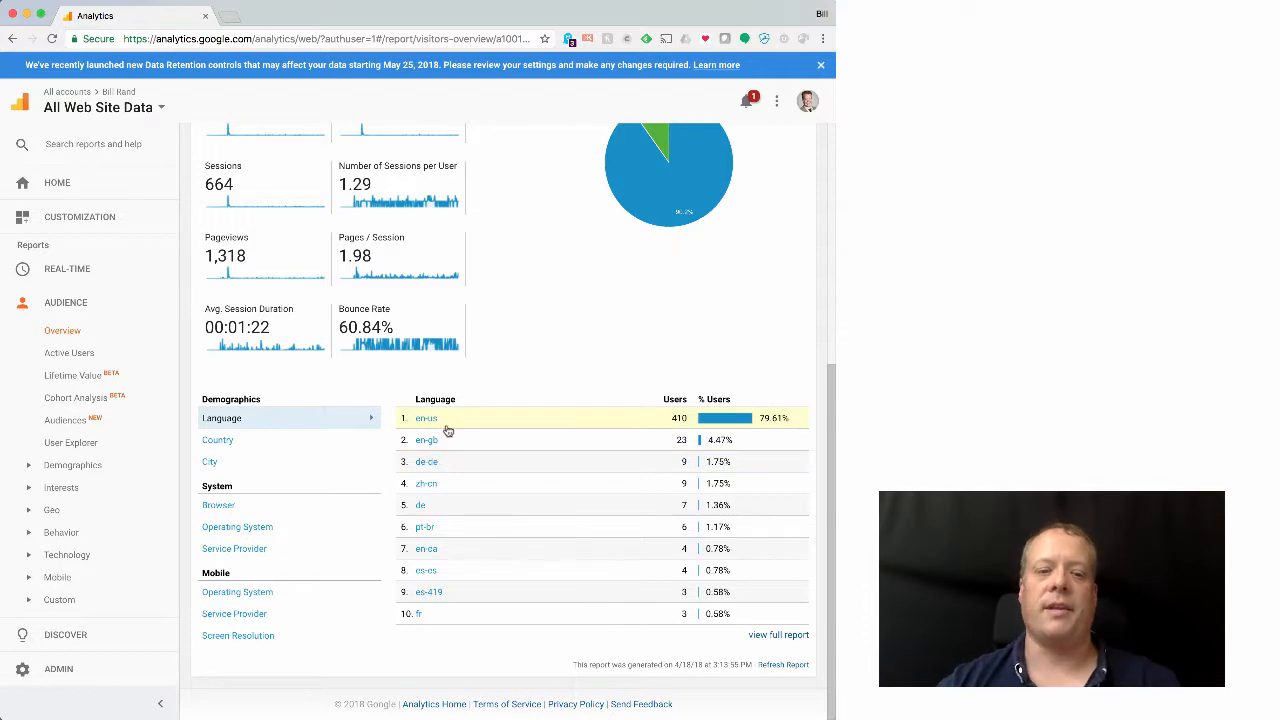
Break audience users down by country, city, browser, OS, service provider and mobile categories.
{"action": "left_click", "coordinate": [218, 440]}
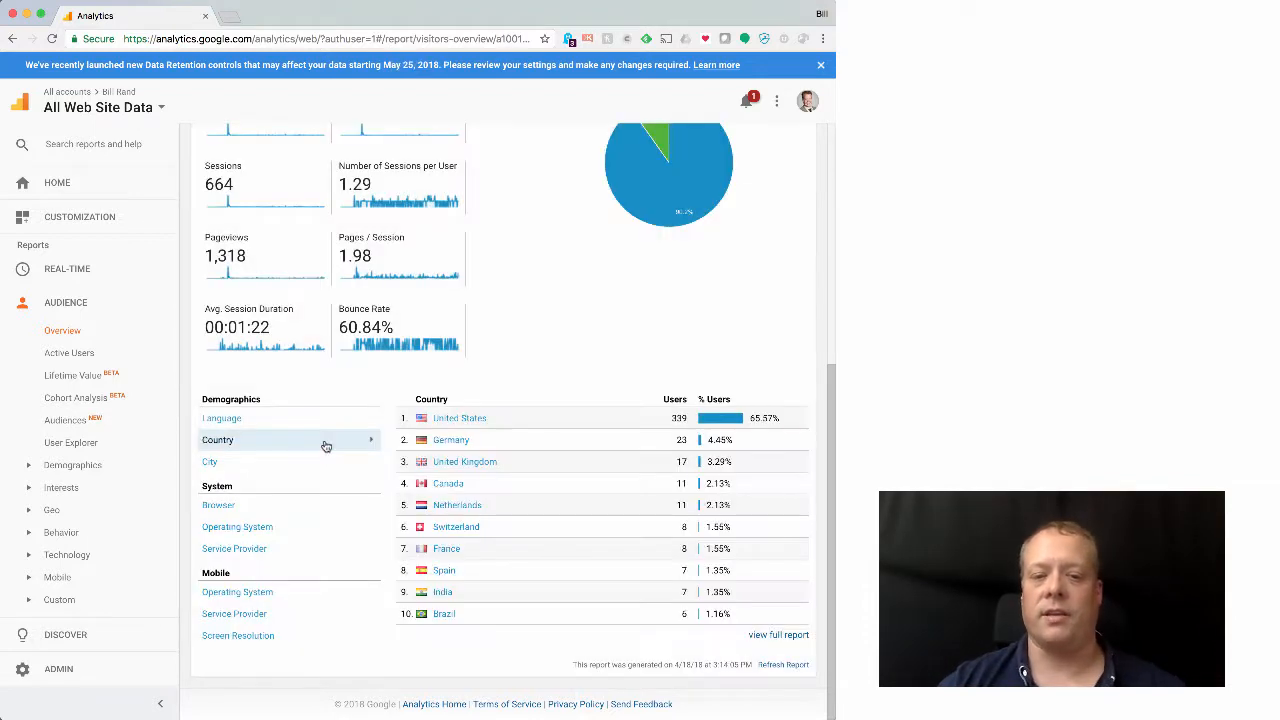
{"action": "left_click", "coordinate": [208, 460]}
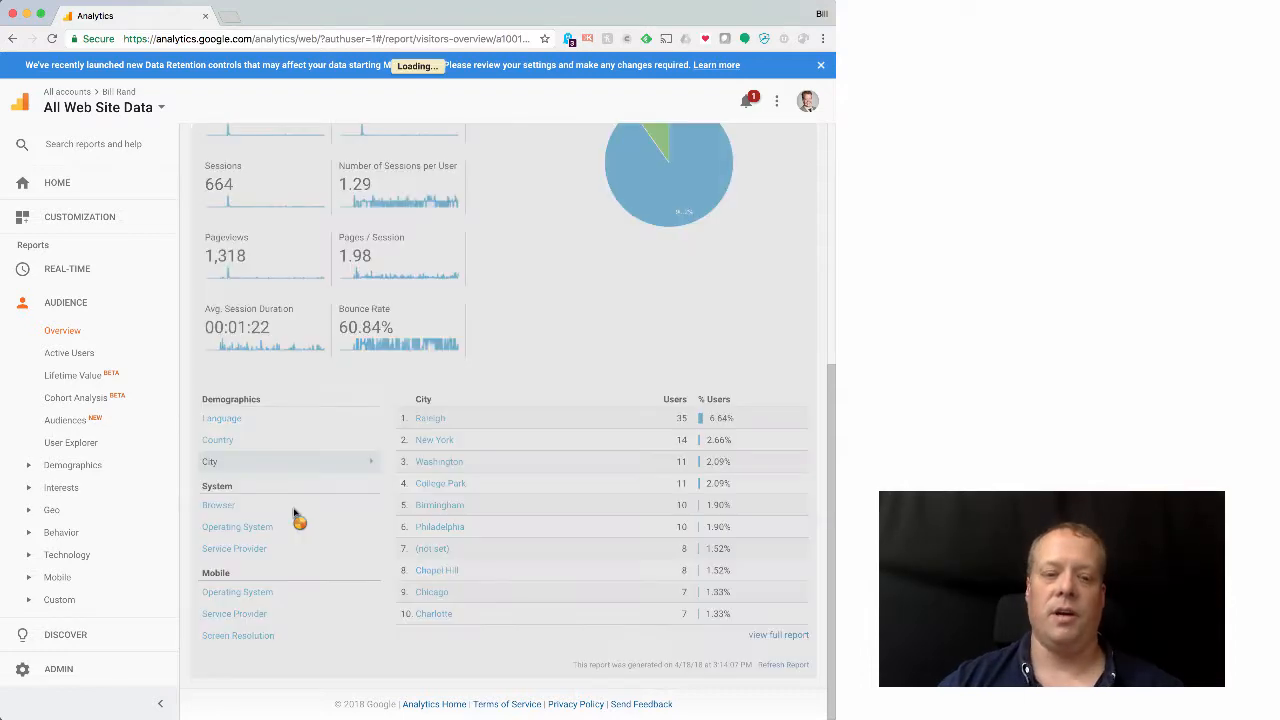
{"action": "left_click", "coordinate": [218, 504]}
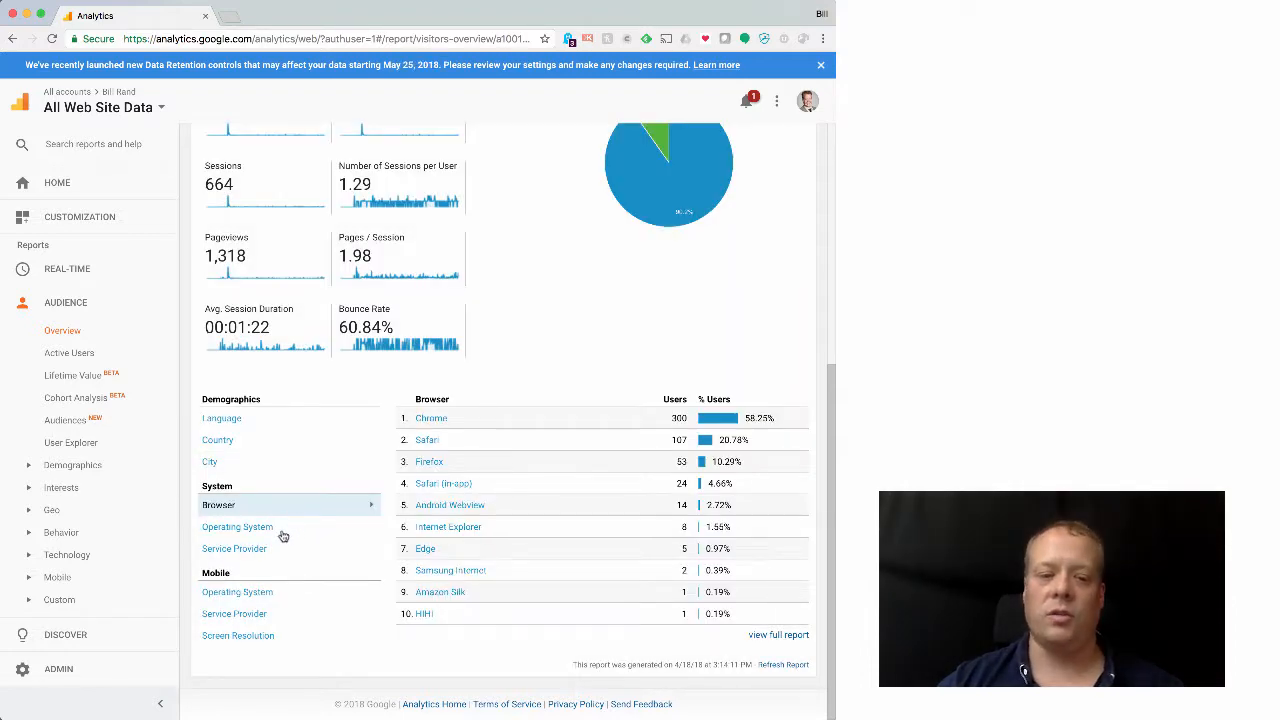
{"action": "left_click", "coordinate": [236, 528]}
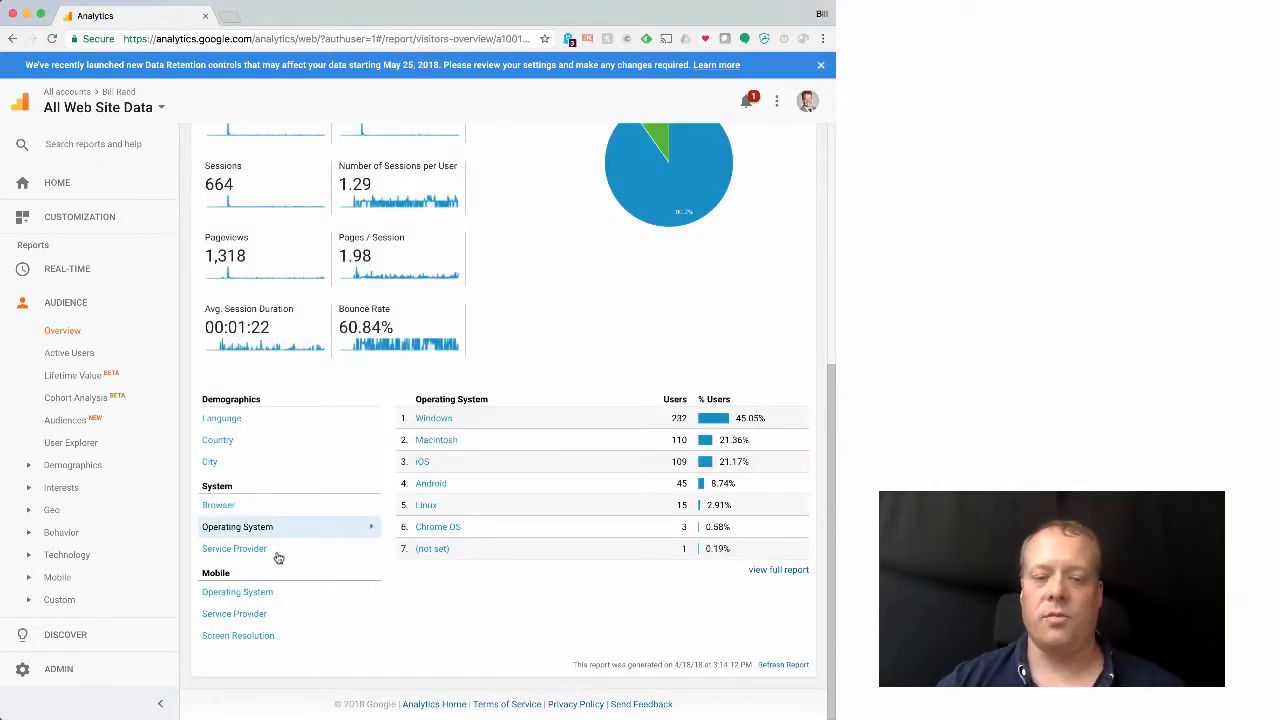
{"action": "left_click", "coordinate": [234, 548]}
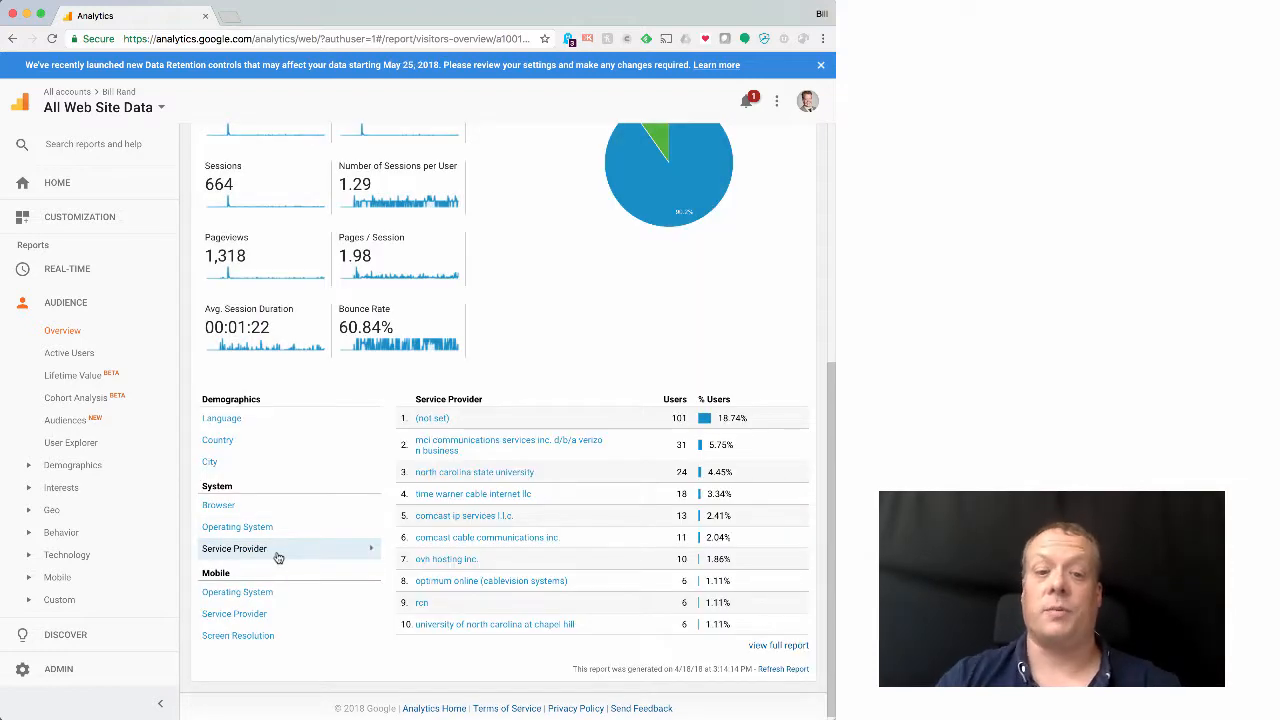
{"action": "mouse_move", "coordinate": [276, 602]}
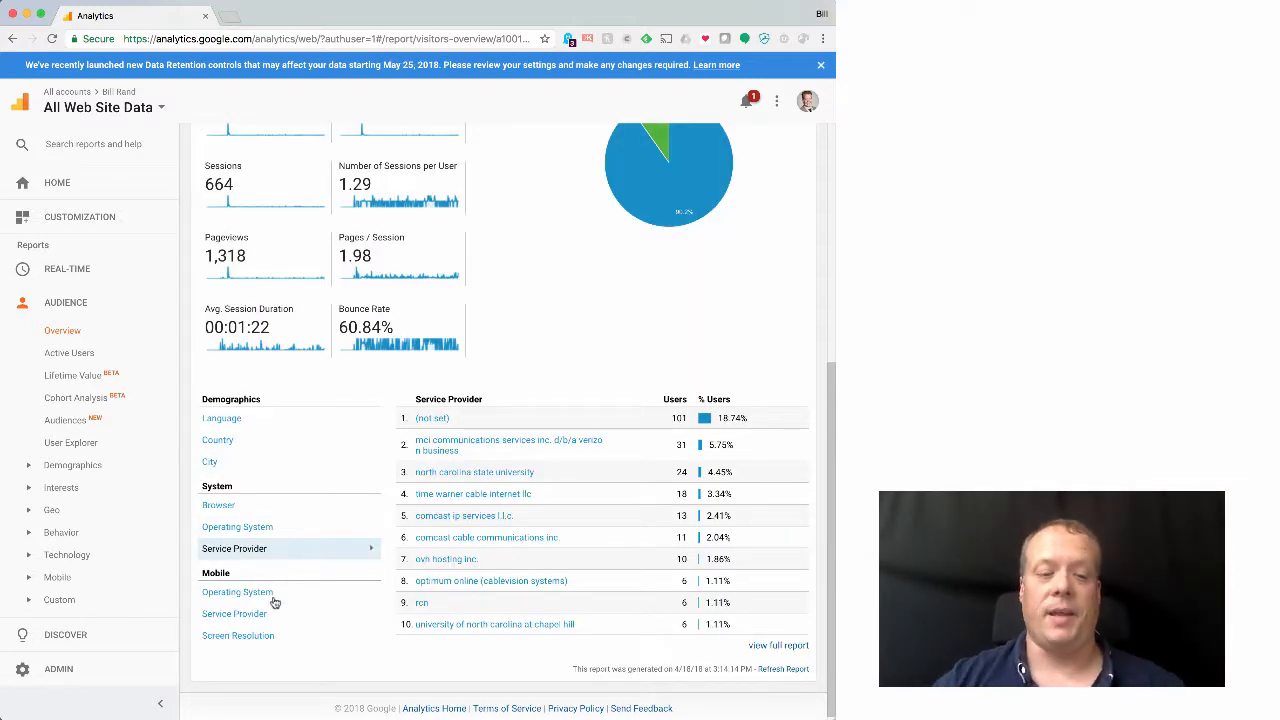
{"action": "left_click", "coordinate": [236, 592]}
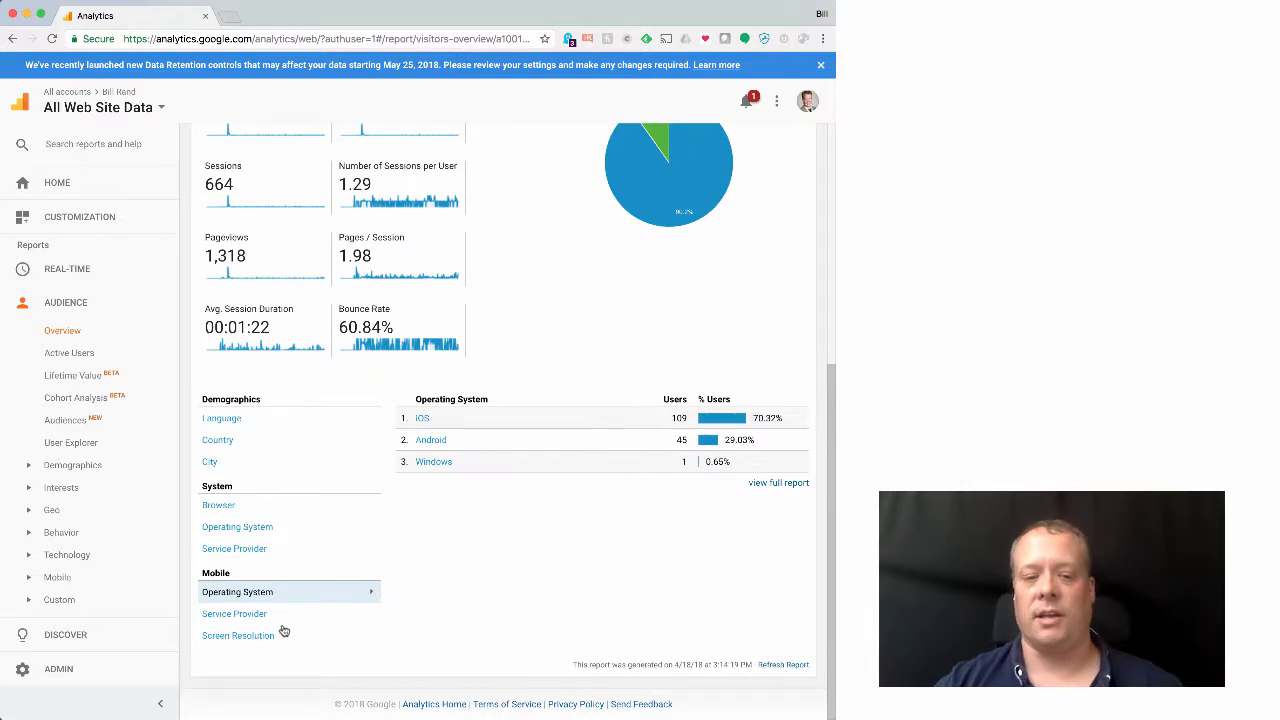
{"action": "left_click", "coordinate": [234, 612]}
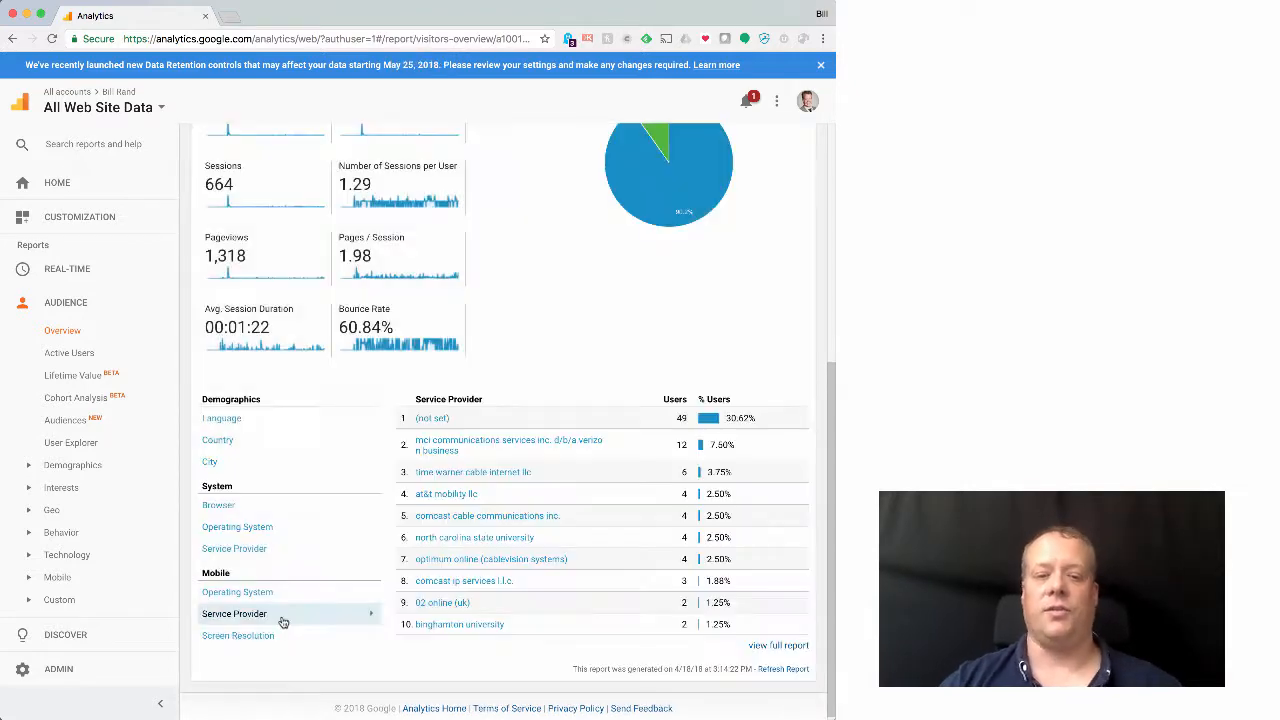
{"action": "left_click", "coordinate": [238, 636]}
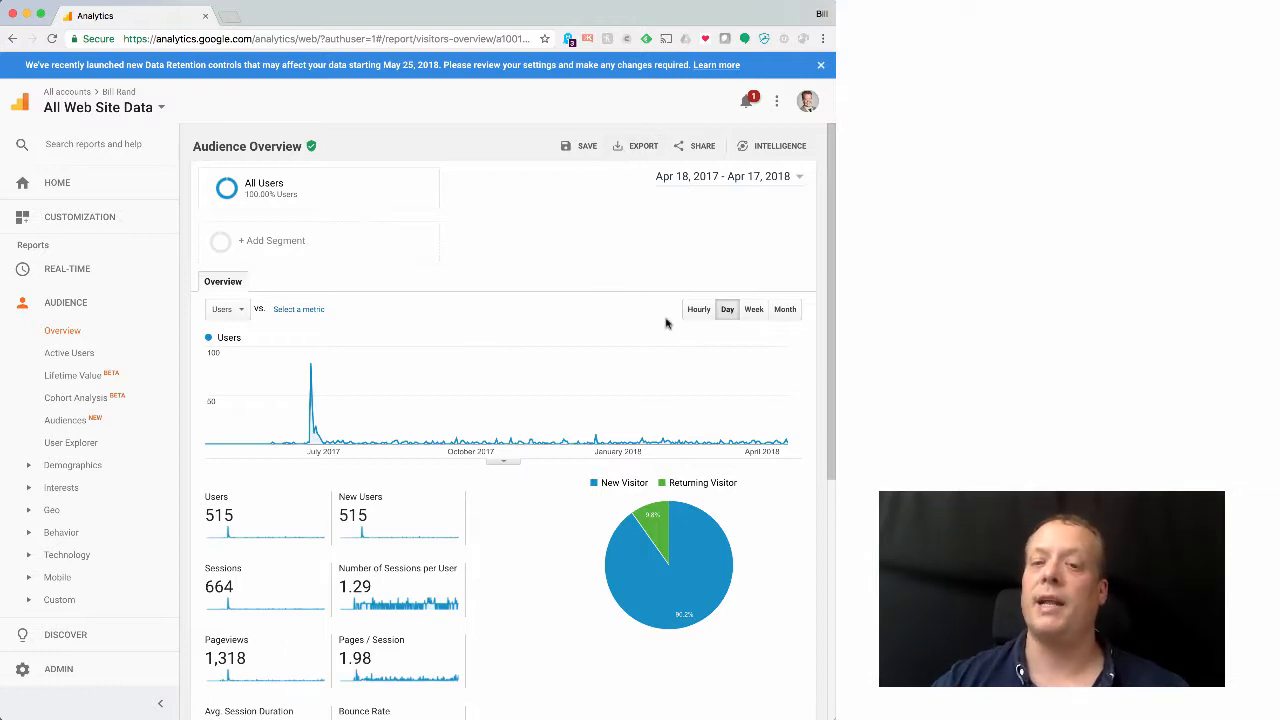
{"action": "mouse_move", "coordinate": [248, 410]}
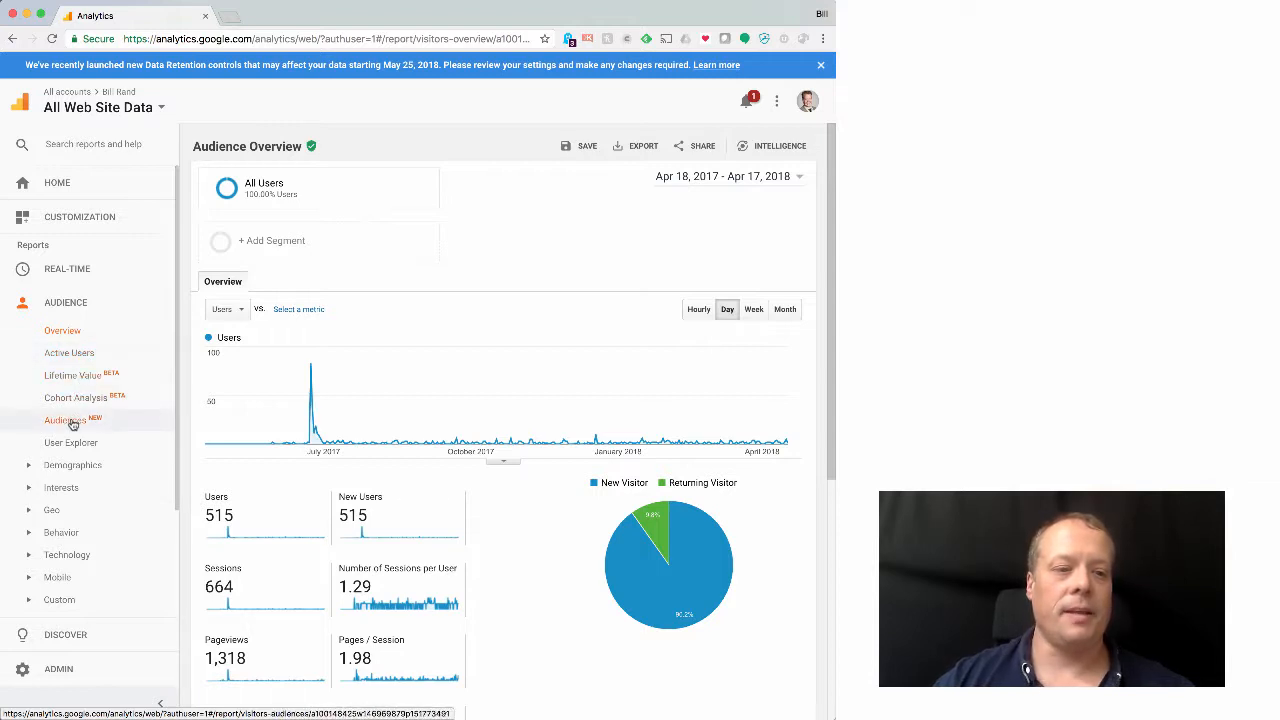
View the Demographics overview and cycle its previews through gender and interest category.
{"action": "left_click", "coordinate": [64, 420]}
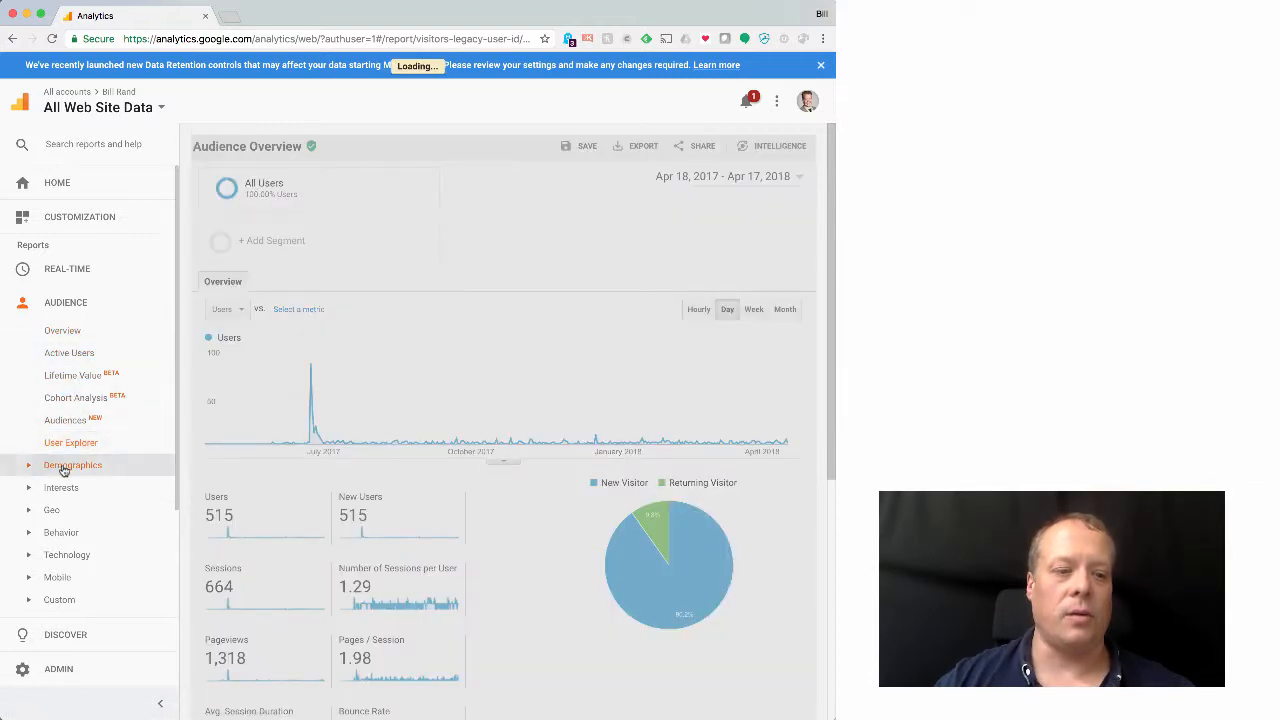
{"action": "left_click", "coordinate": [72, 442]}
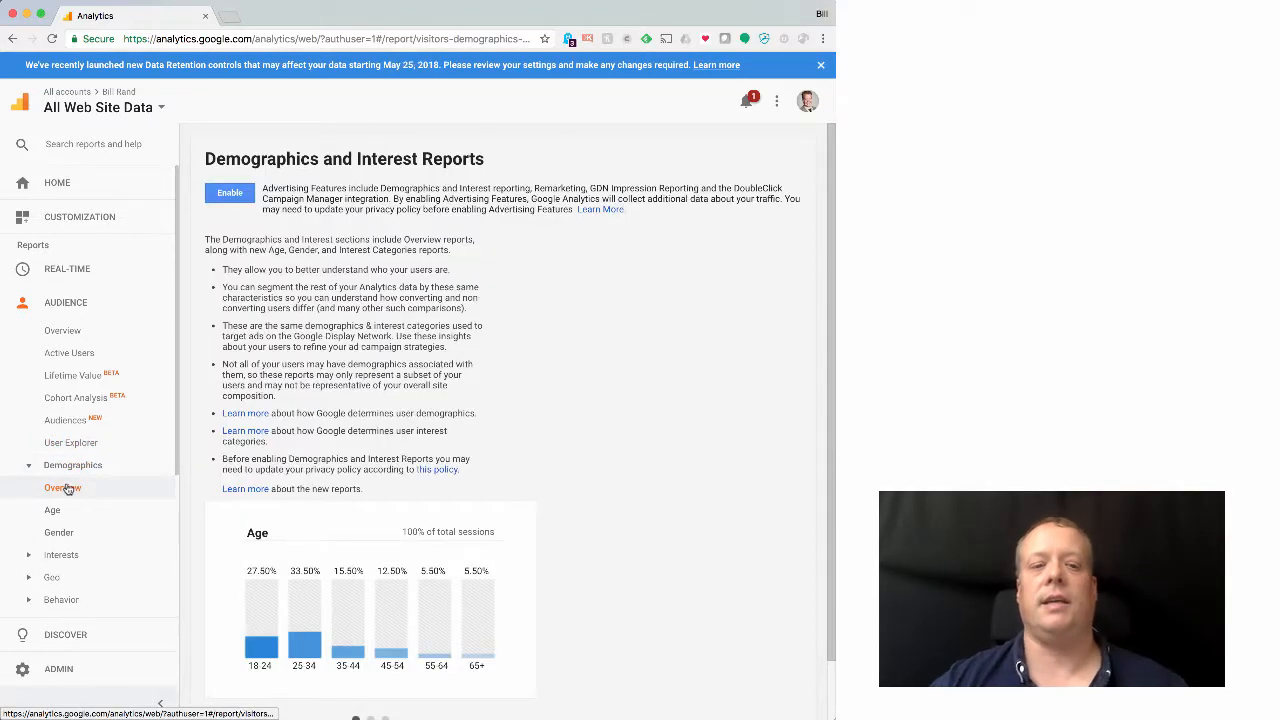
{"action": "scroll", "scroll_direction": "down", "scroll_amount": 3}
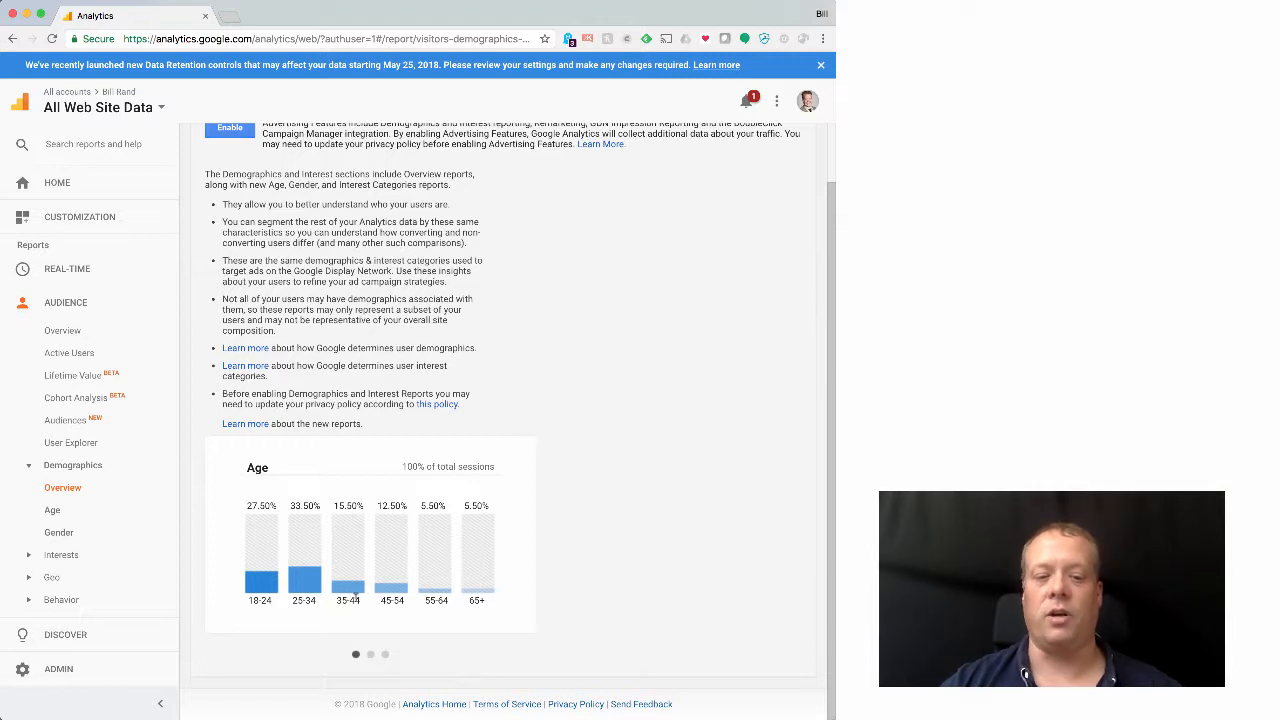
{"action": "left_click", "coordinate": [368, 654]}
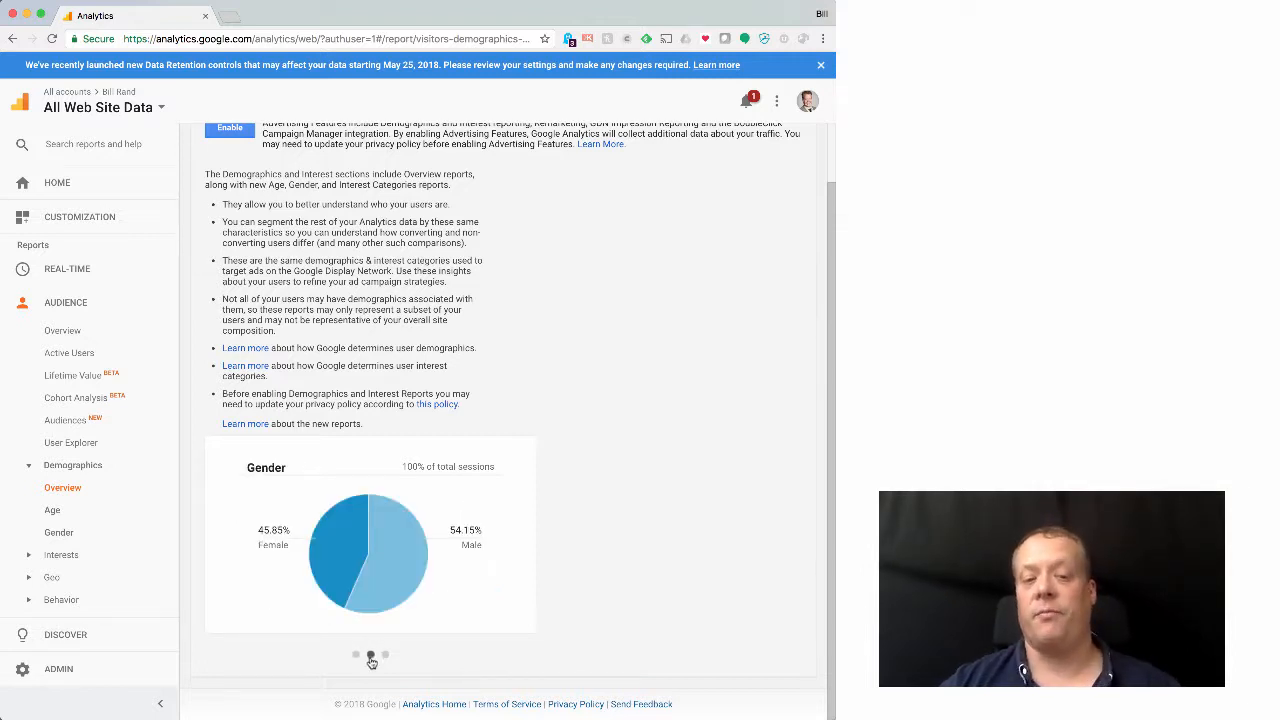
{"action": "left_click", "coordinate": [384, 656]}
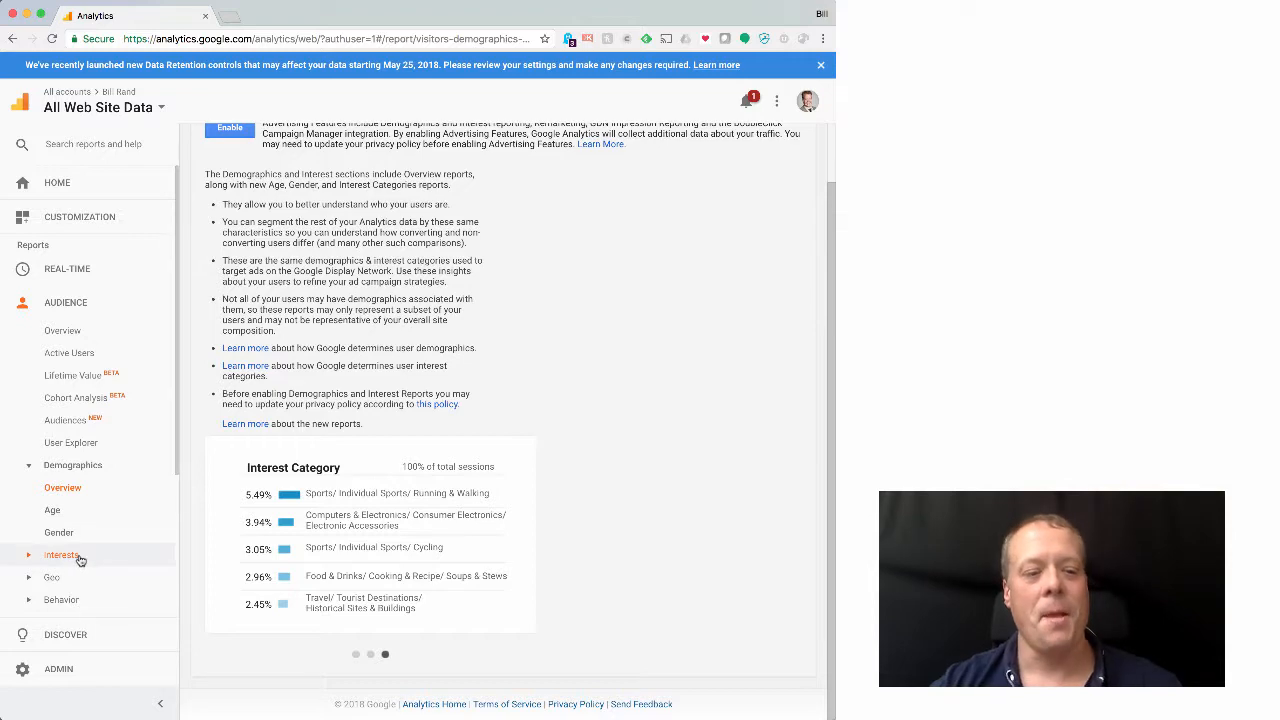
View the Interests overview with its interest category charts.
{"action": "left_click", "coordinate": [62, 556]}
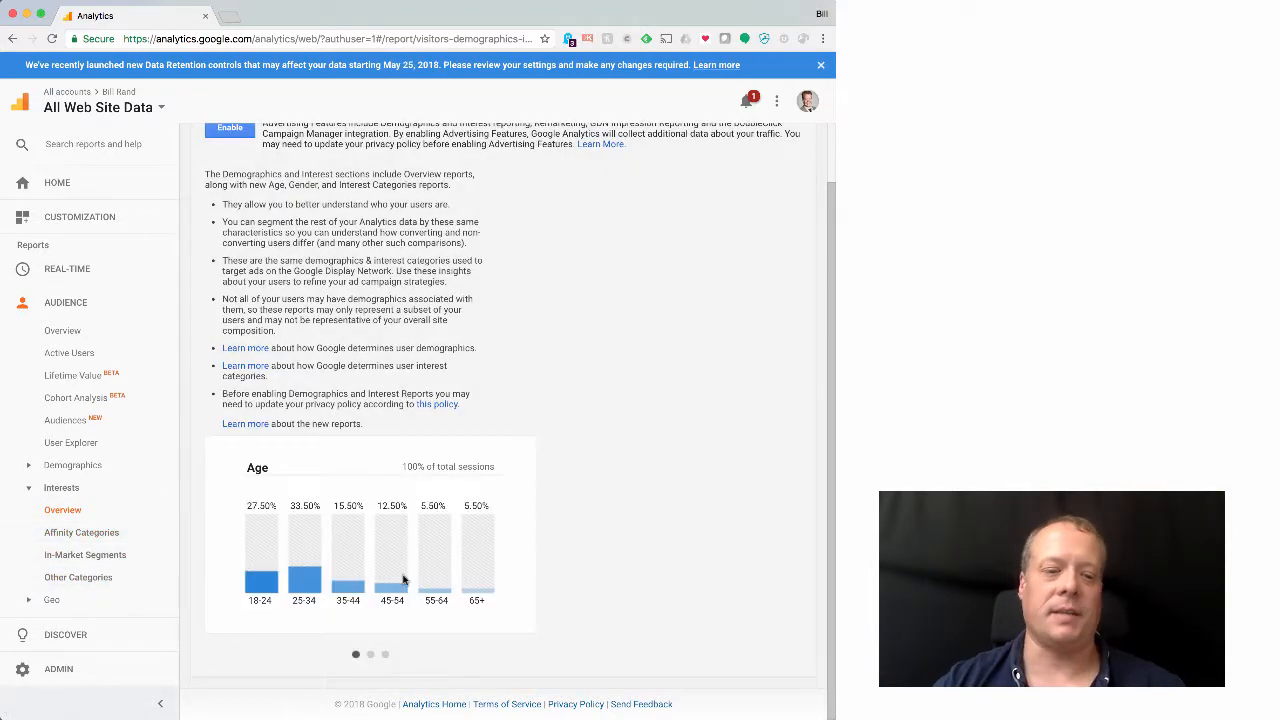
{"action": "left_click", "coordinate": [80, 532]}
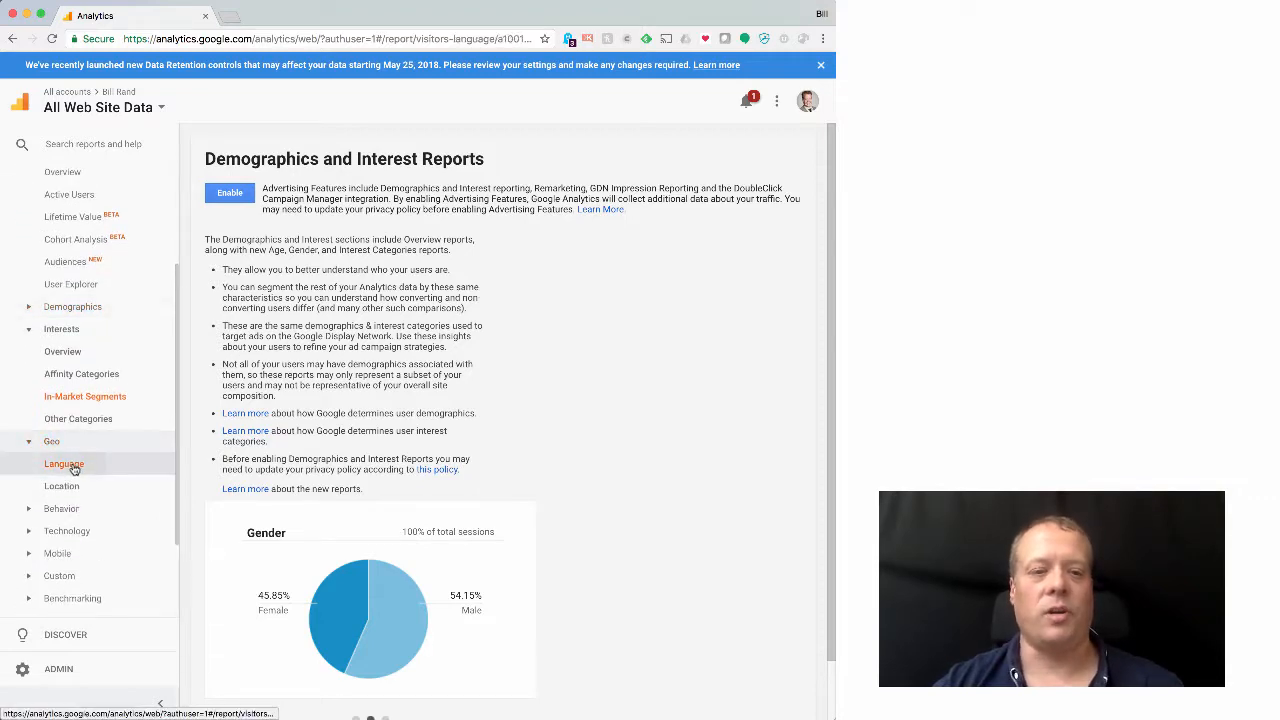
View the Geo Language report, en-us leading with 410 users, and drill into zh-cn users.
{"action": "left_click", "coordinate": [64, 464]}
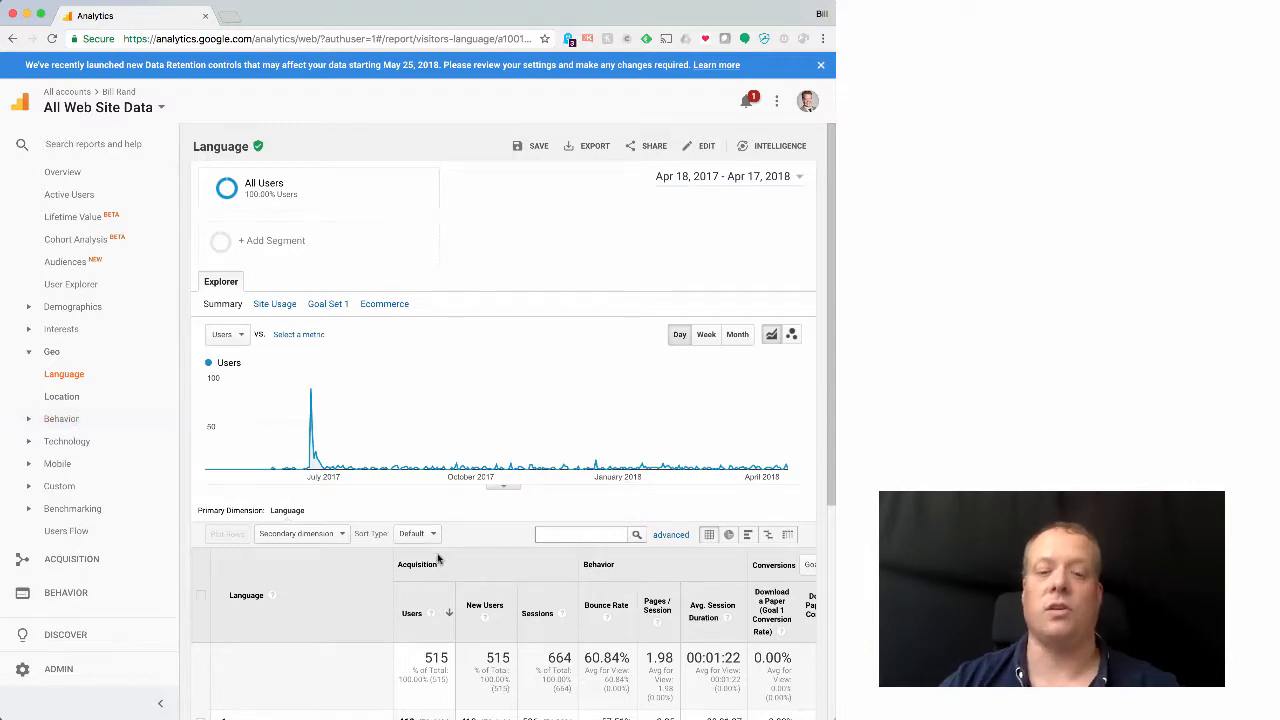
{"action": "scroll", "scroll_direction": "down", "scroll_amount": 3}
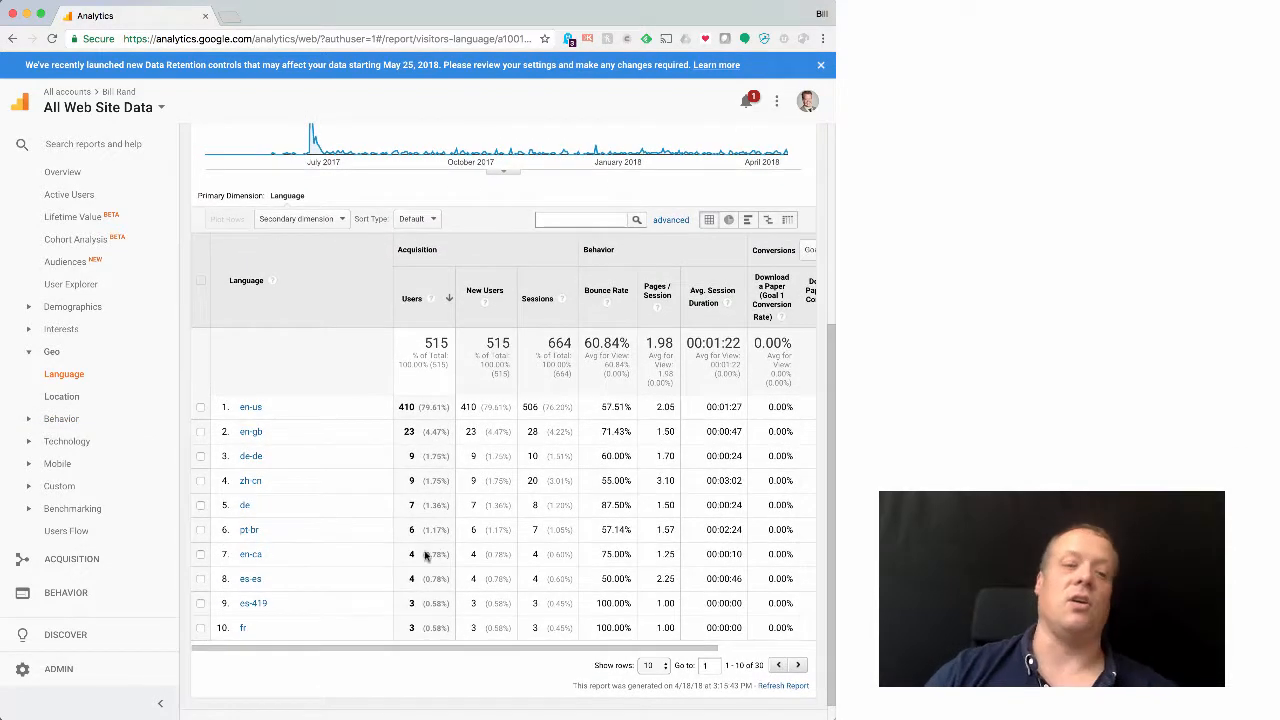
{"action": "mouse_move", "coordinate": [288, 456]}
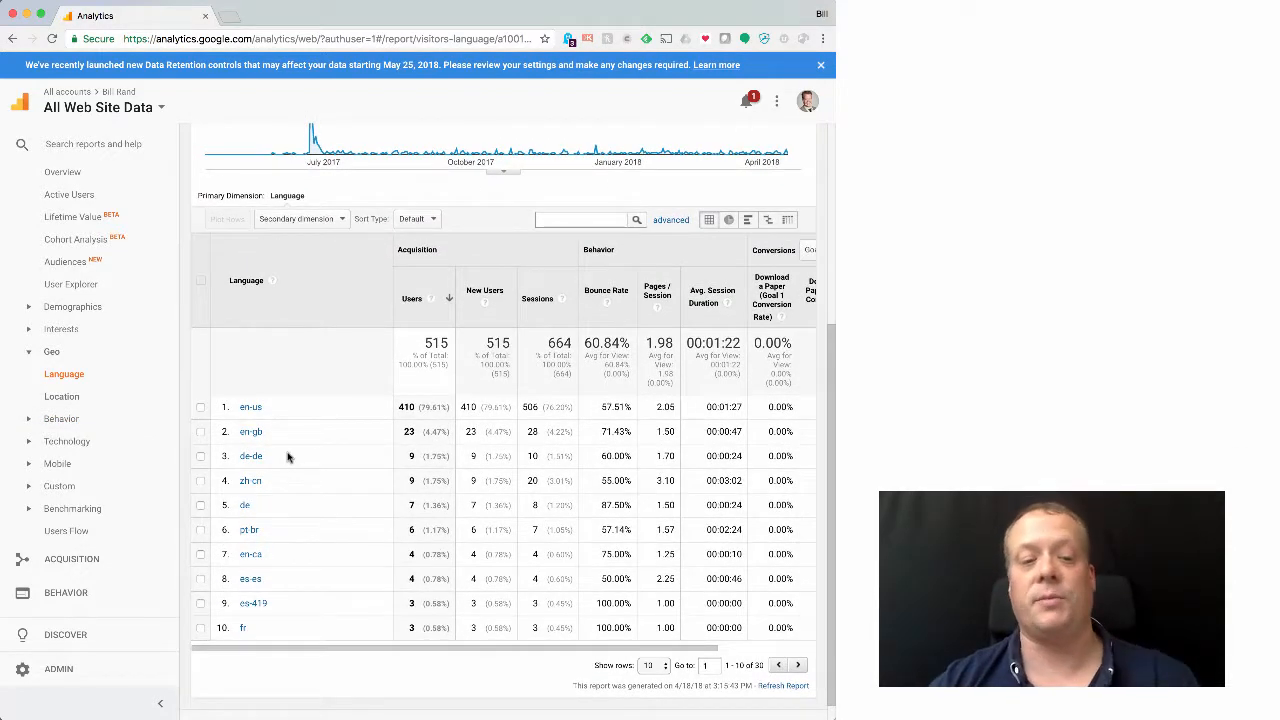
{"action": "mouse_move", "coordinate": [436, 472]}
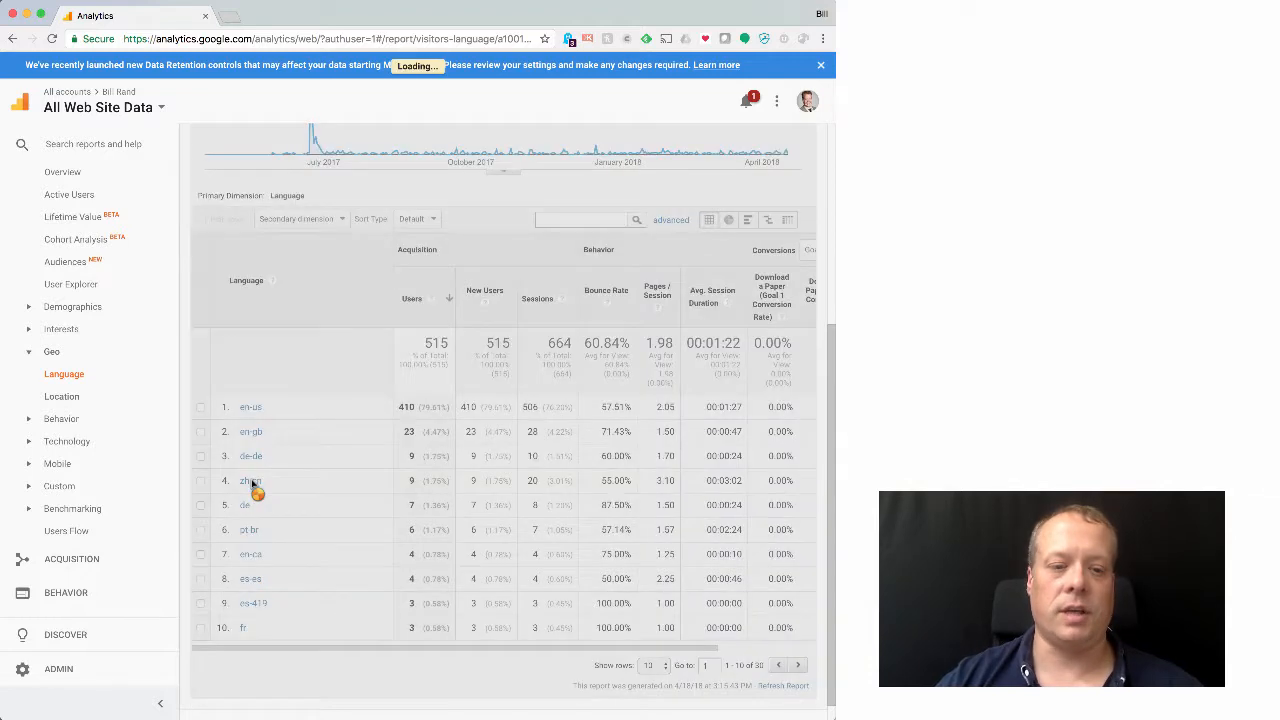
{"action": "left_click", "coordinate": [248, 480]}
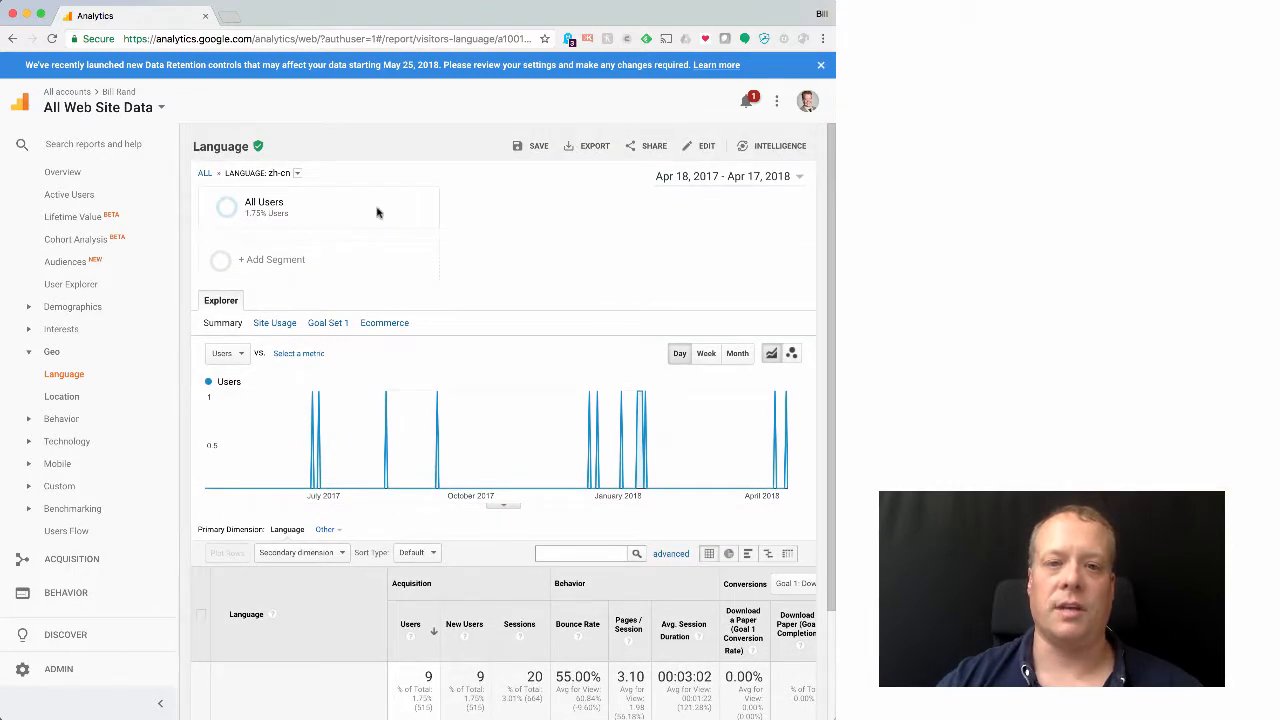
{"action": "scroll", "scroll_direction": "down", "scroll_amount": 3}
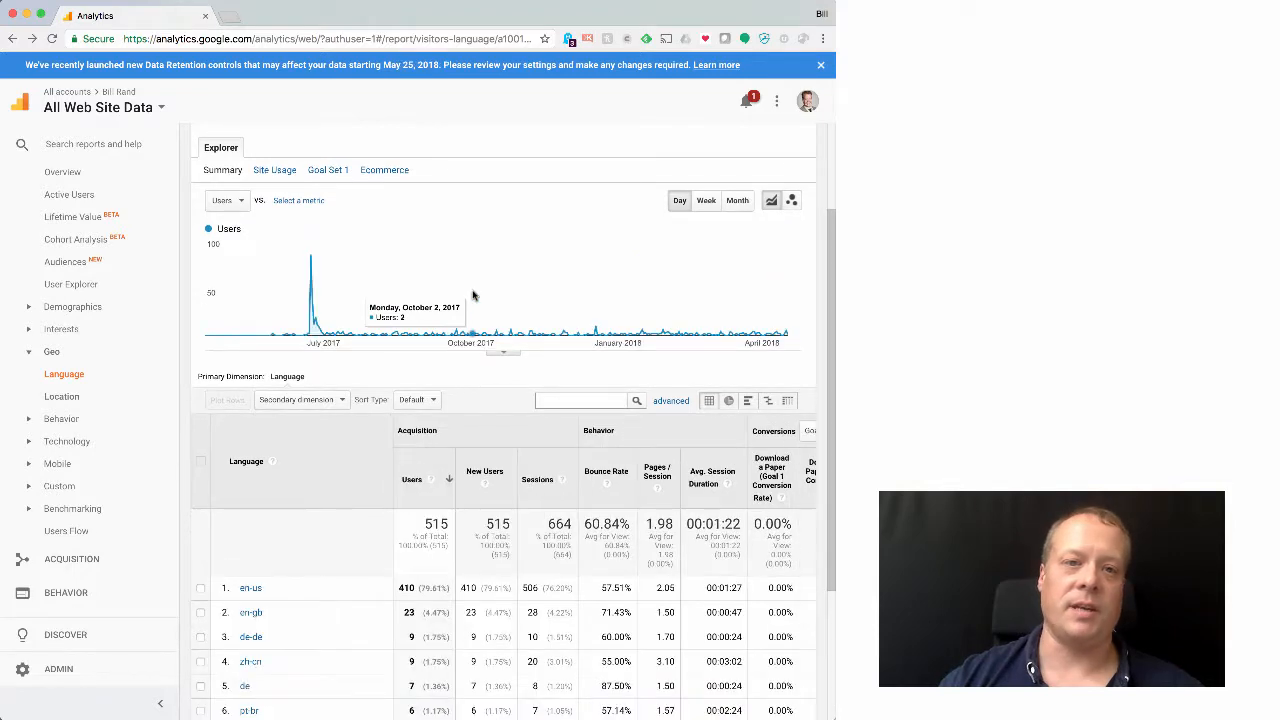
{"action": "scroll", "scroll_direction": "down", "scroll_amount": 3}
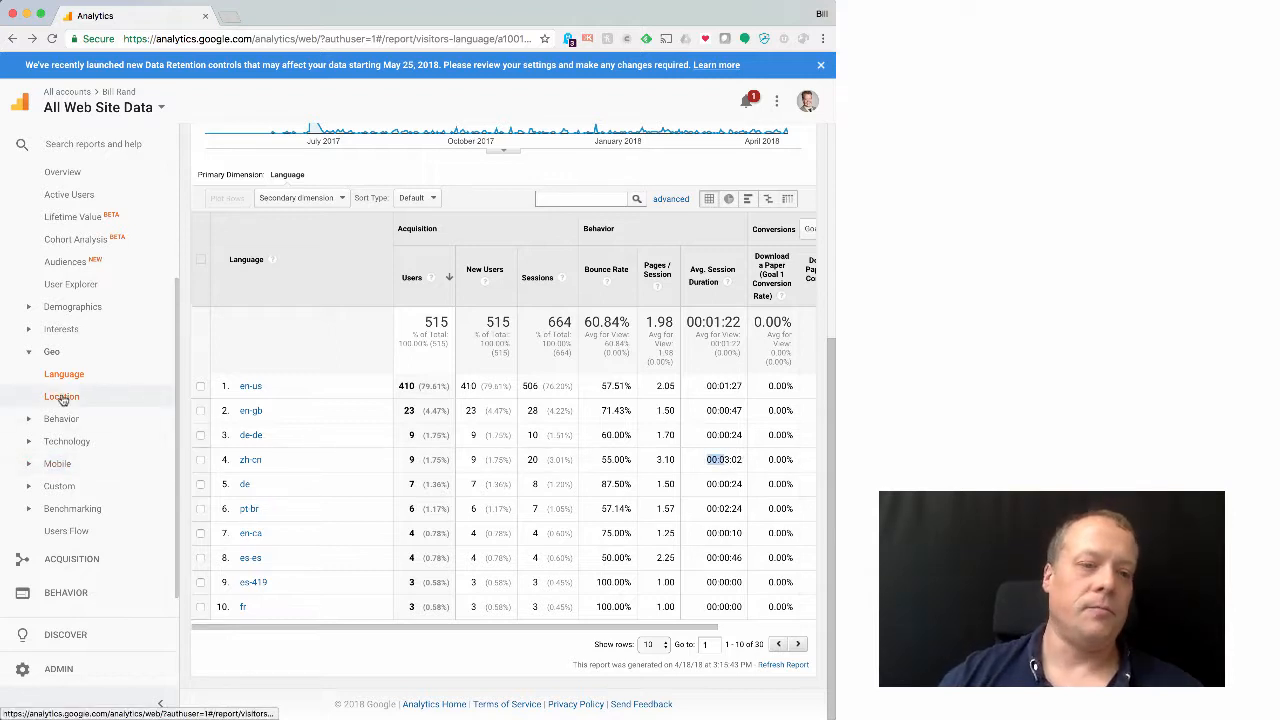
View New vs Returning visitors, then the Frequency & Recency report with 664 sessions by count.
{"action": "left_click", "coordinate": [62, 418]}
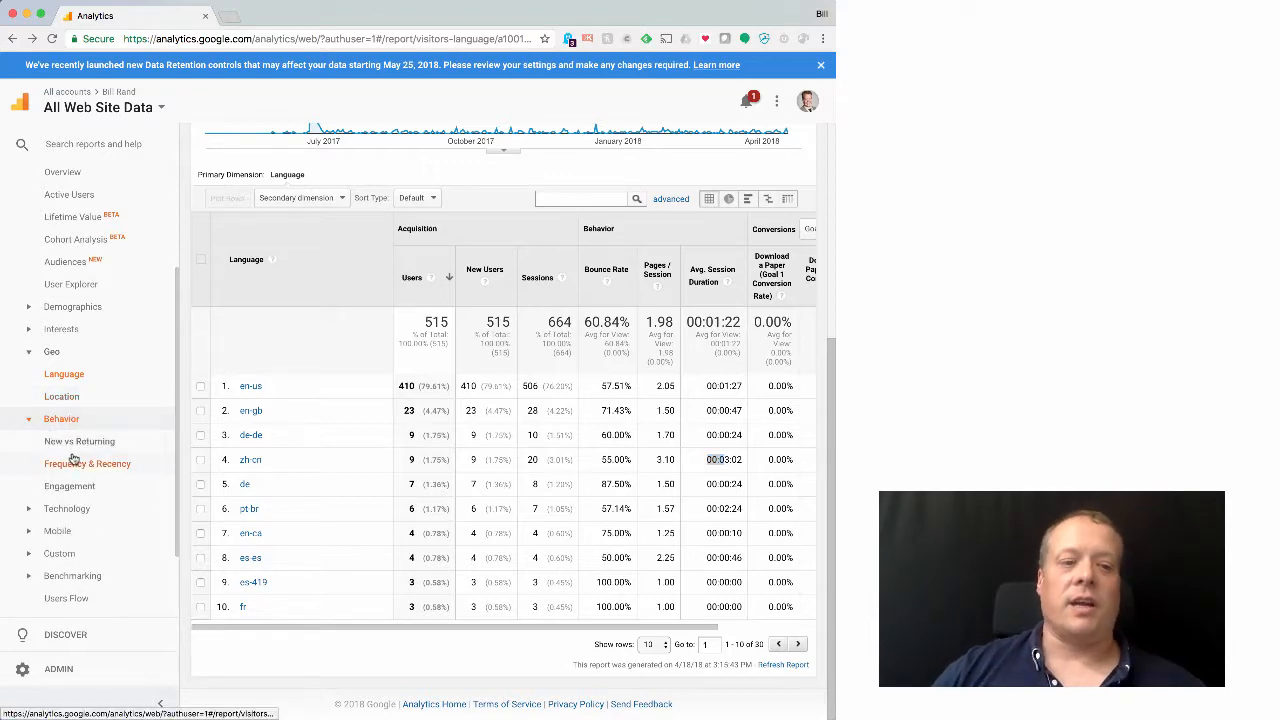
{"action": "left_click", "coordinate": [80, 442]}
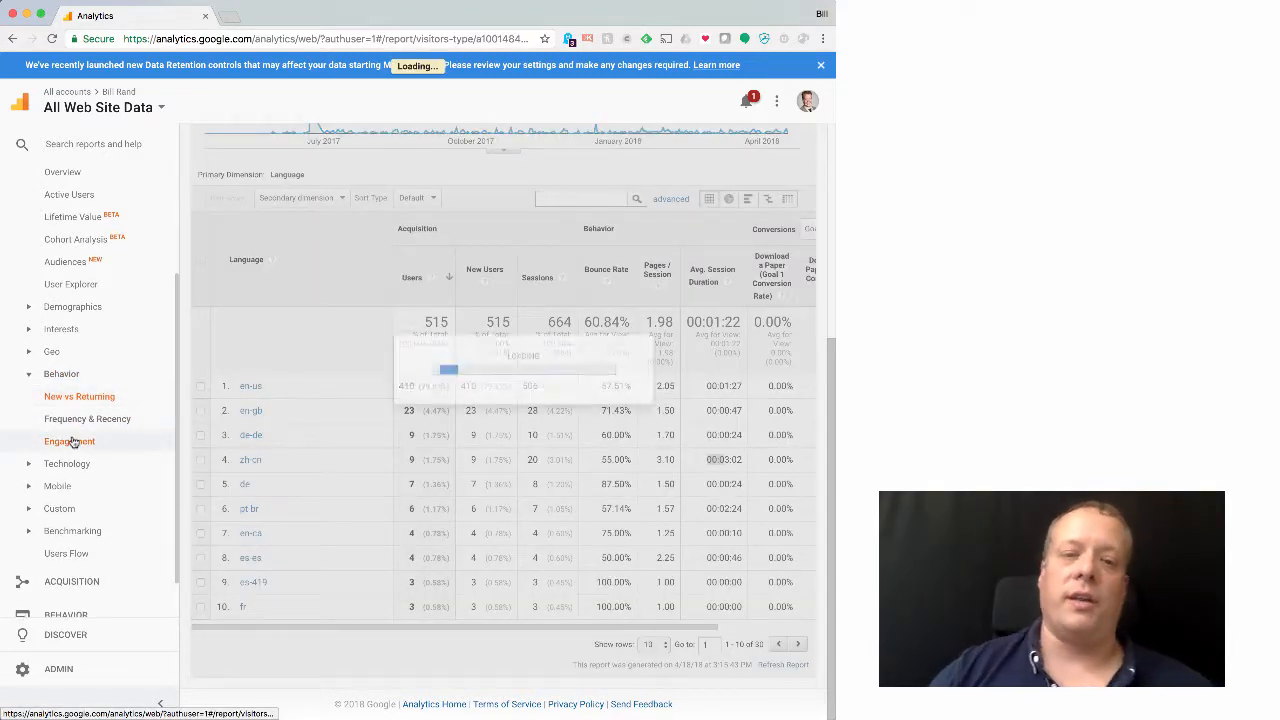
{"action": "left_click", "coordinate": [80, 396]}
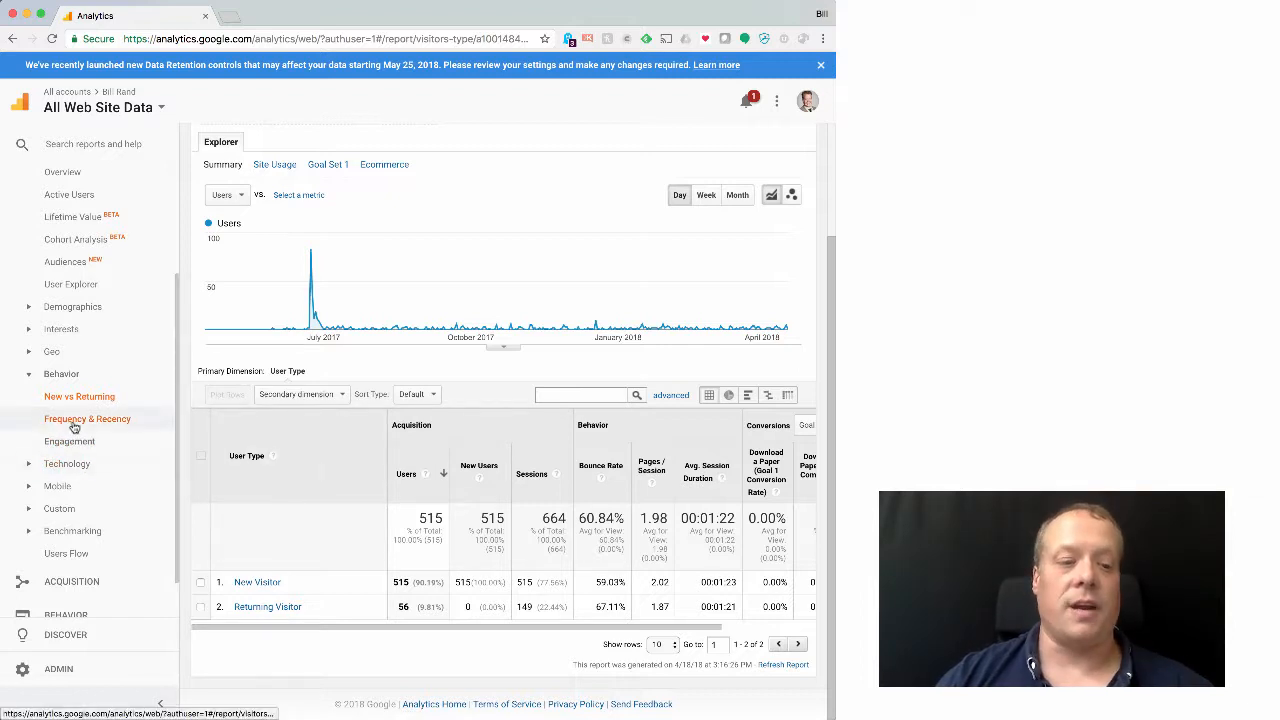
{"action": "left_click", "coordinate": [88, 418]}
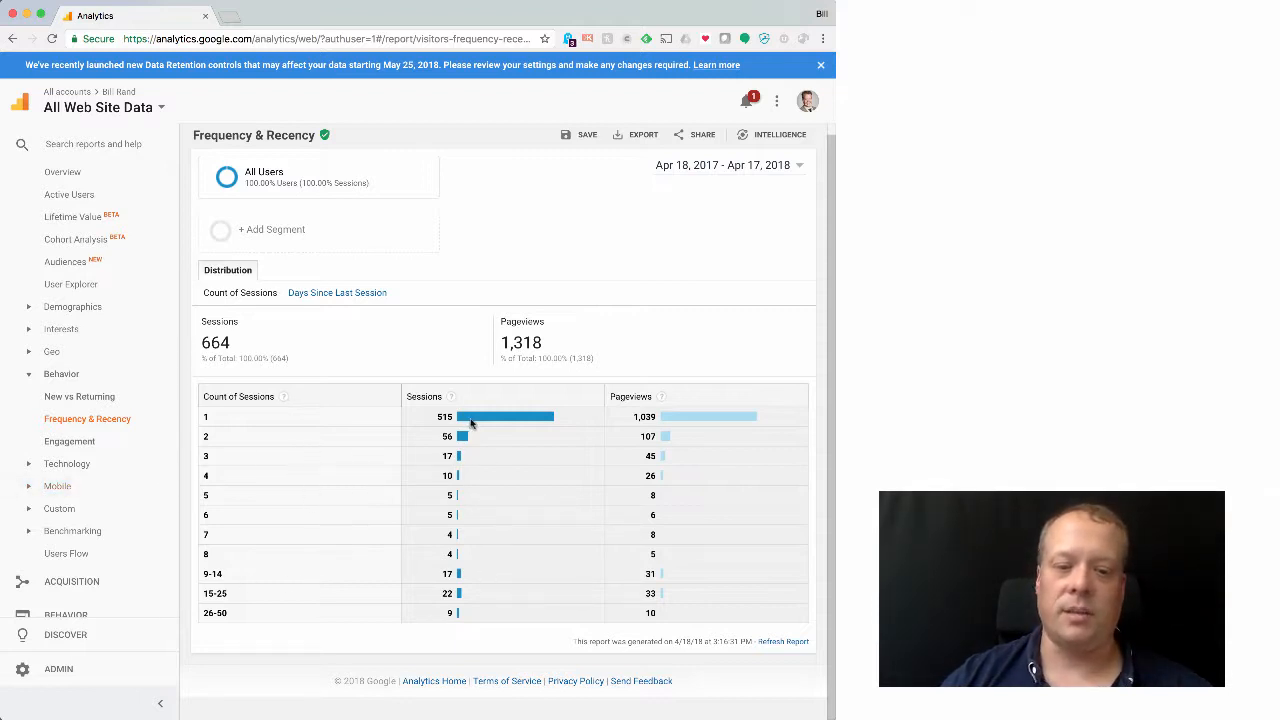
{"action": "mouse_move", "coordinate": [474, 630]}
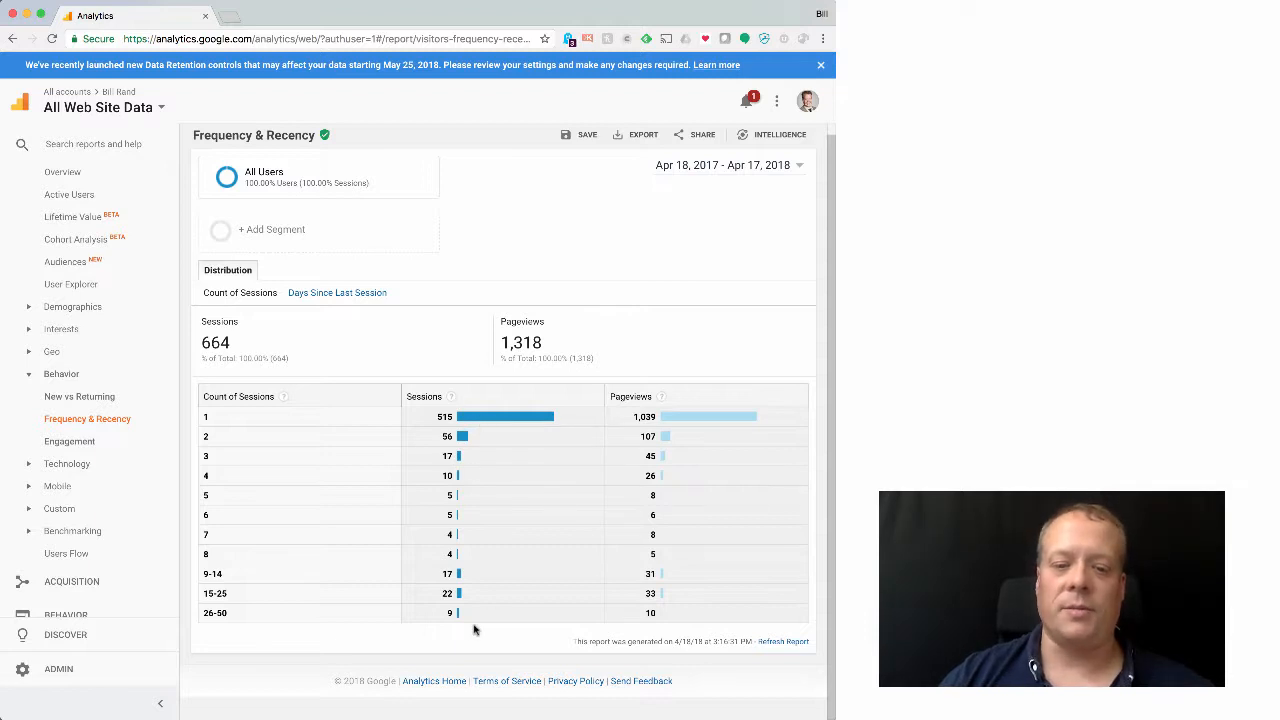
{"action": "mouse_move", "coordinate": [68, 442]}
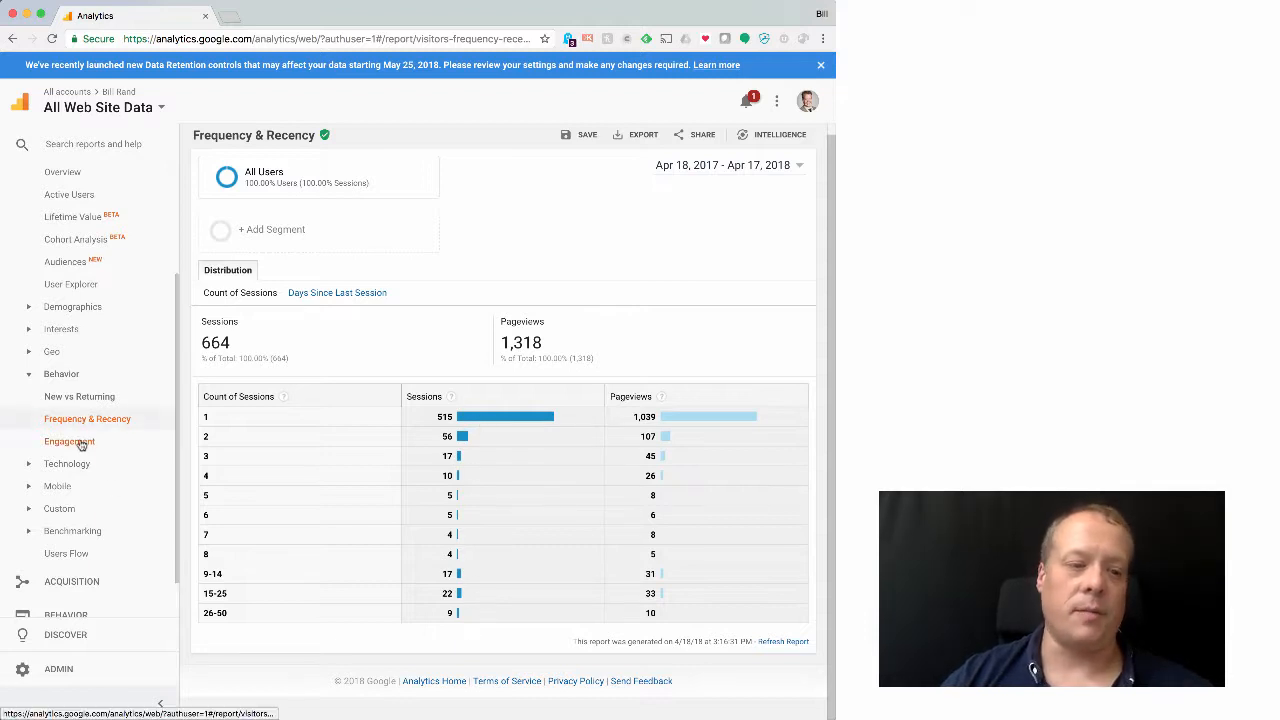
View the Technology Browser & OS report on the way to the Mobile device overview.
{"action": "left_click", "coordinate": [68, 464]}
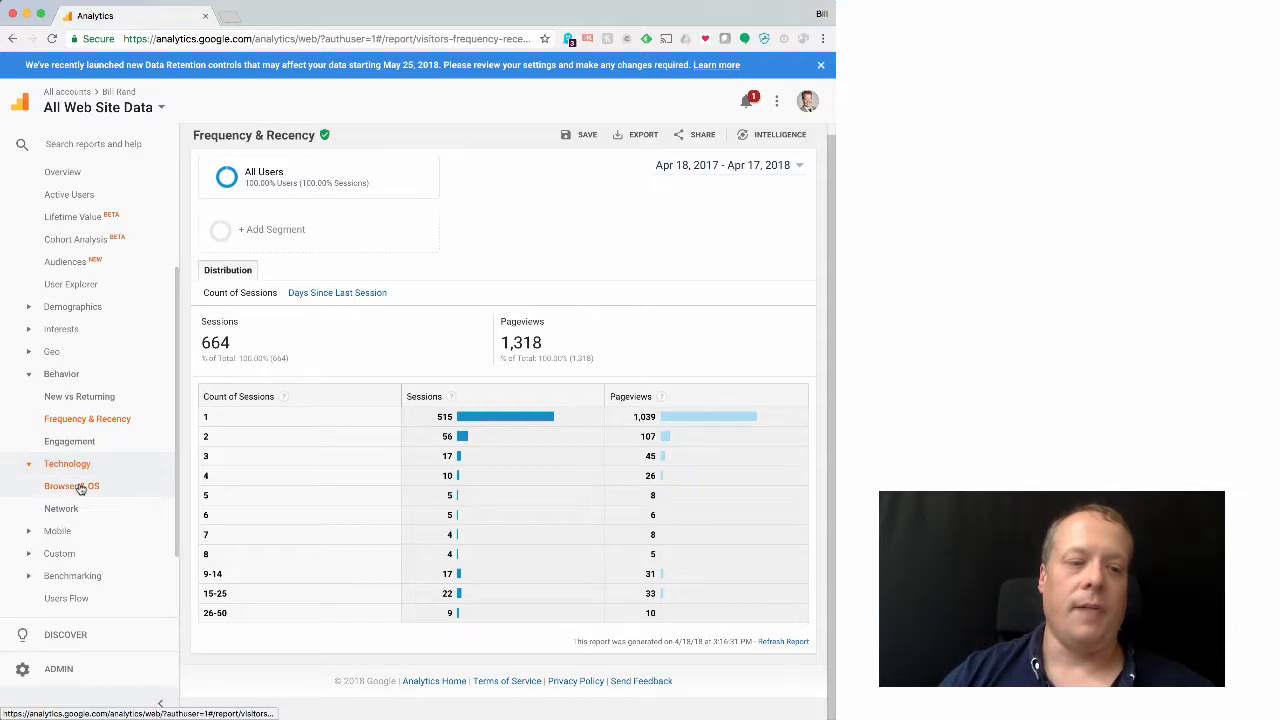
{"action": "left_click", "coordinate": [72, 486]}
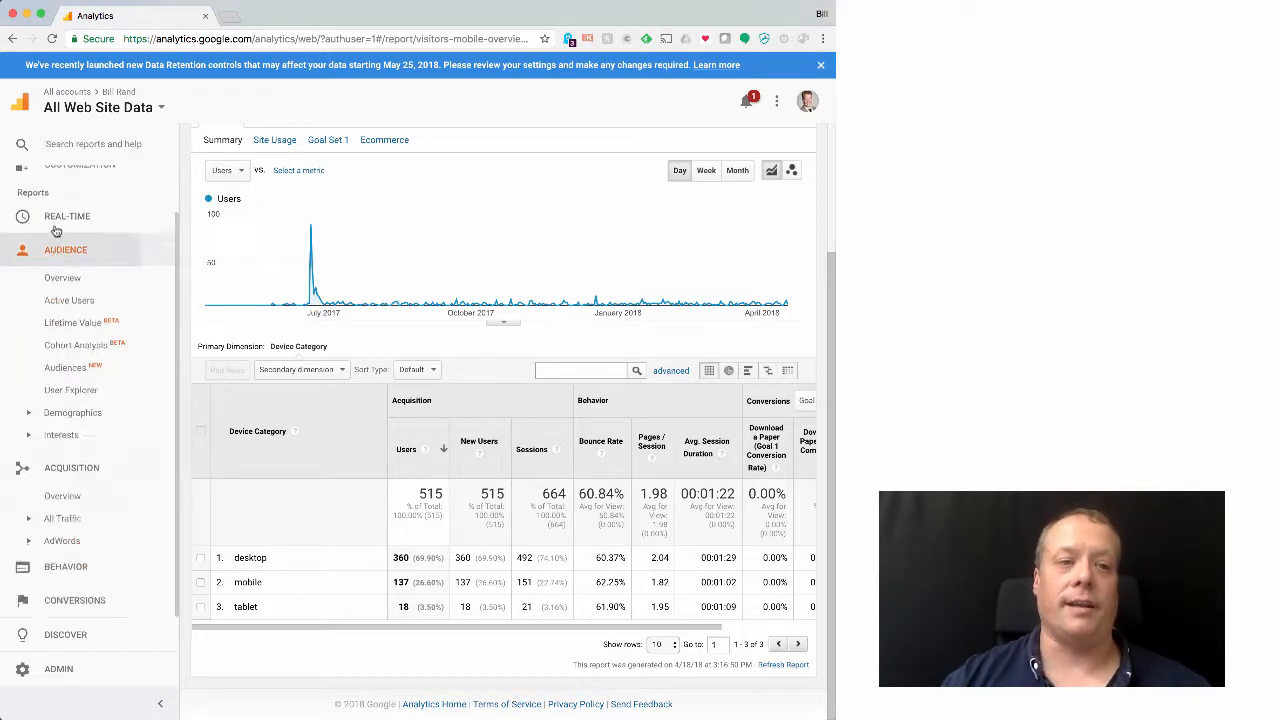
Switch from Audience to the Acquisition overview with its traffic channel breakdown.
{"action": "left_click", "coordinate": [72, 336]}
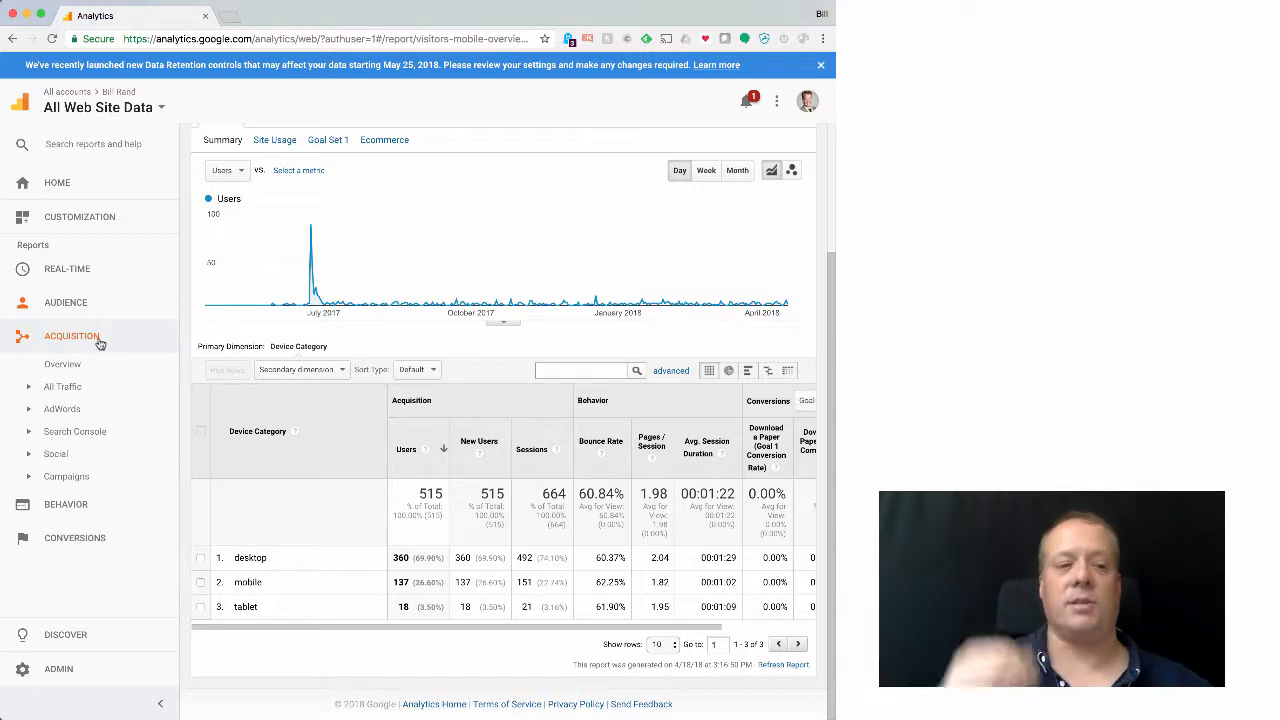
{"action": "left_click", "coordinate": [62, 364]}
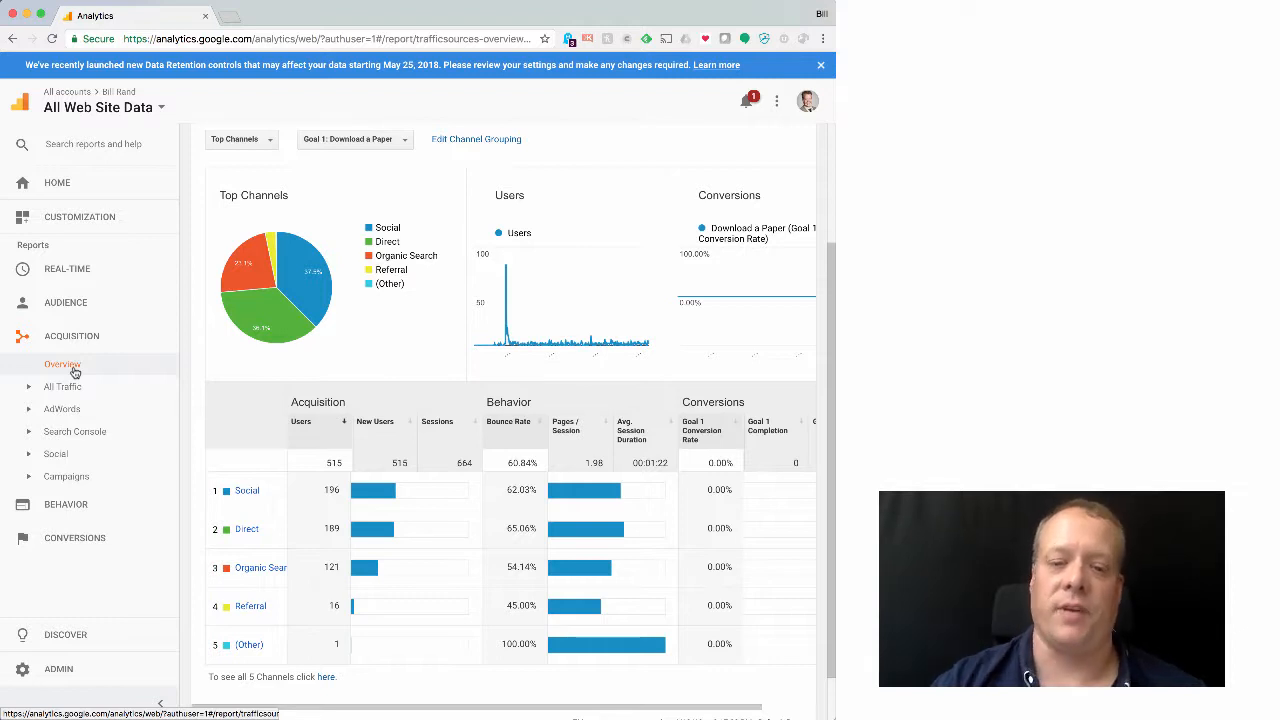
{"action": "scroll", "scroll_direction": "down", "scroll_amount": 3}
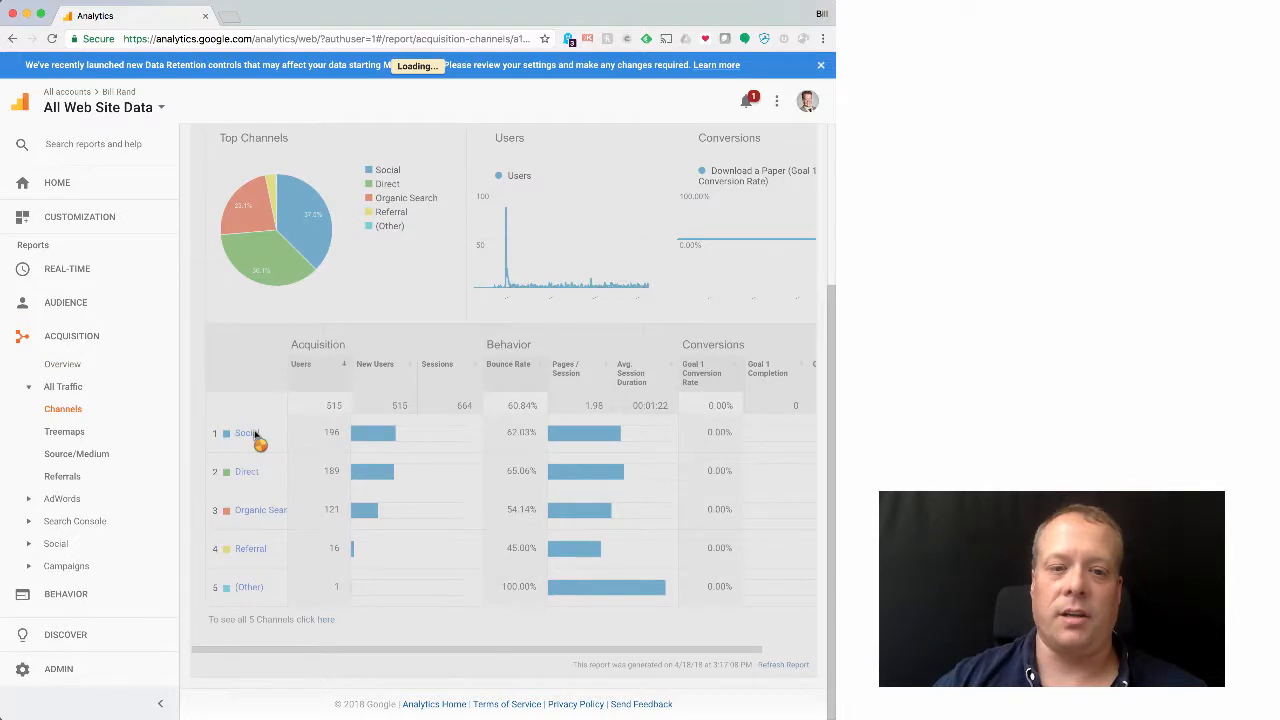
Break the Social channel down by network: LinkedIn 90, Twitter 68, Facebook 42 users.
{"action": "left_click", "coordinate": [246, 432]}
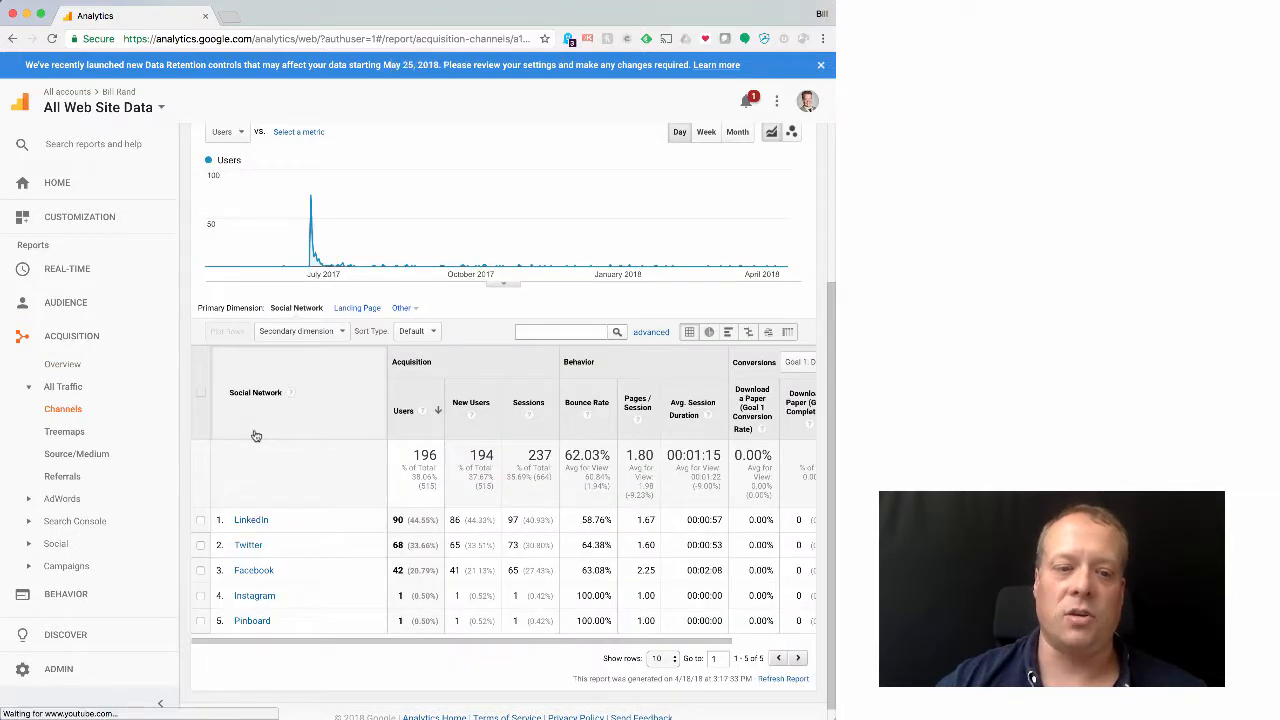
{"action": "scroll", "scroll_direction": "down", "scroll_amount": 3}
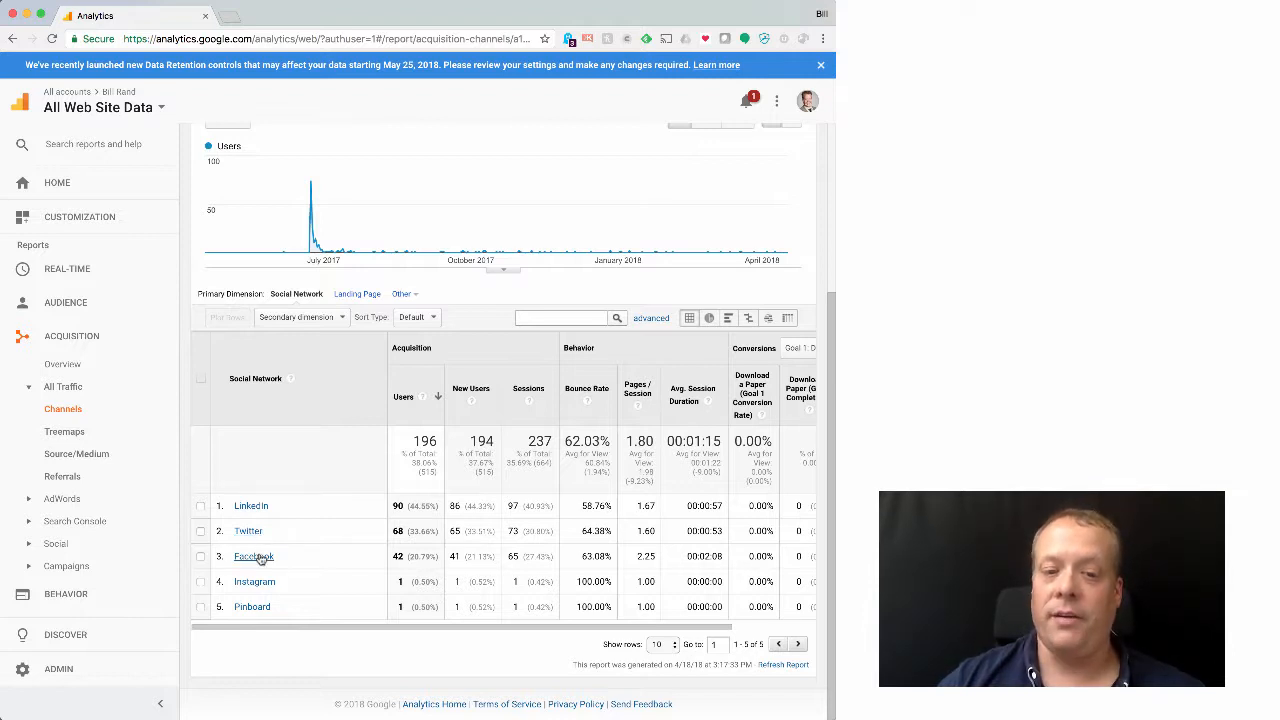
{"action": "mouse_move", "coordinate": [264, 588]}
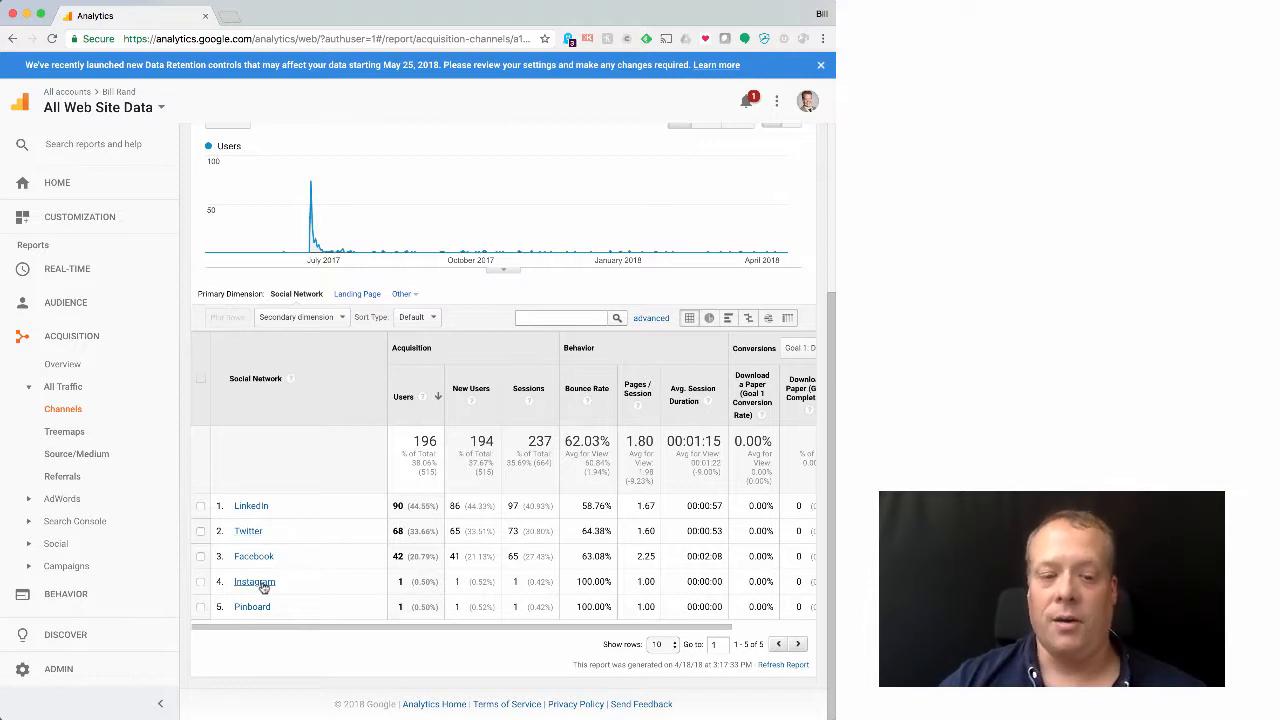
{"action": "mouse_move", "coordinate": [264, 610]}
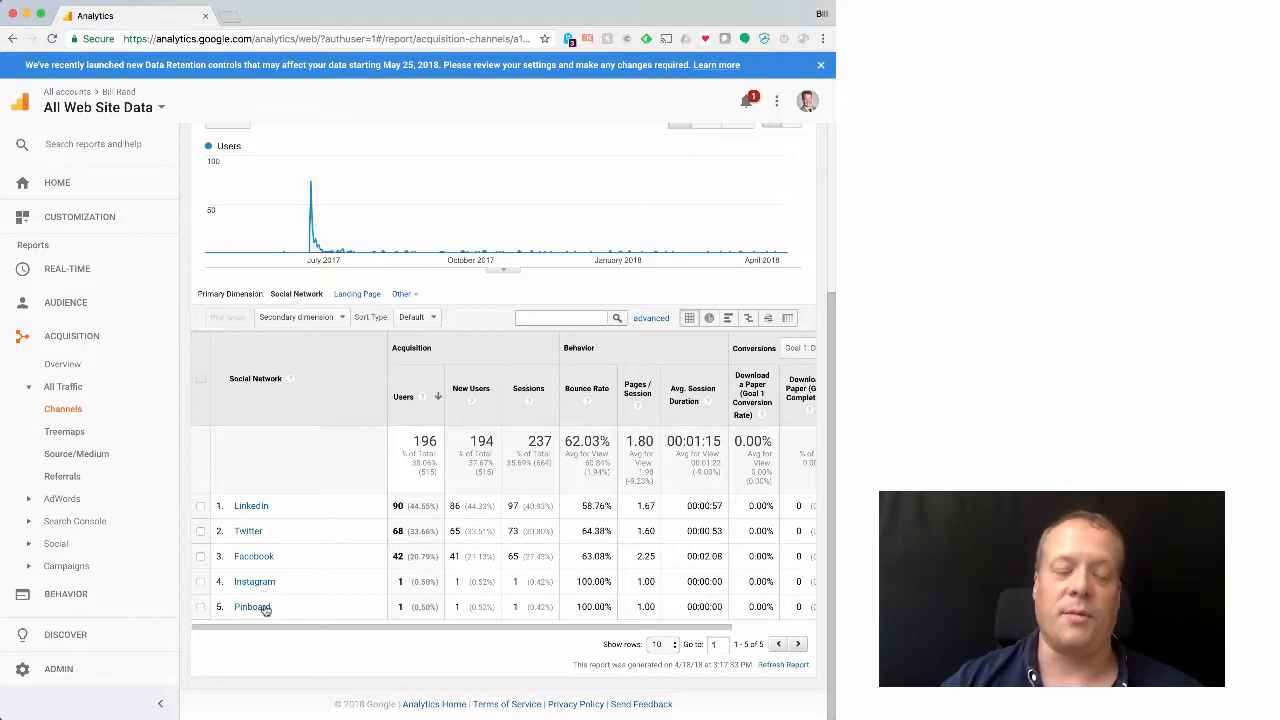
{"action": "mouse_move", "coordinate": [254, 580]}
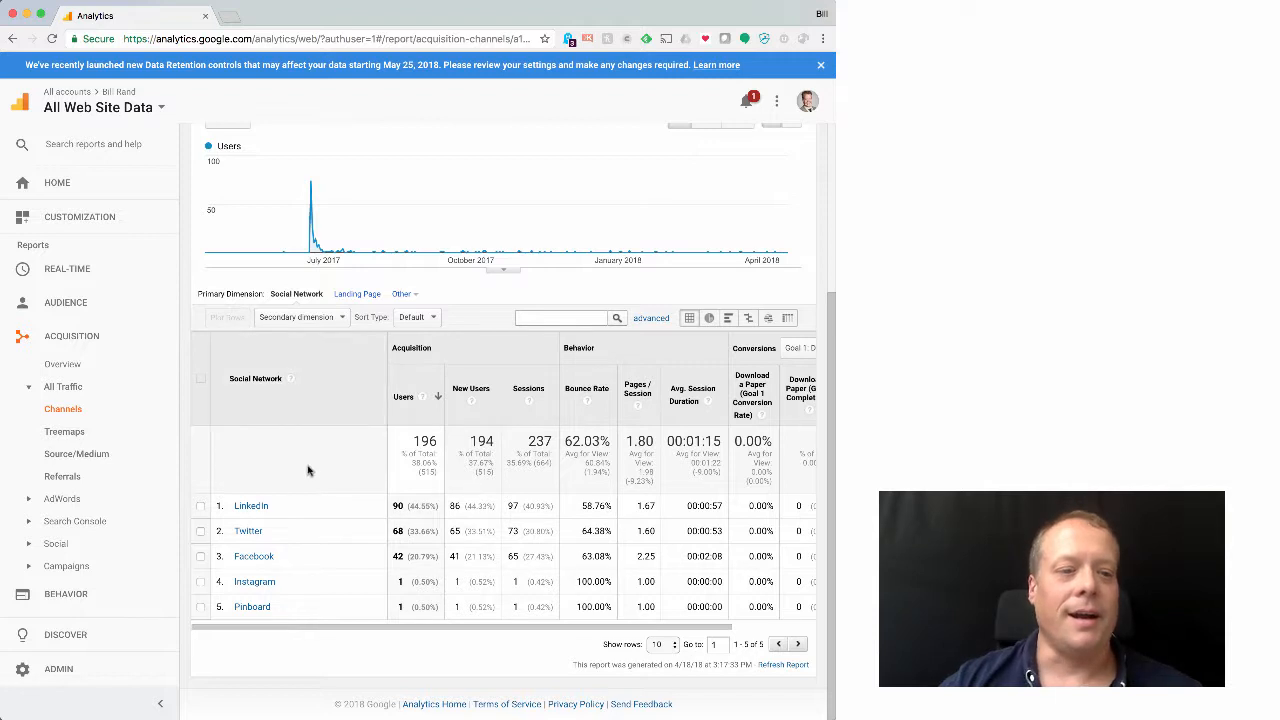
{"action": "mouse_move", "coordinate": [64, 432]}
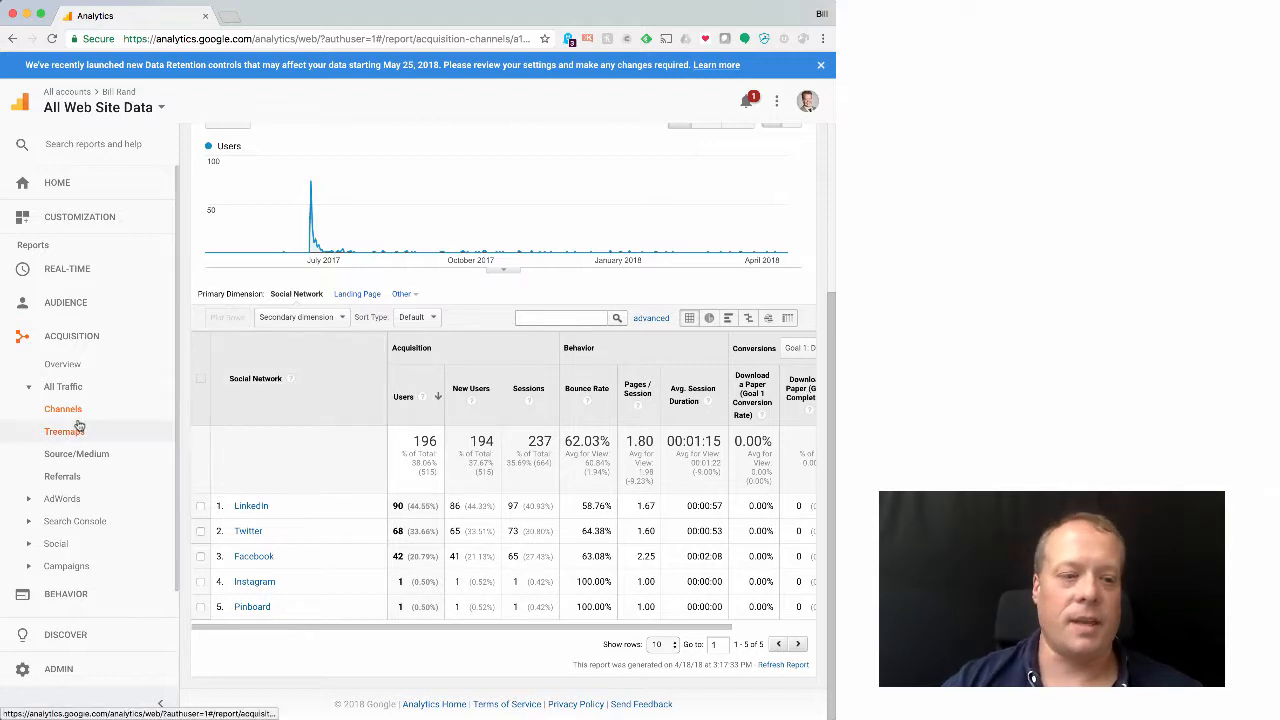
Return to Channels and drill into Organic Search keywords: (not provided) 119 of 121, amazon 2.
{"action": "left_click", "coordinate": [64, 408]}
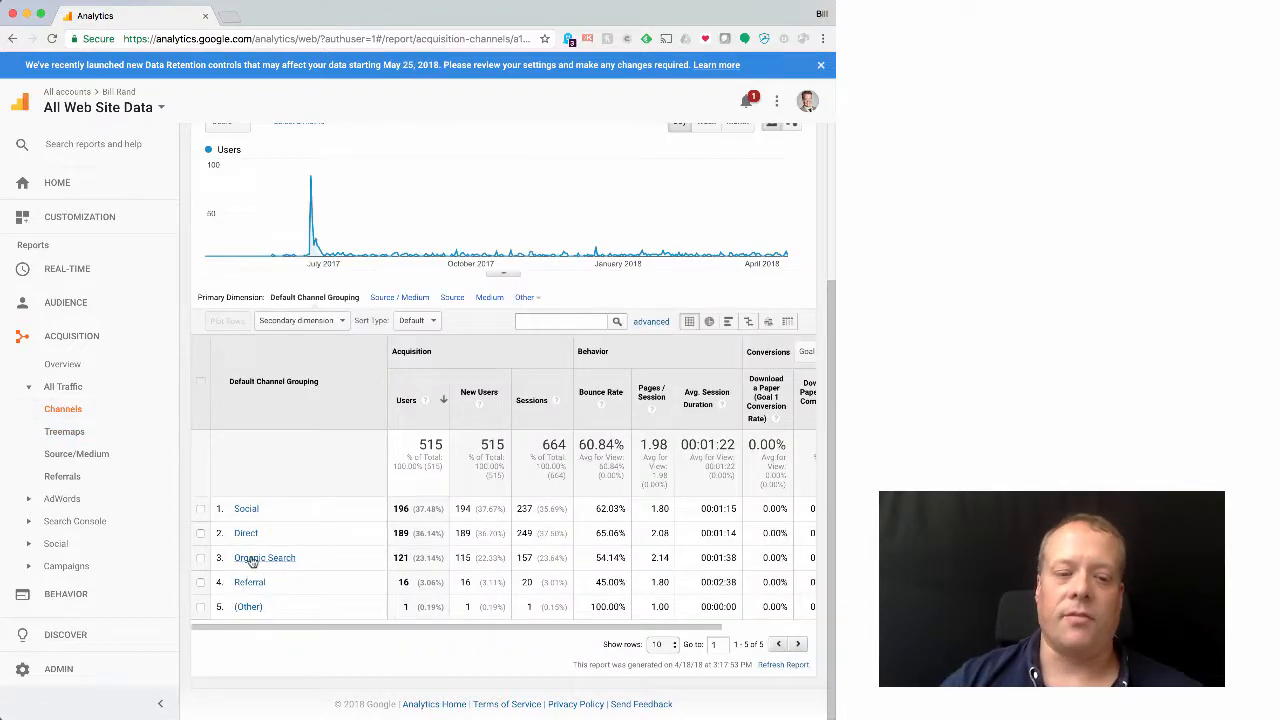
{"action": "left_click", "coordinate": [264, 556]}
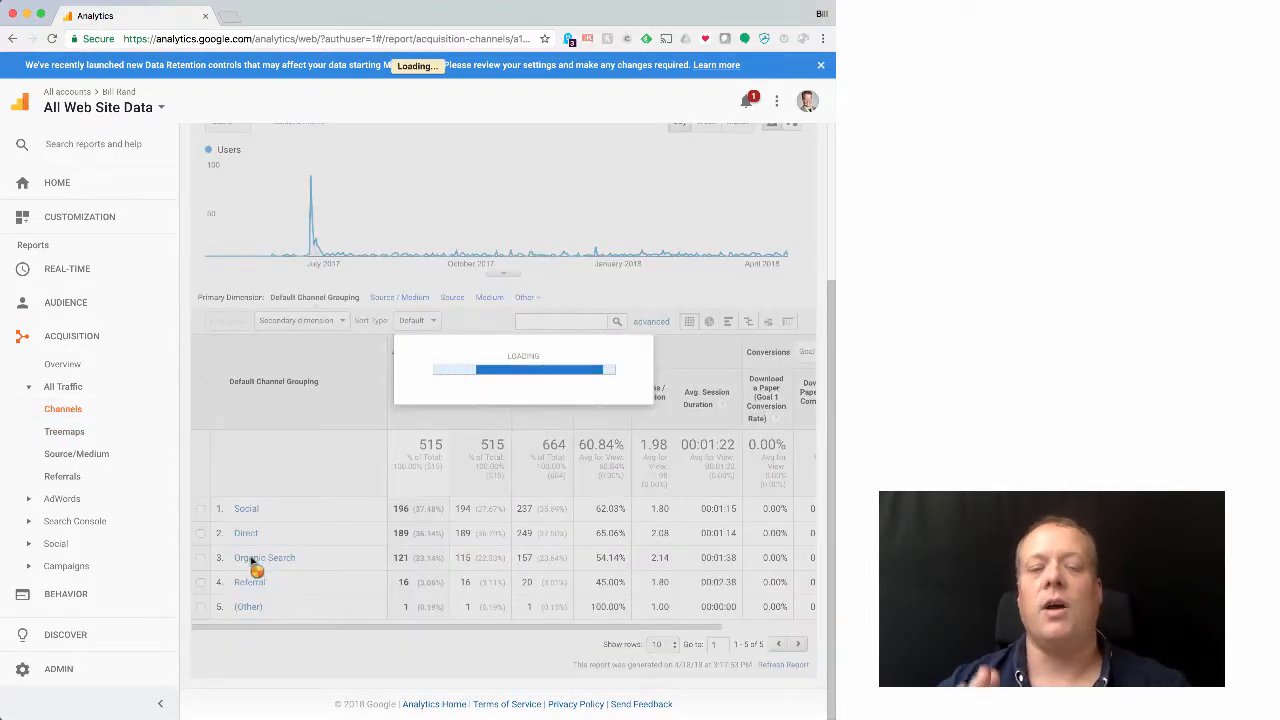
{"action": "left_click", "coordinate": [264, 556]}
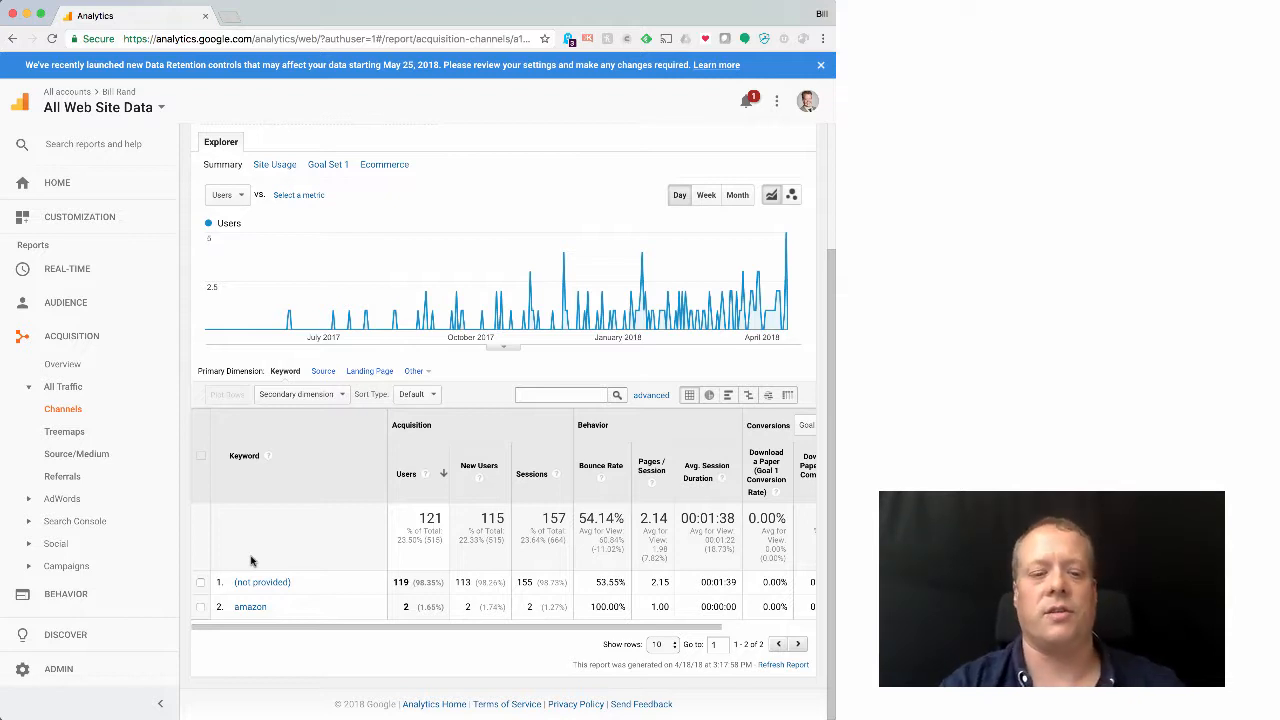
{"action": "mouse_move", "coordinate": [280, 578]}
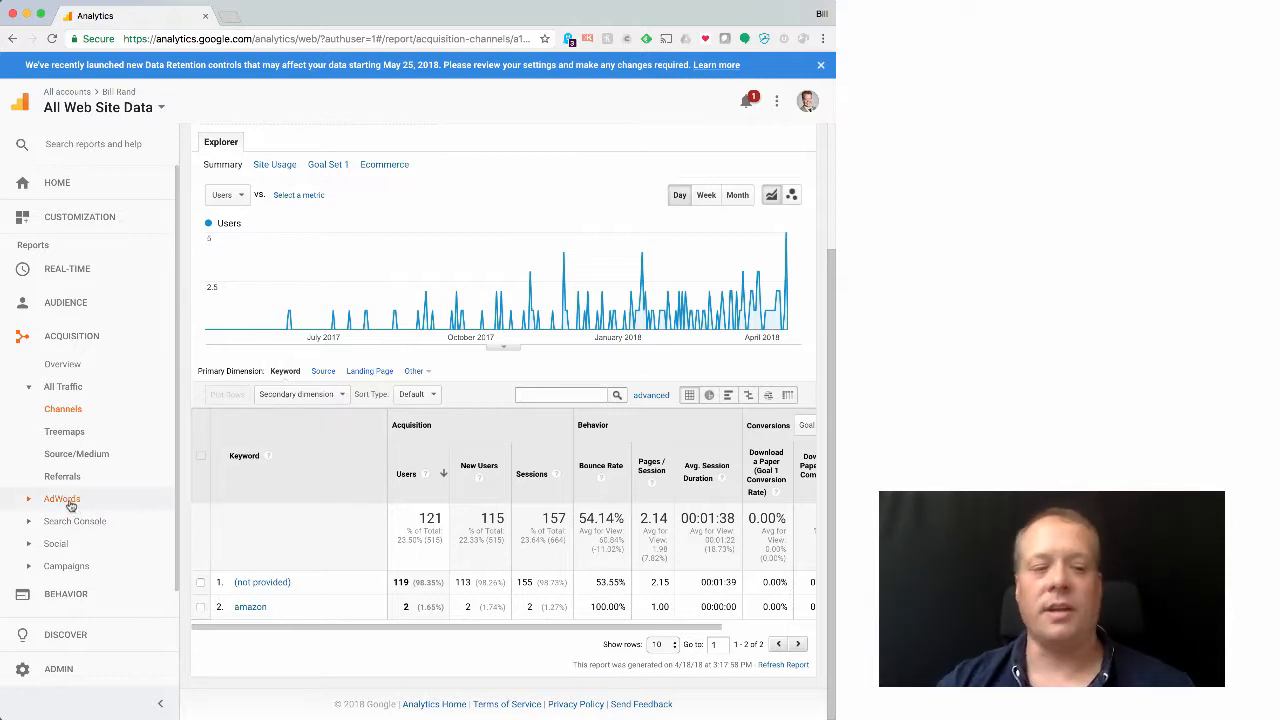
View Search Console landing pages, then impressions by country led by Germany with 4 of 10.
{"action": "left_click", "coordinate": [76, 520]}
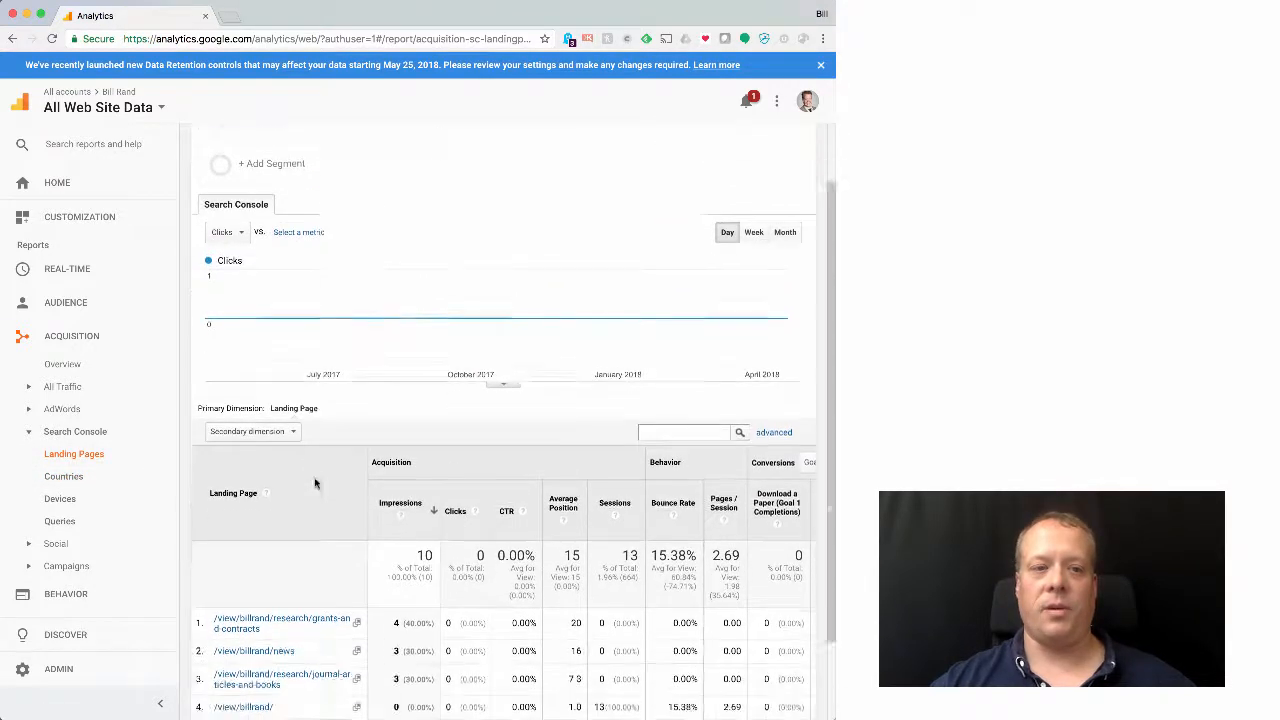
{"action": "scroll", "scroll_direction": "down", "scroll_amount": 3}
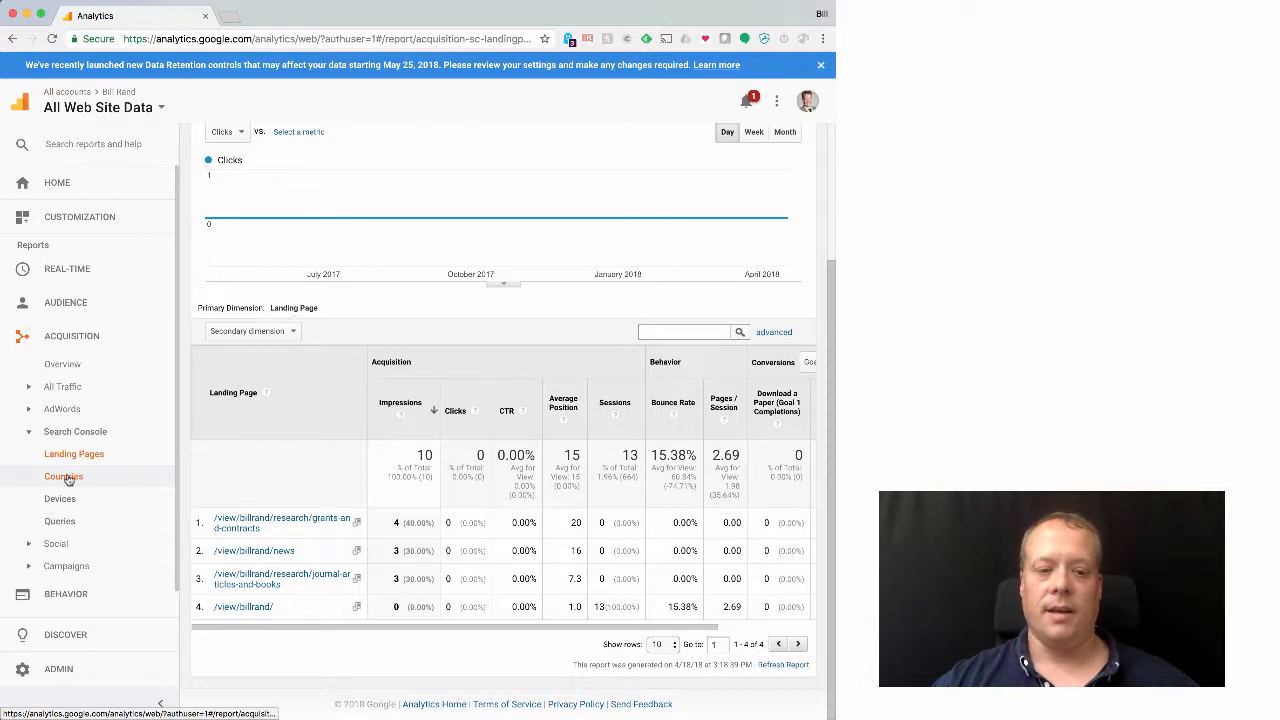
{"action": "left_click", "coordinate": [64, 476]}
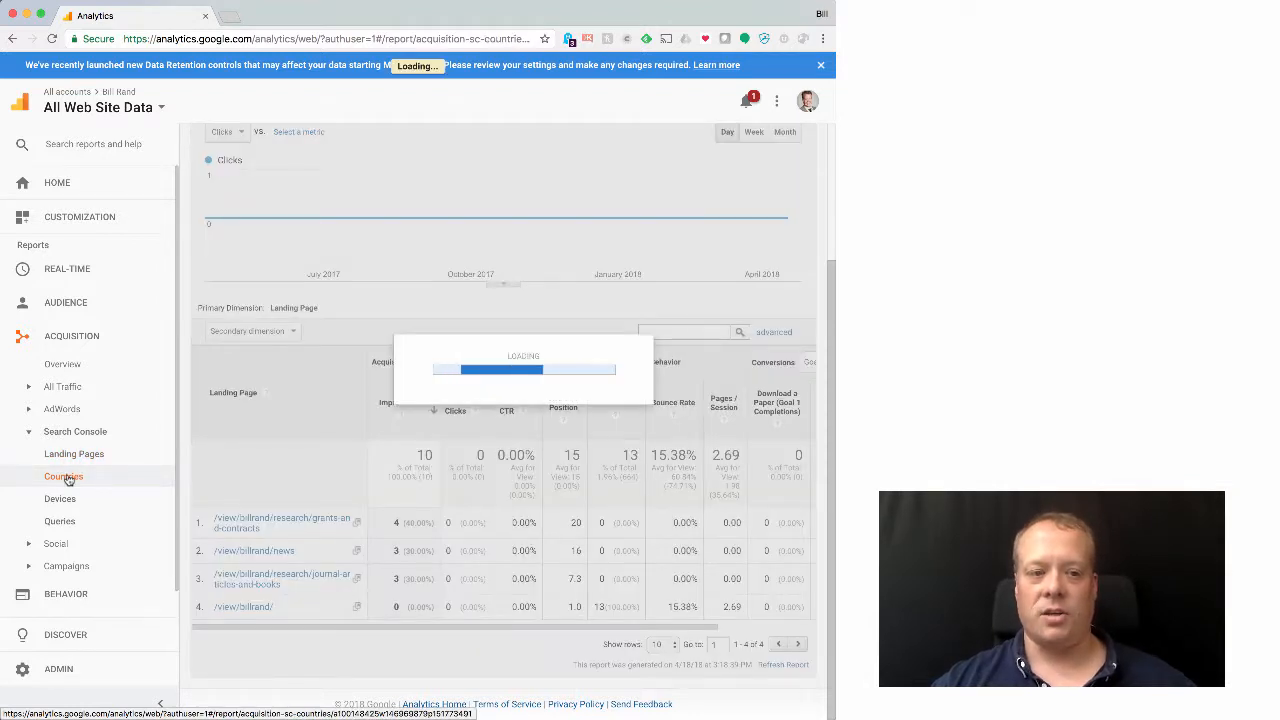
{"action": "left_click", "coordinate": [64, 476]}
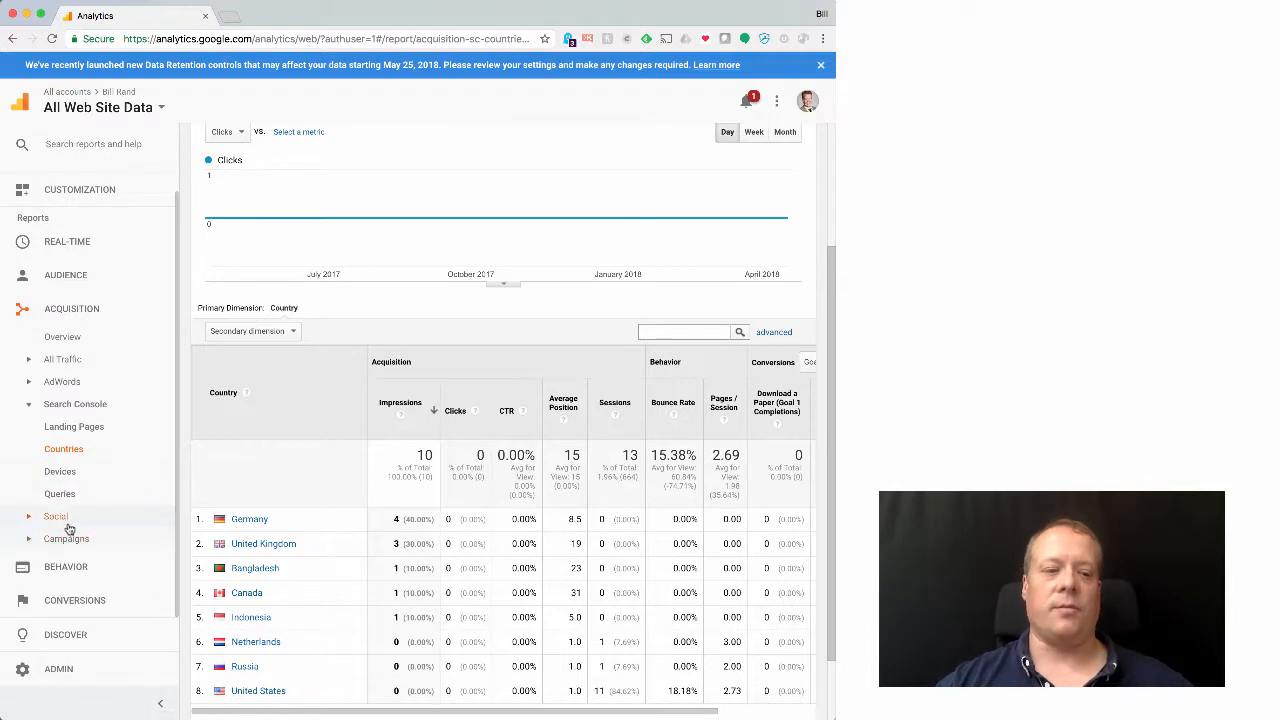
{"action": "left_click", "coordinate": [64, 568]}
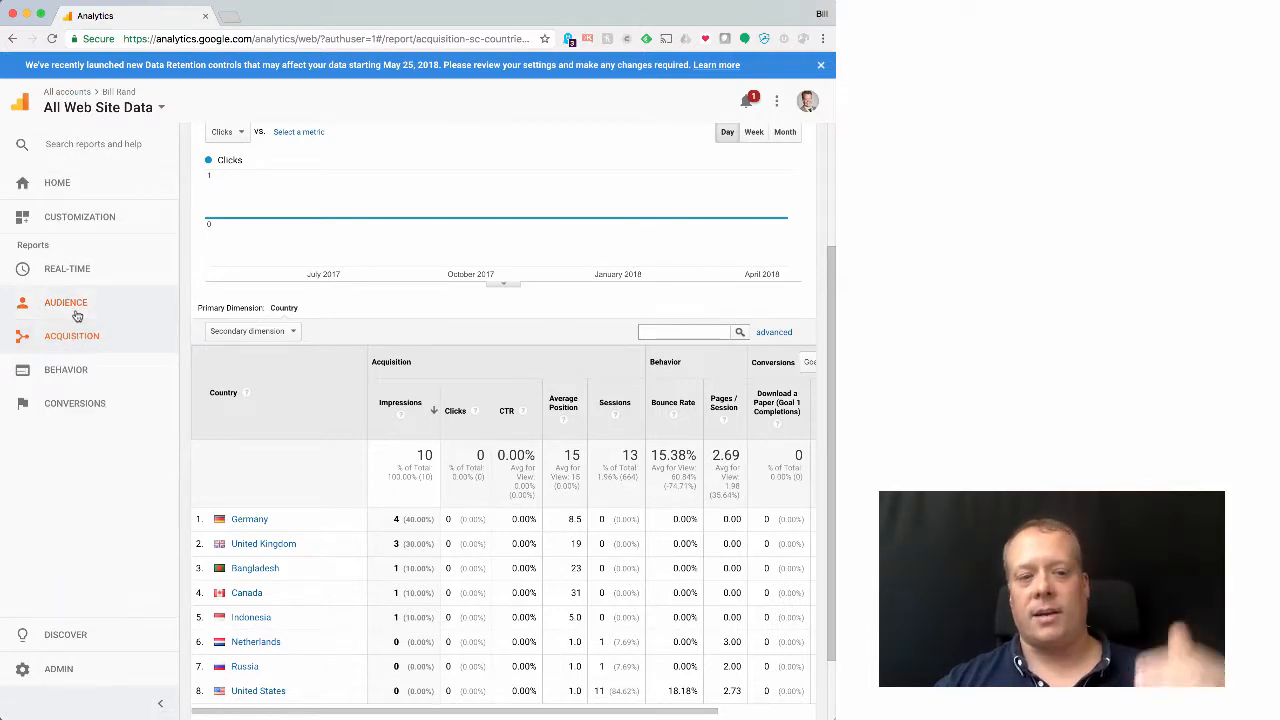
View the Behavior Flow diagram, starting page /view/billrand/ at 599 sessions and 382 drop-offs.
{"action": "left_click", "coordinate": [66, 368]}
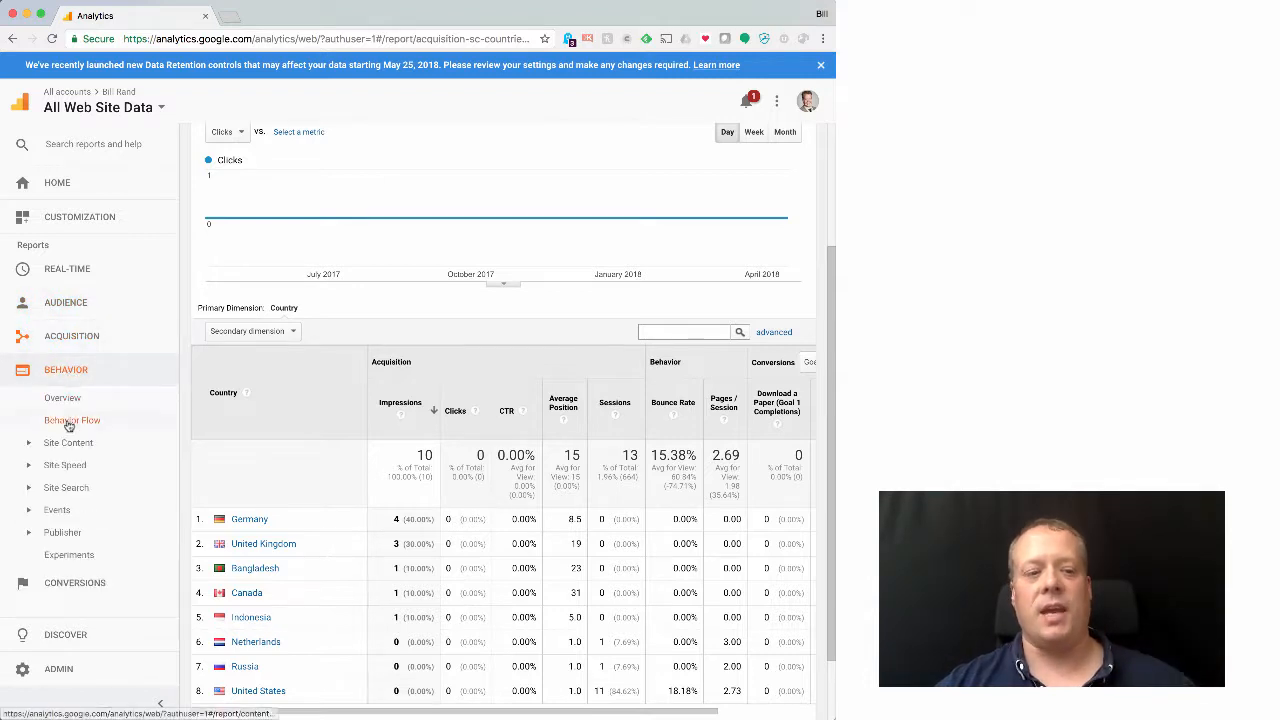
{"action": "left_click", "coordinate": [72, 420]}
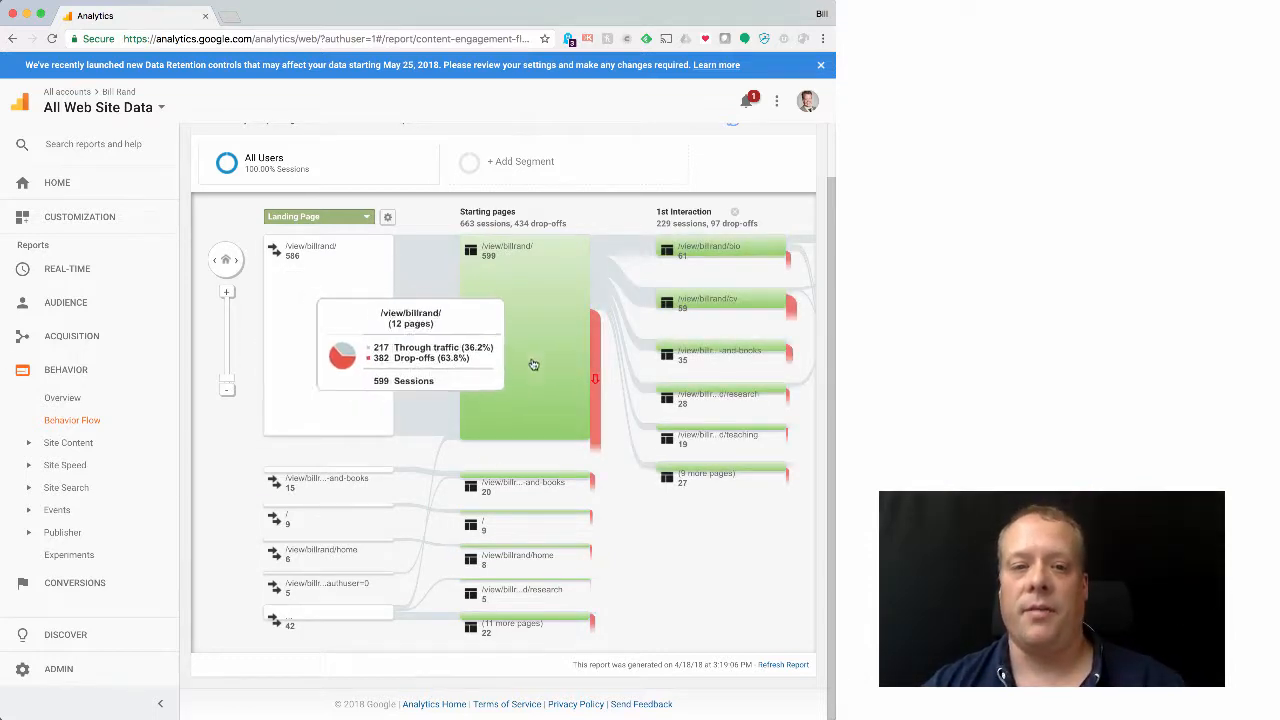
{"action": "mouse_move", "coordinate": [598, 350]}
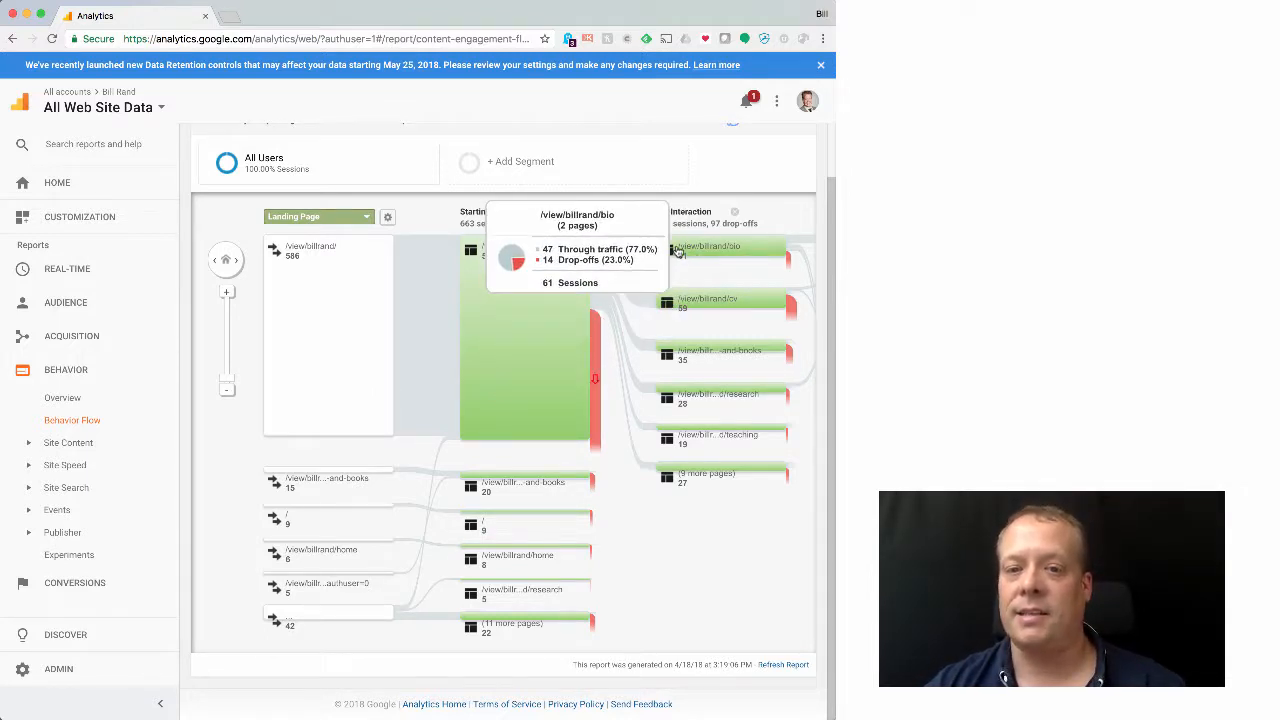
{"action": "mouse_move", "coordinate": [664, 304]}
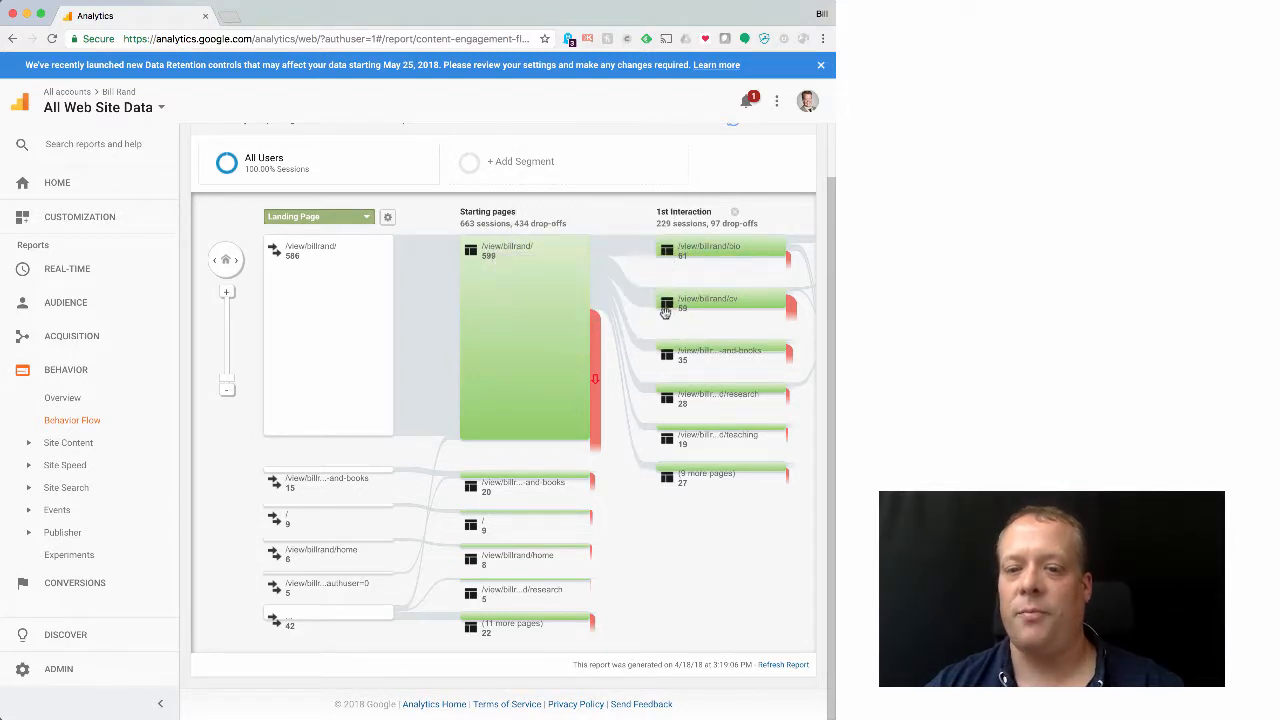
{"action": "mouse_move", "coordinate": [684, 308]}
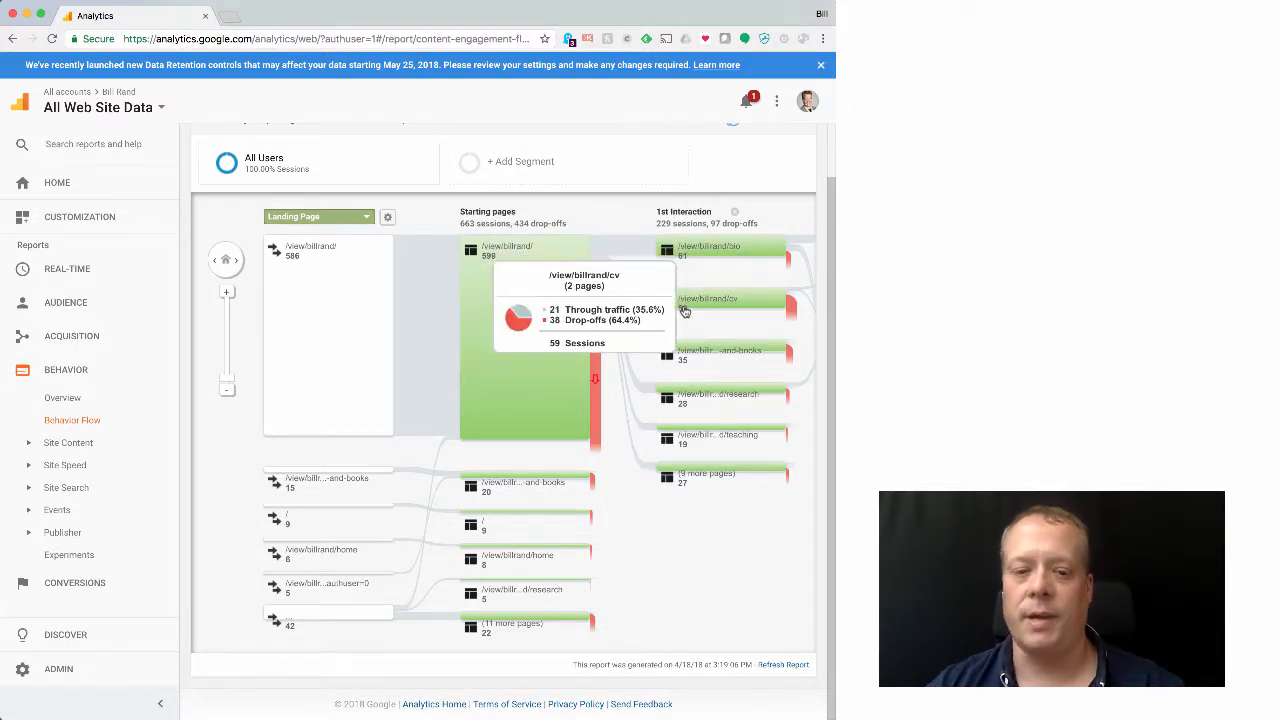
{"action": "mouse_move", "coordinate": [618, 398]}
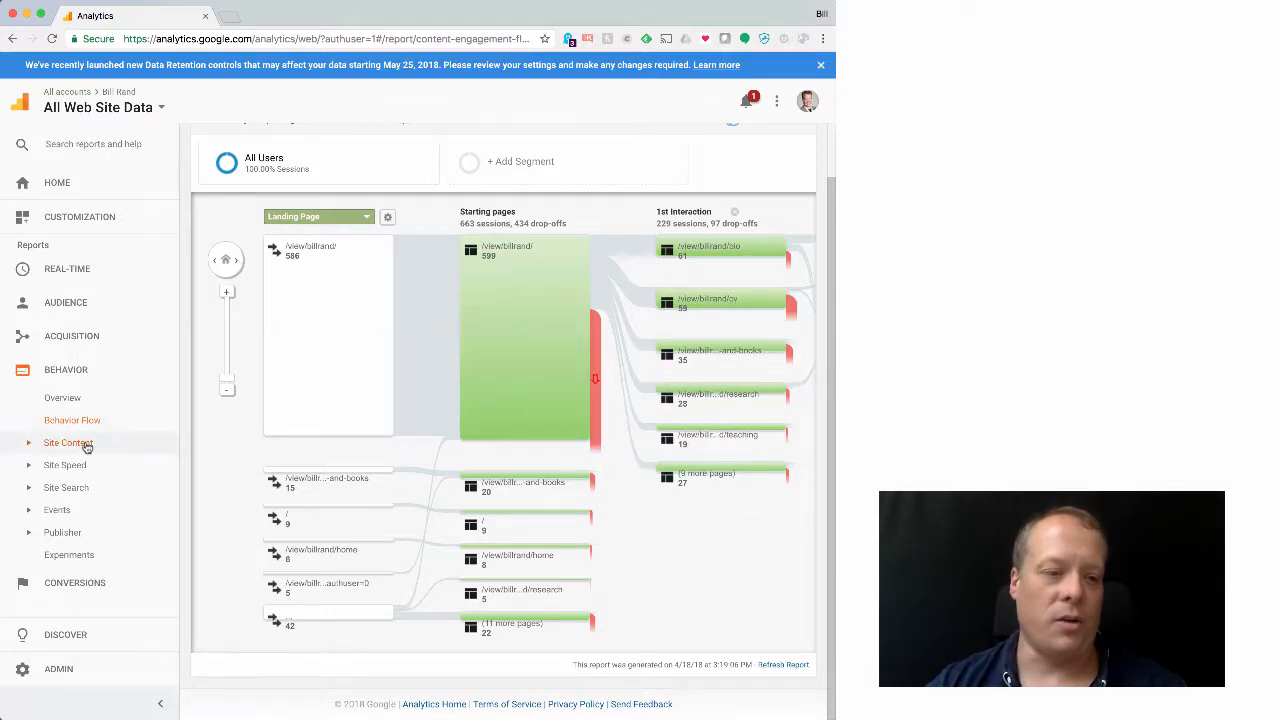
Review All Pages' 1,318 pageviews, then the Site Speed overview with 1.64-second average load.
{"action": "left_click", "coordinate": [68, 444]}
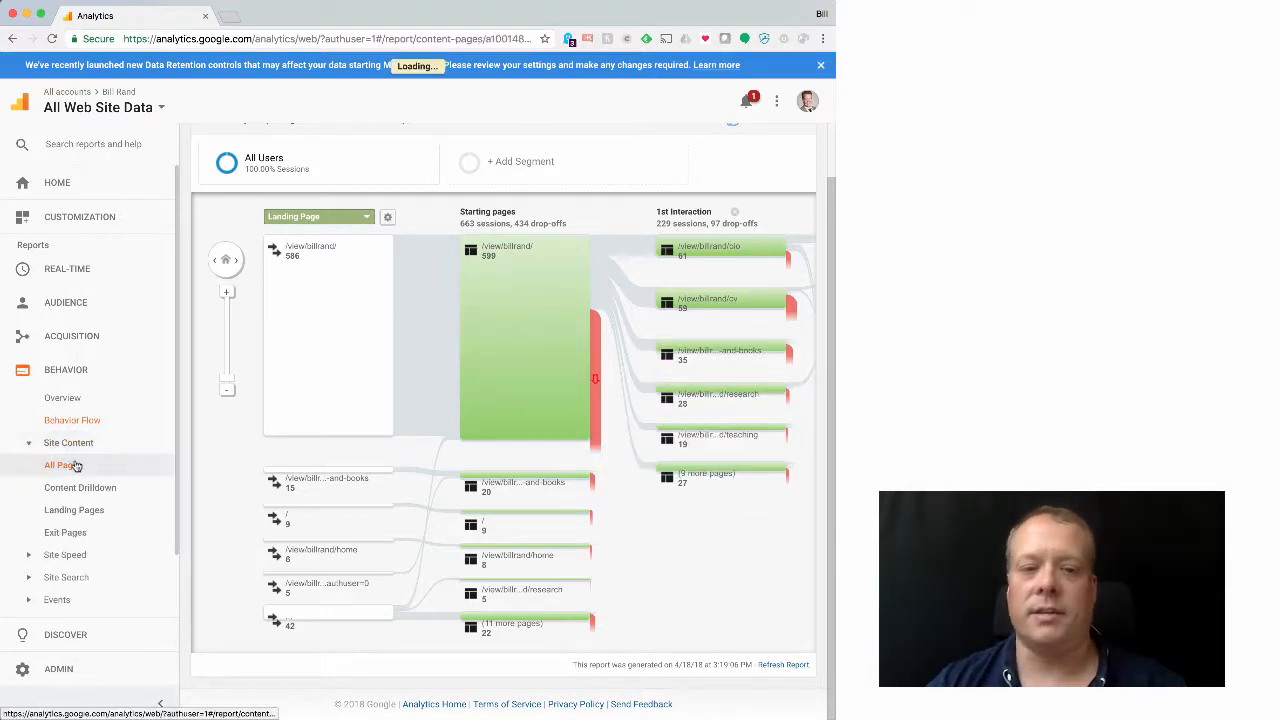
{"action": "left_click", "coordinate": [62, 464]}
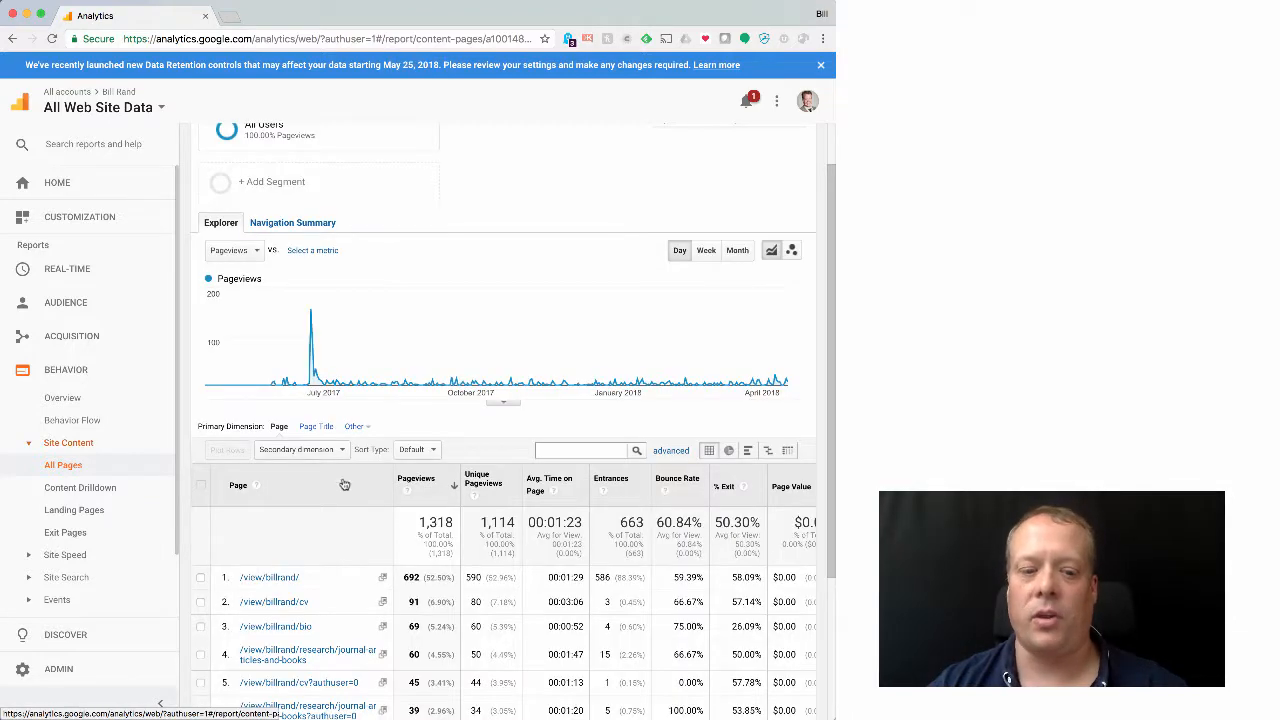
{"action": "scroll", "scroll_direction": "down", "scroll_amount": 3}
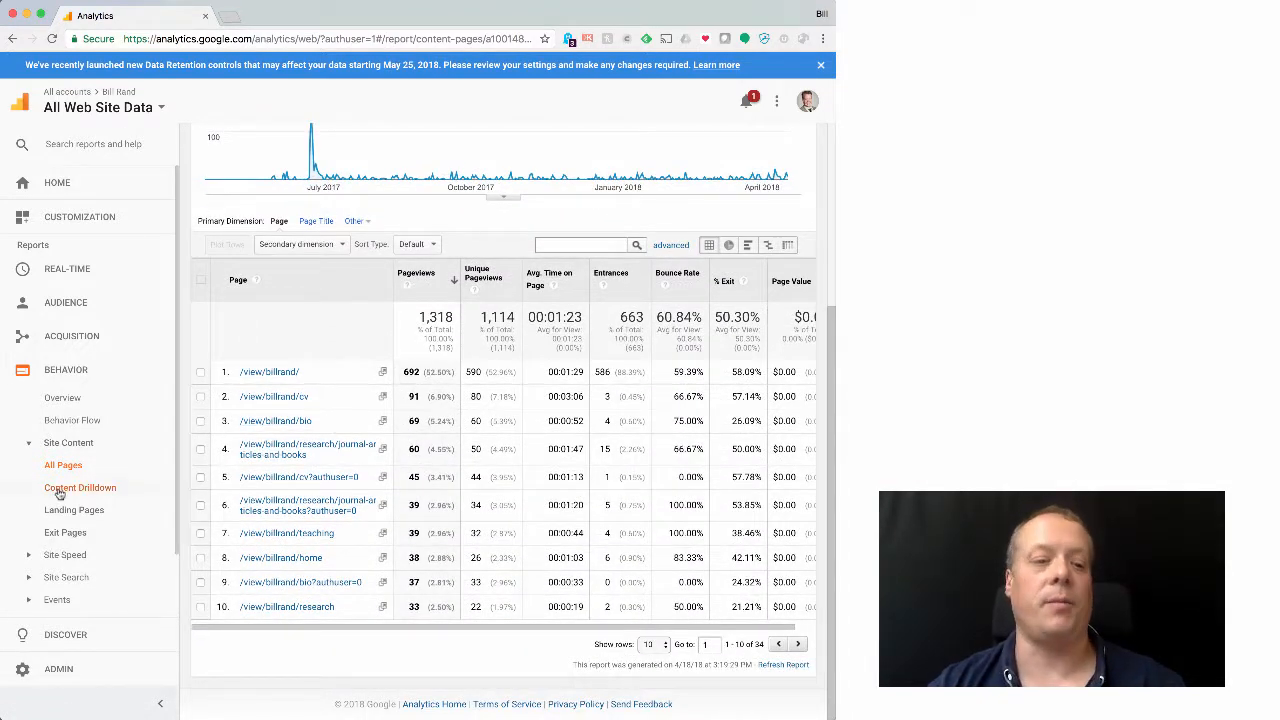
{"action": "left_click", "coordinate": [64, 554]}
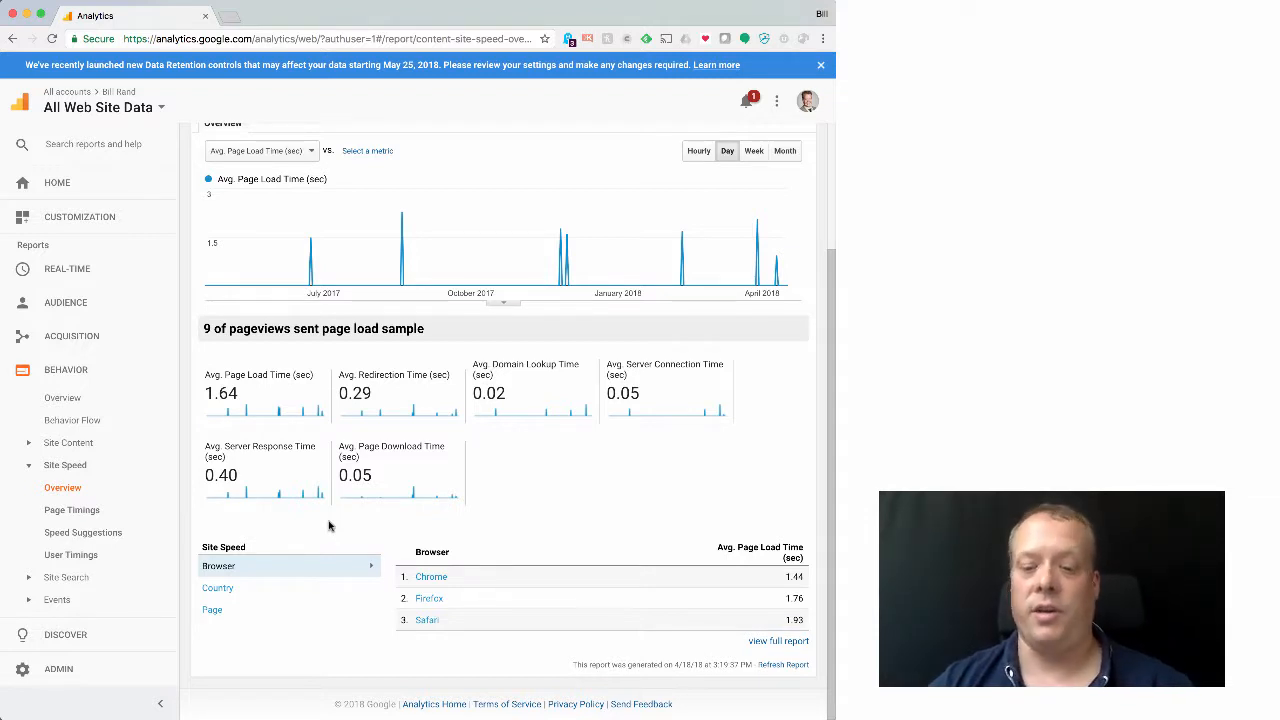
{"action": "mouse_move", "coordinate": [70, 554]}
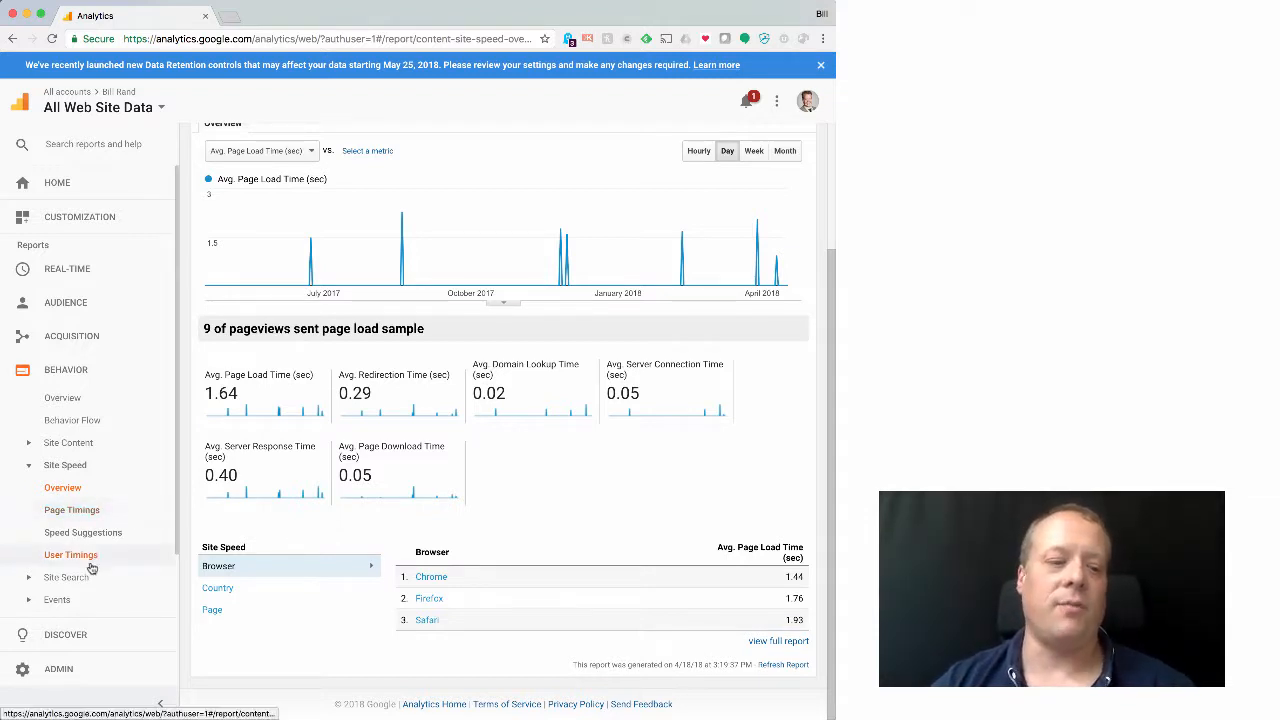
Show the Site Search overview under Behavior, reporting 0.00% of visits used site search.
{"action": "left_click", "coordinate": [68, 576]}
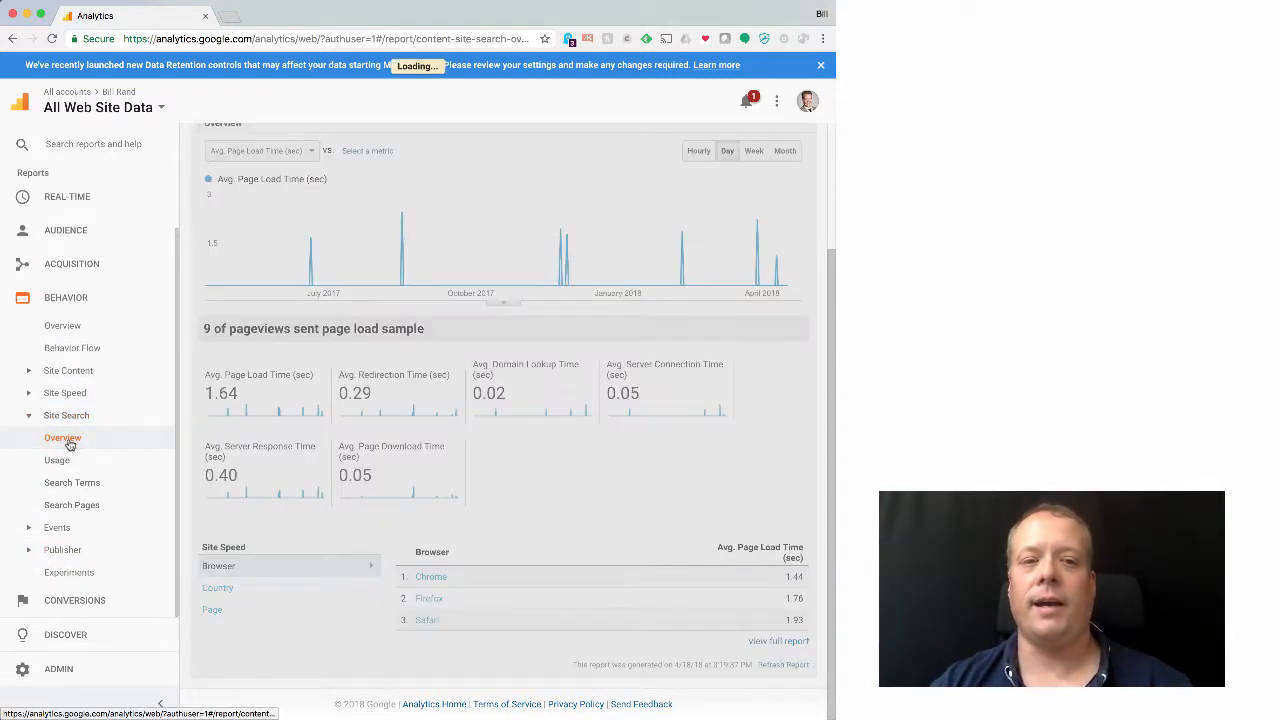
{"action": "left_click", "coordinate": [62, 438]}
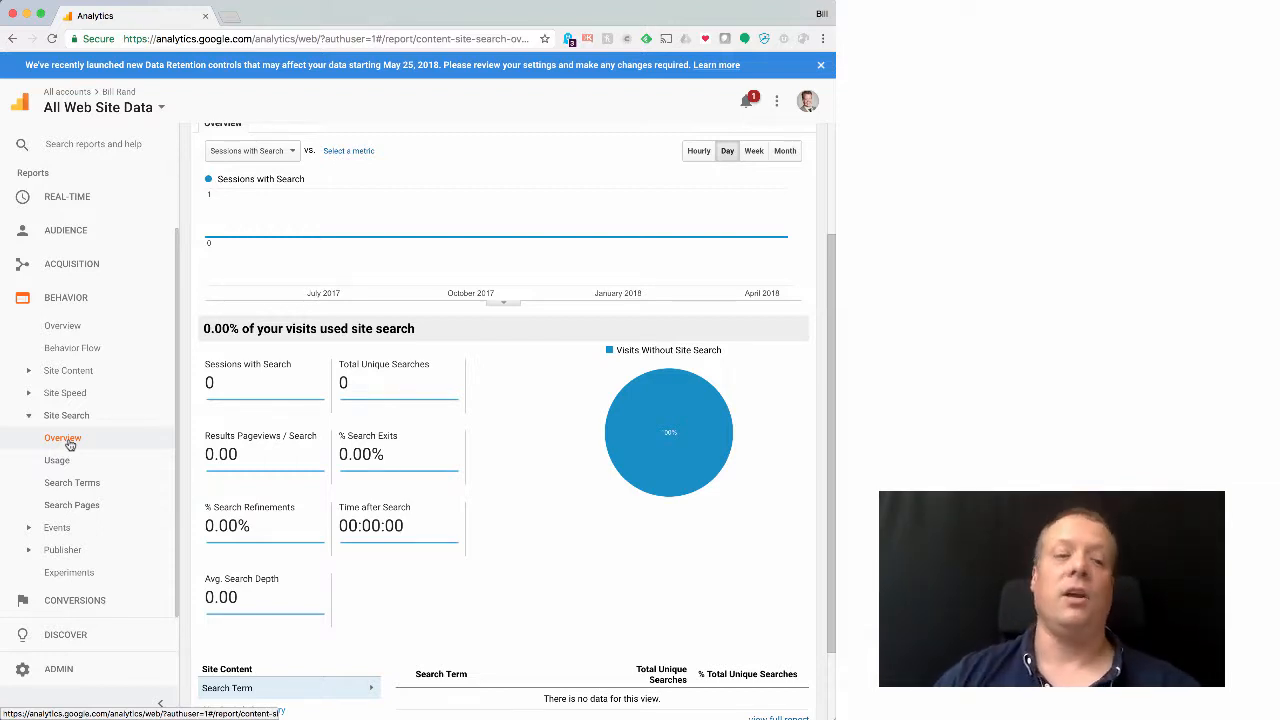
{"action": "mouse_move", "coordinate": [72, 348]}
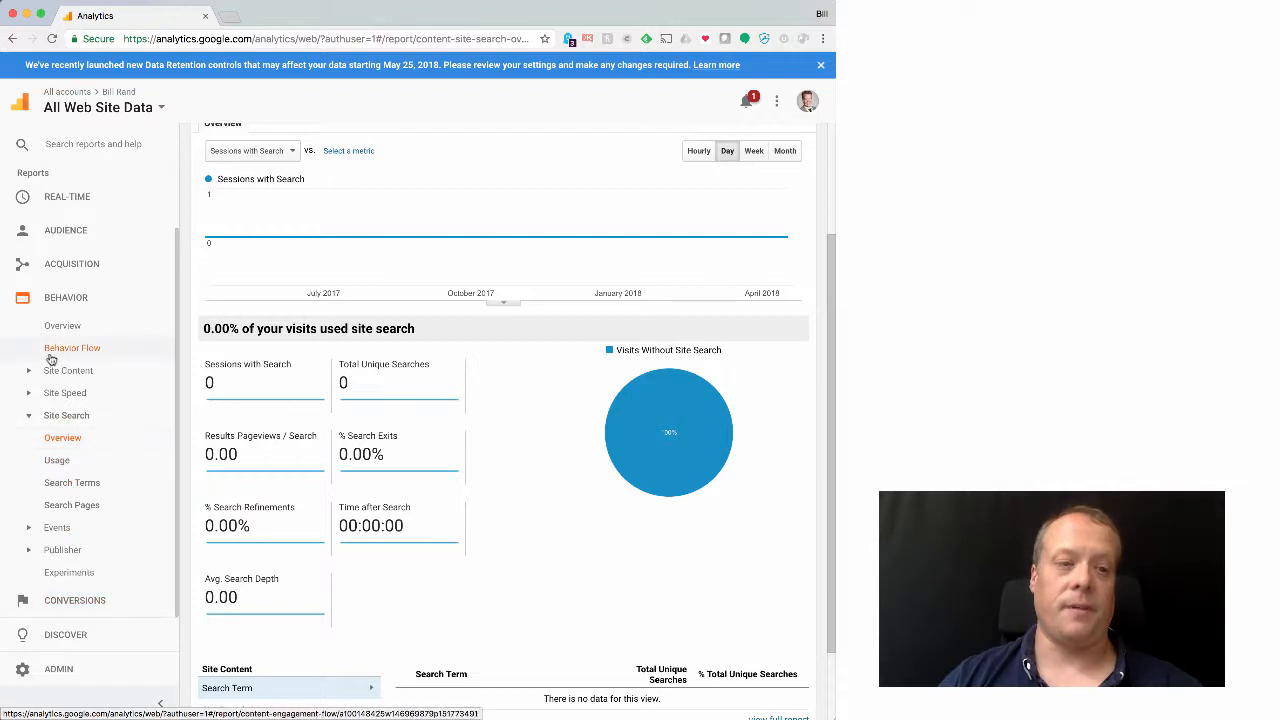
Show the Goals Funnel Visualization for Download a Paper, from Main Page to Research Page.
{"action": "left_click", "coordinate": [74, 404]}
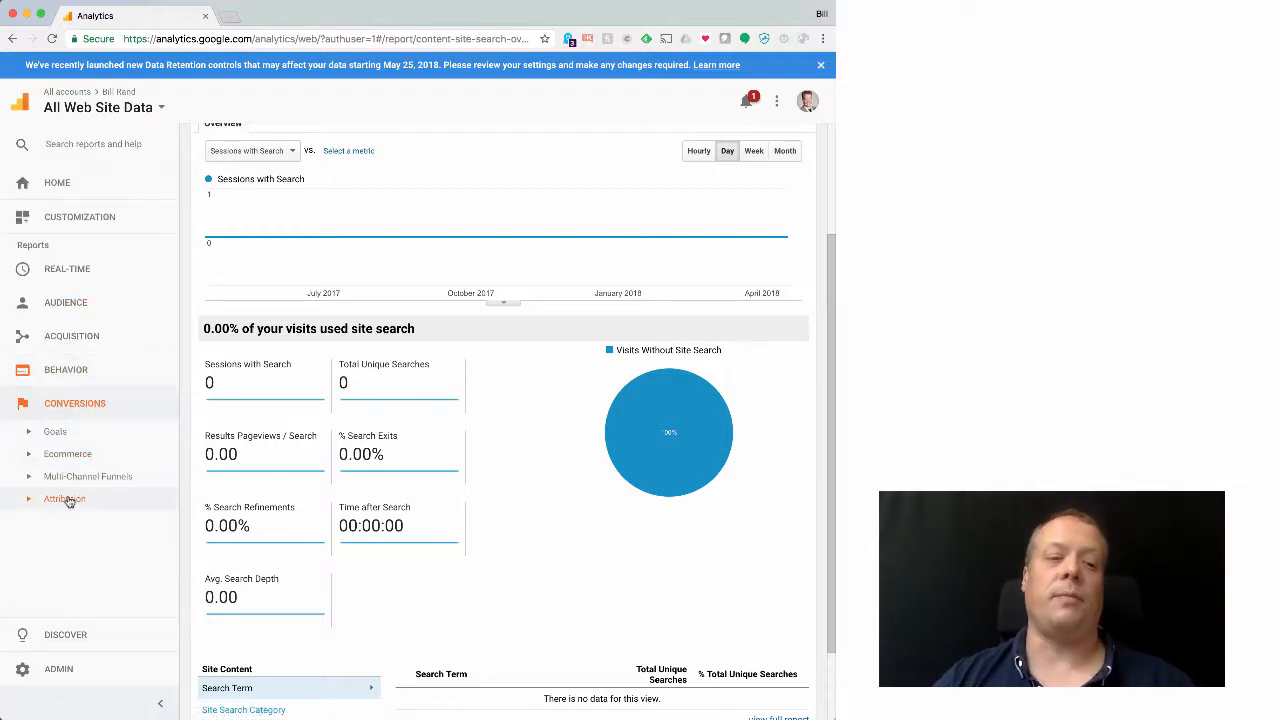
{"action": "left_click", "coordinate": [56, 432]}
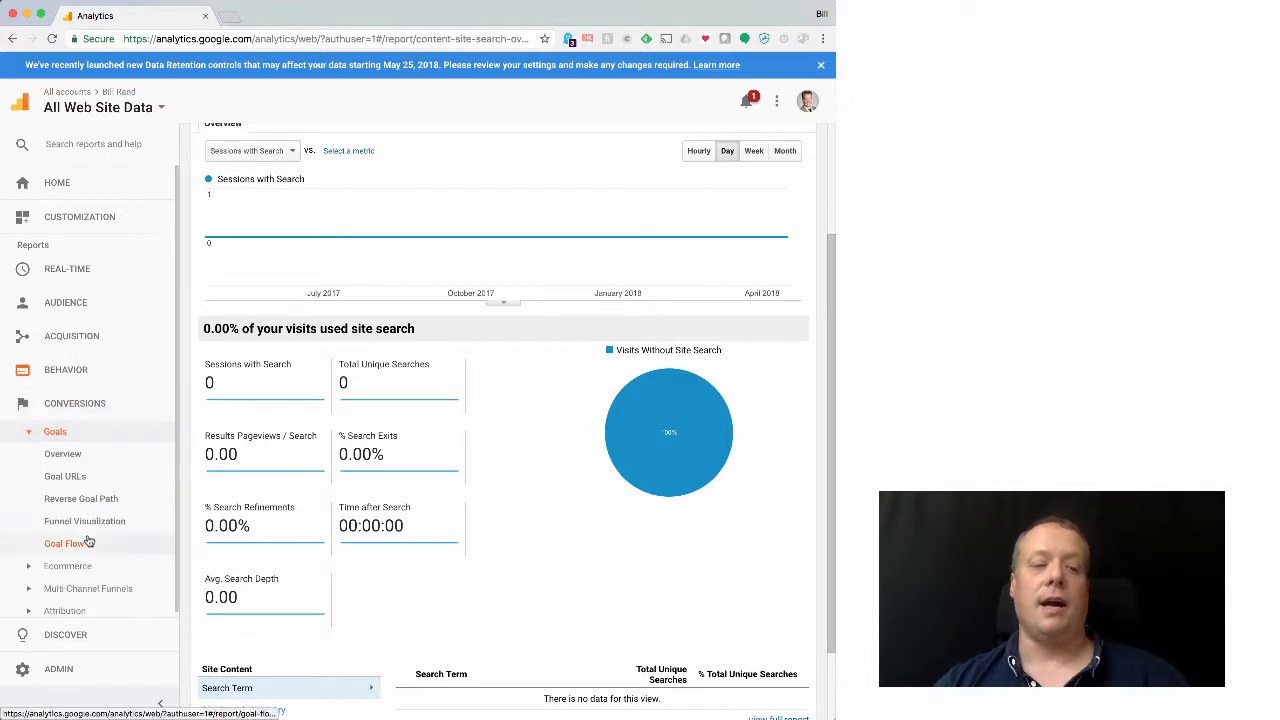
{"action": "left_click", "coordinate": [84, 520]}
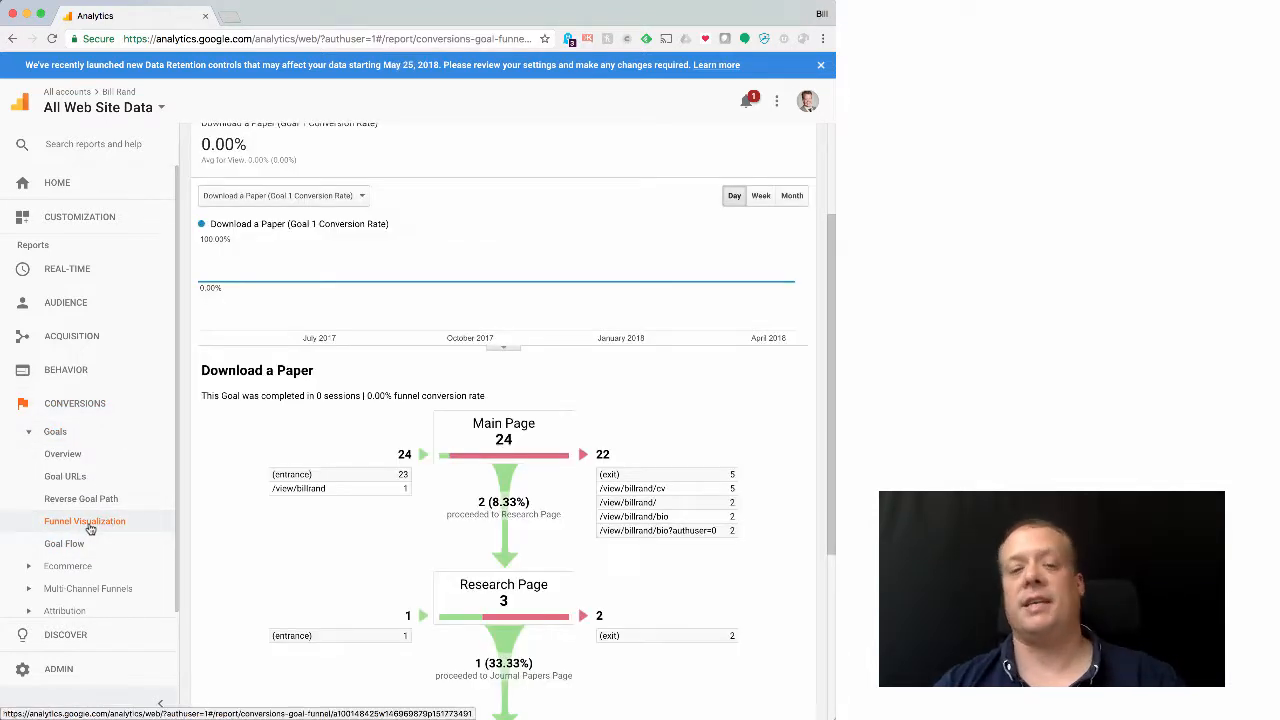